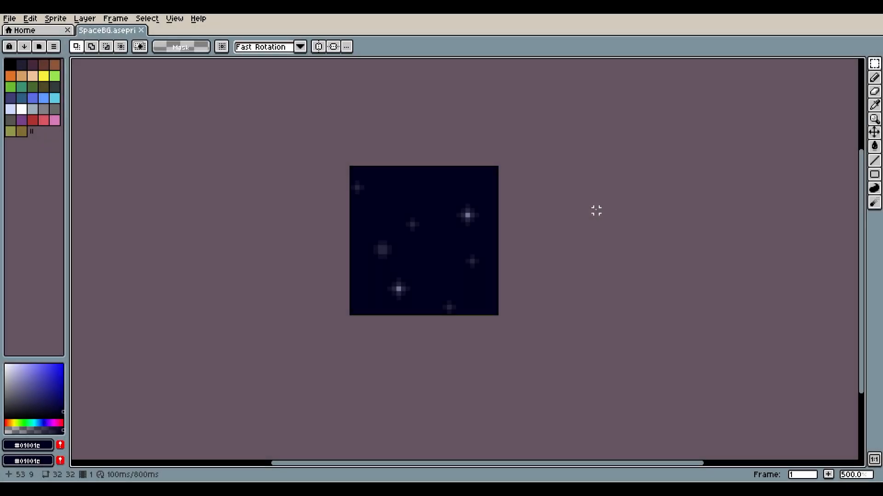
pyautogui.moveTo(558, 313)
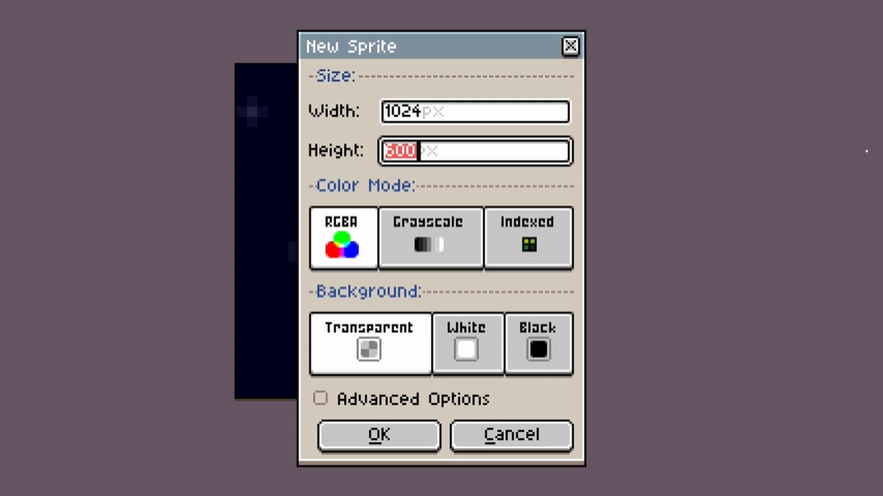
# Create the 1024×576 sprite and fill its canvas with dark navy #01001e.
pyautogui.click(378, 435)
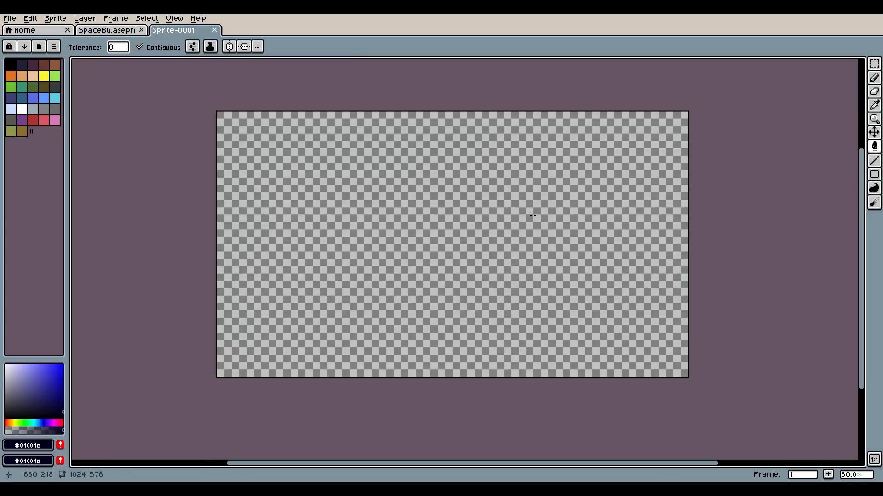
pyautogui.click(532, 216)
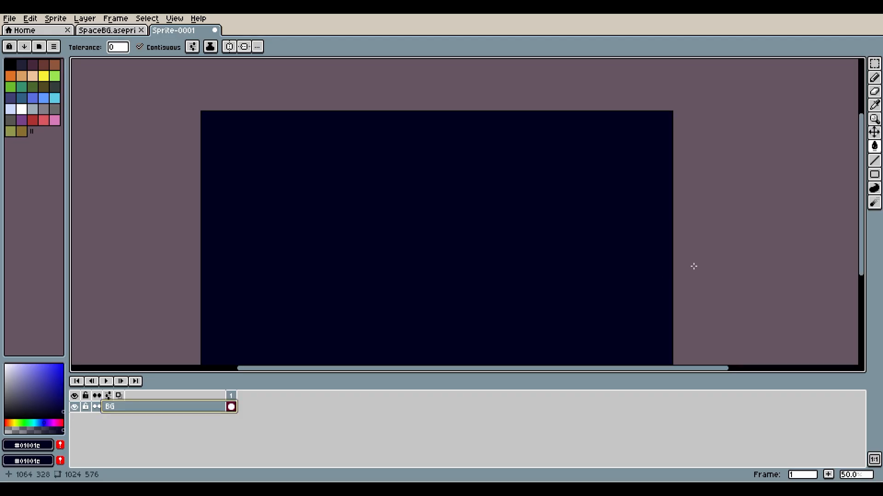
pyautogui.click(174, 18)
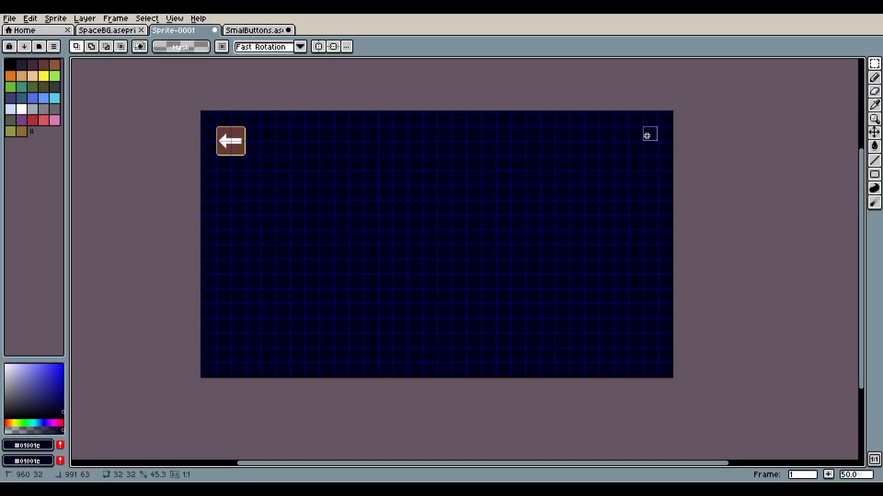
# Select a wide box near the top-right corner and fill it bright blue.
pyautogui.moveTo(647, 134); pyautogui.dragTo(579, 150)
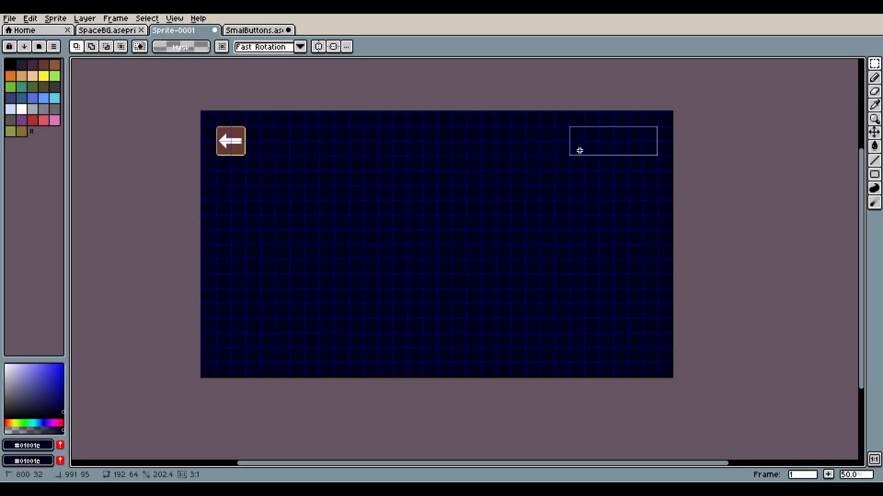
pyautogui.click(875, 159)
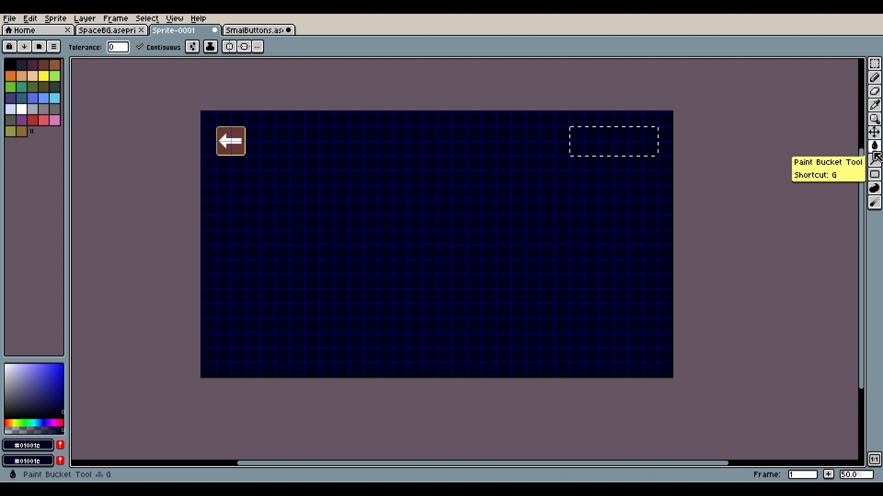
pyautogui.click(613, 140)
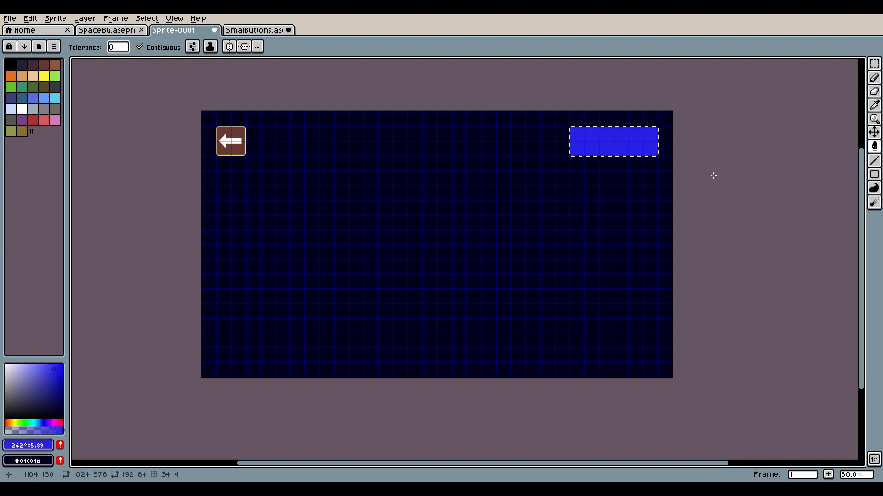
# Switch to the SpaceBG star sprite and play its twinkle animation.
pyautogui.click(108, 30)
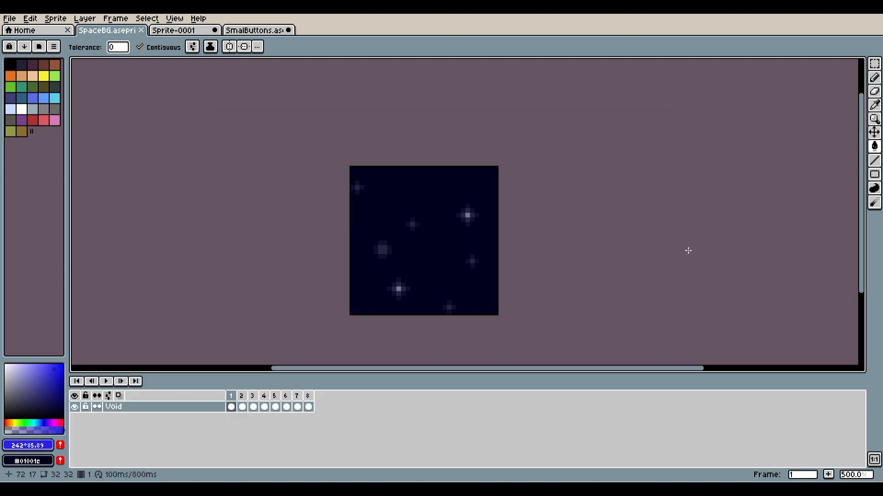
pyautogui.click(105, 382)
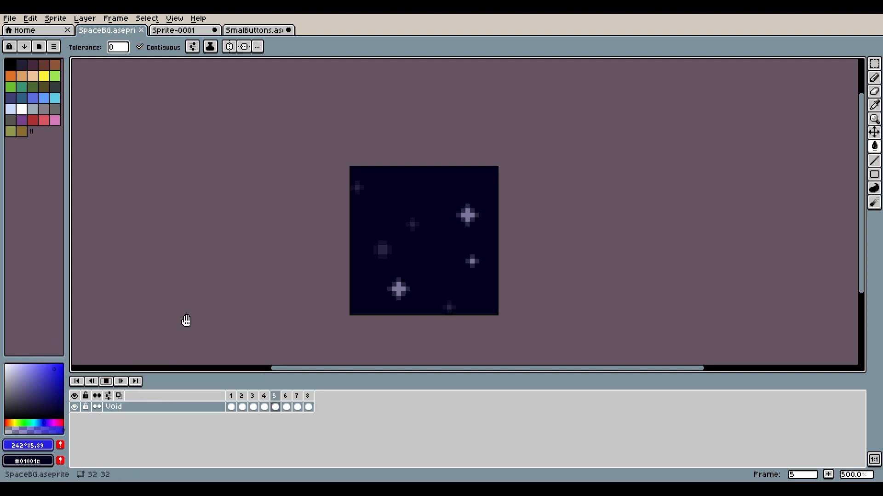
pyautogui.click(9, 17)
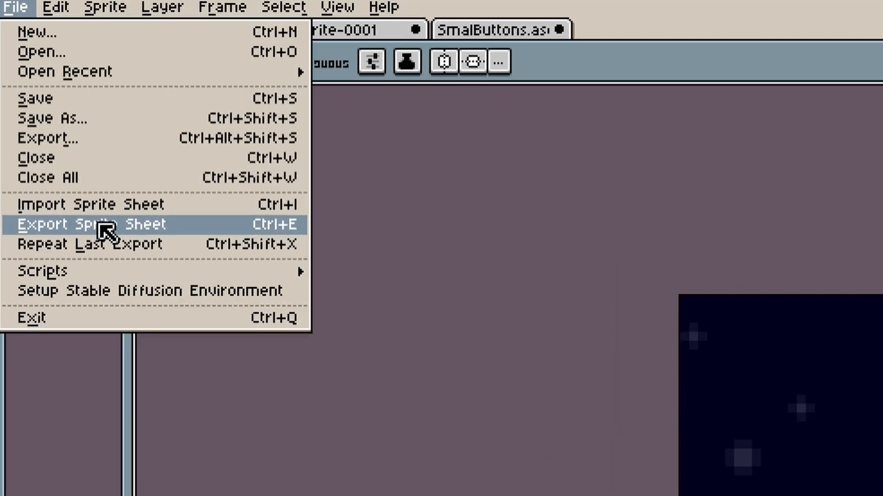
# Export the twinkling star frames as a Horizontal Strip sprite sheet.
pyautogui.click(94, 224)
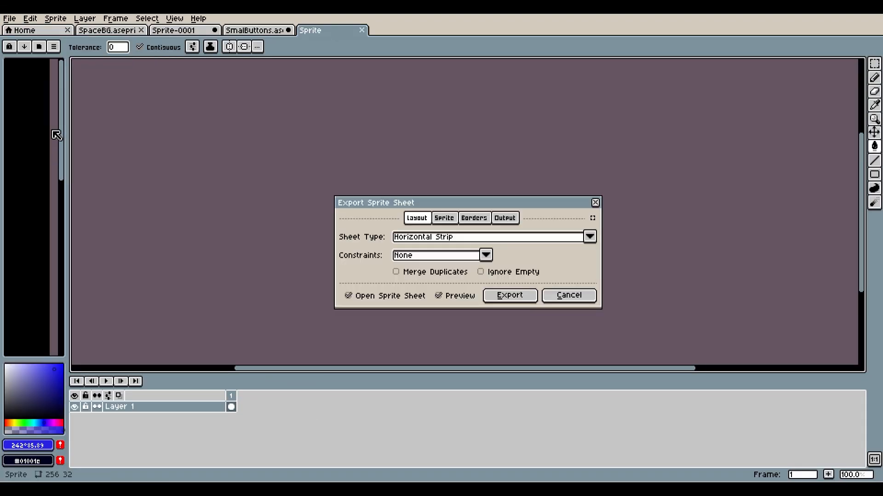
pyautogui.click(507, 295)
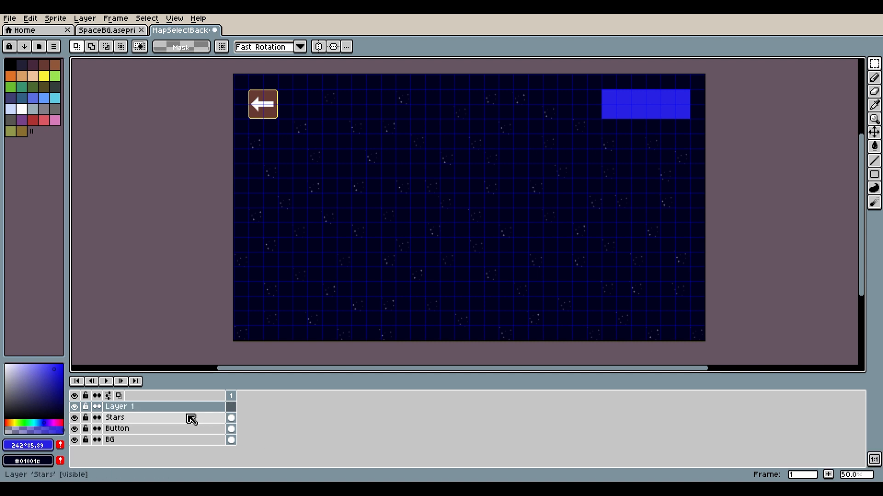
# Rename the new layer Levels and arrange 96×64 brown level boxes in rows.
pyautogui.doubleClick(119, 406)
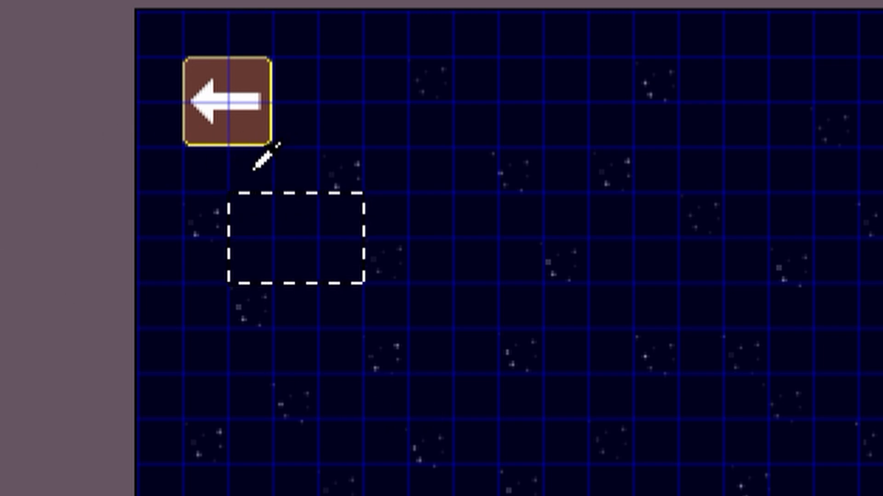
pyautogui.moveTo(265, 230)
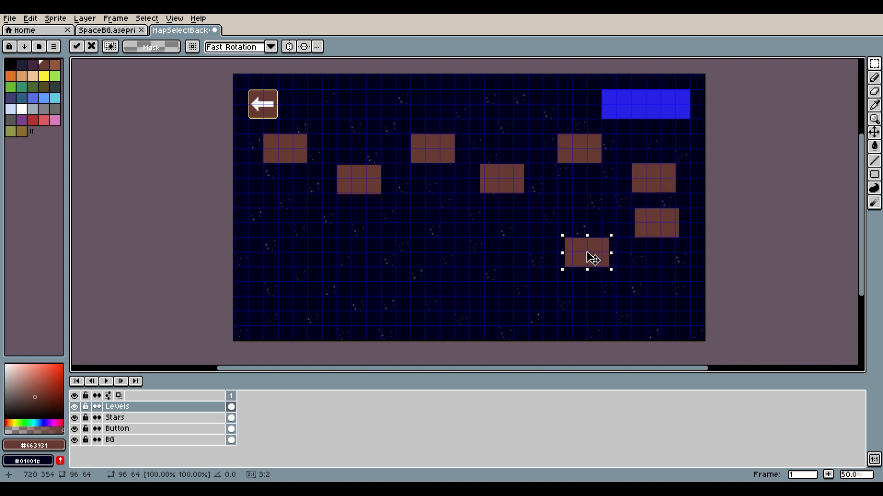
pyautogui.moveTo(586, 253); pyautogui.dragTo(358, 225)
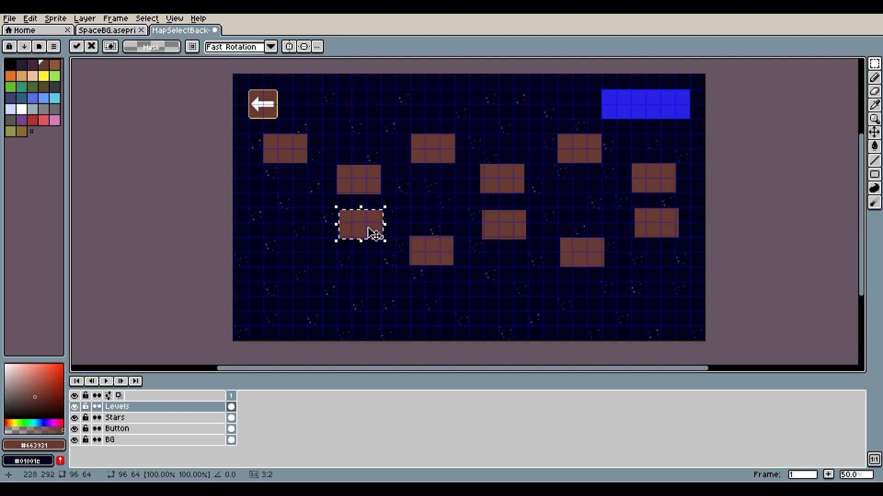
pyautogui.moveTo(360, 222); pyautogui.dragTo(433, 313)
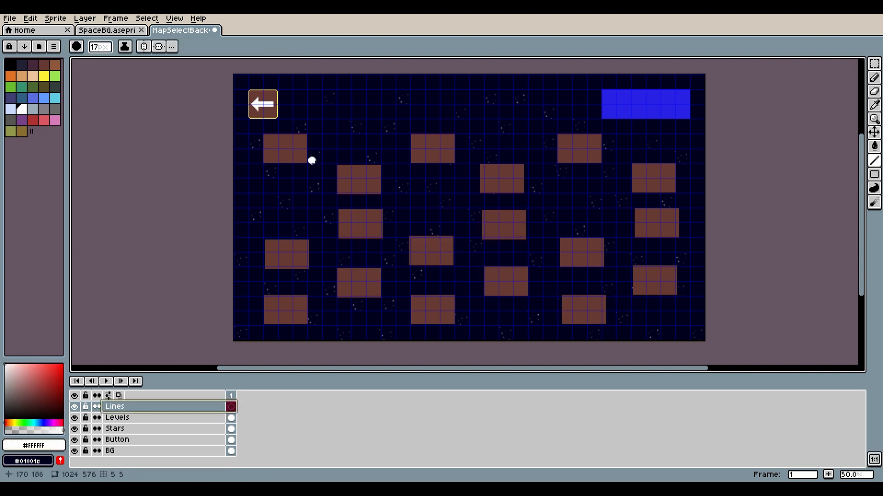
# Draw white dashes between islands on the Lines layer, then start a 96×64 sprite.
pyautogui.moveTo(313, 161); pyautogui.dragTo(653, 197)
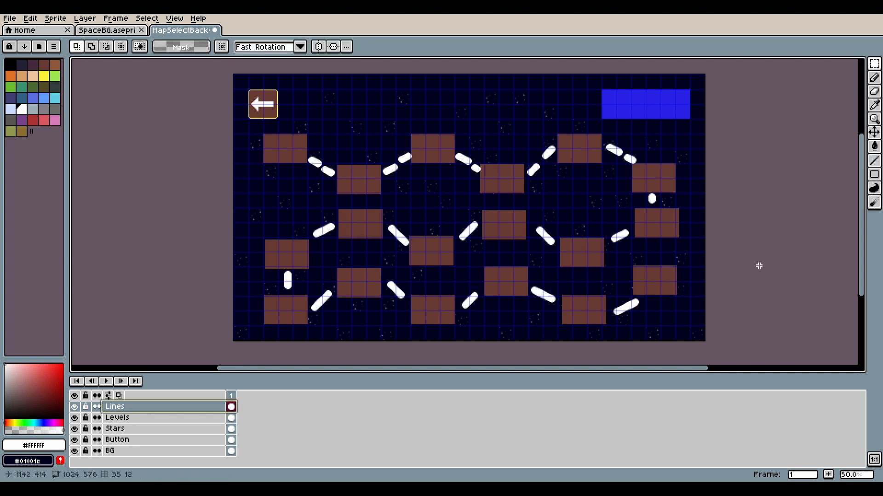
pyautogui.click(117, 417)
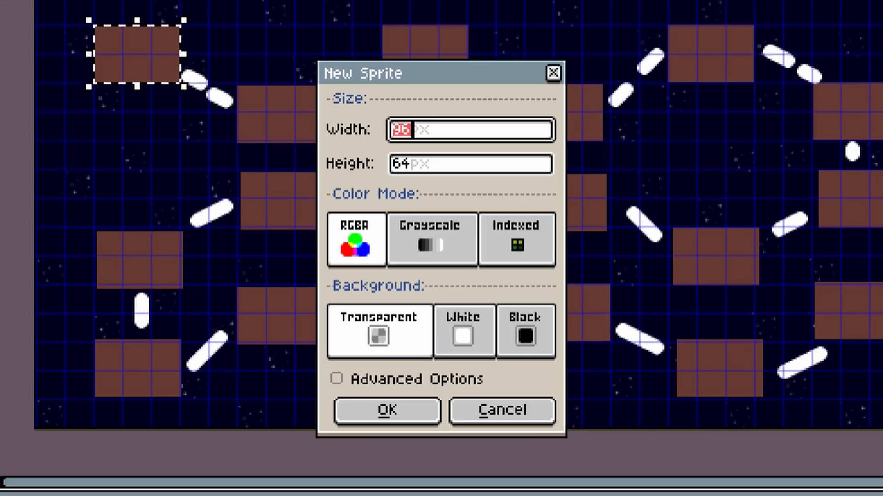
# Create the 96×64 sprite, halve Tileset.aseprite's size, and match the grid to its tiles.
pyautogui.click(386, 410)
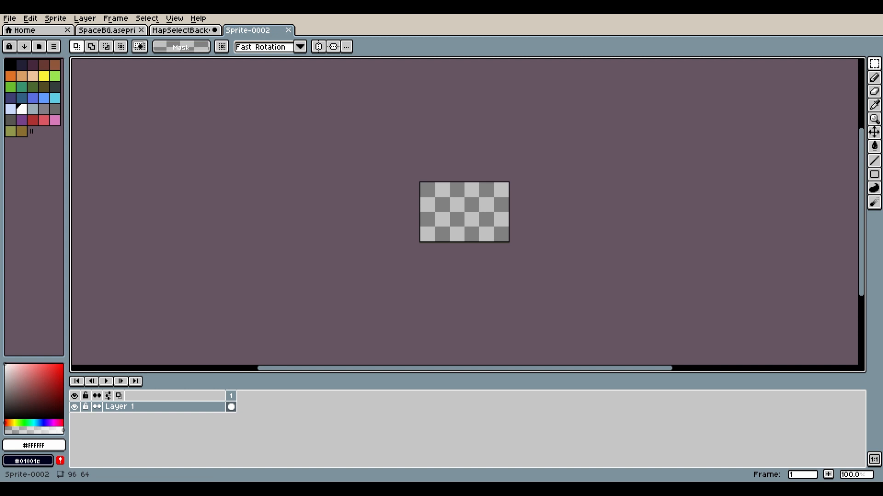
pyautogui.click(331, 29)
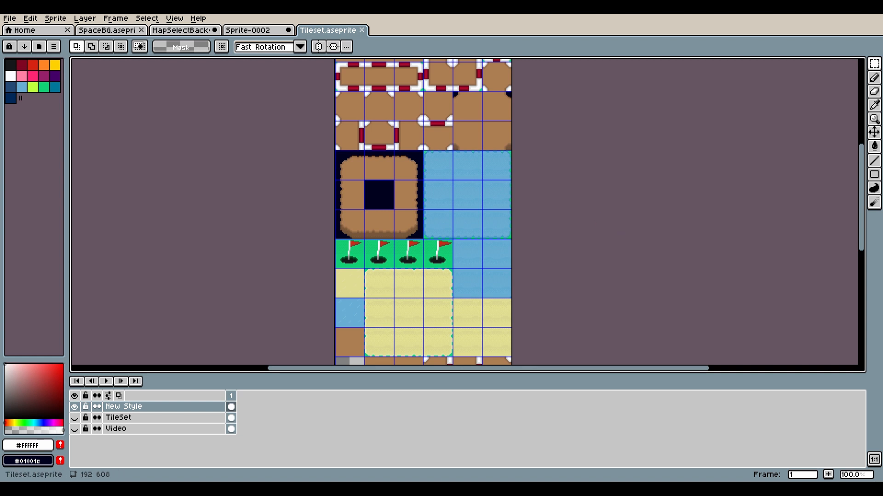
pyautogui.click(55, 18)
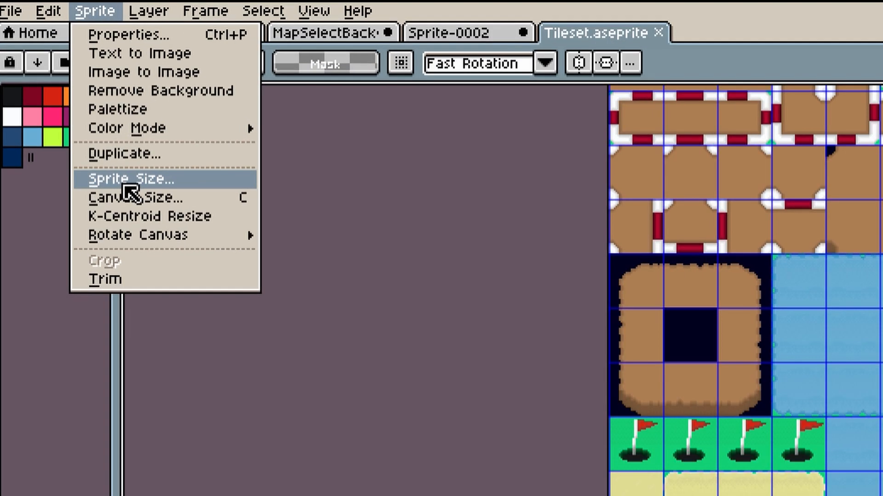
pyautogui.click(130, 179)
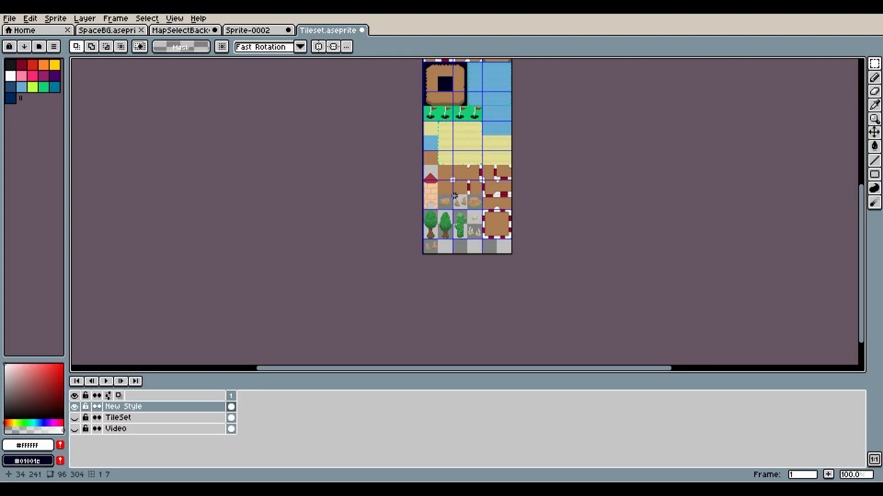
pyautogui.click(174, 18)
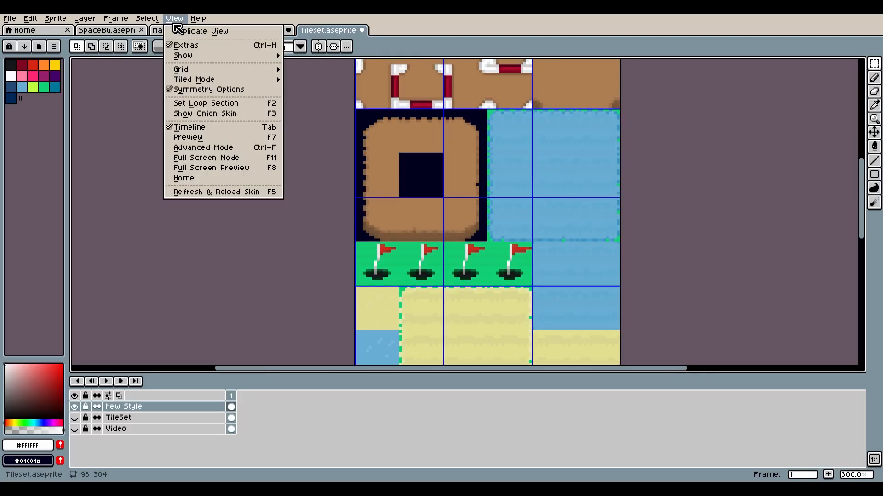
pyautogui.click(181, 68)
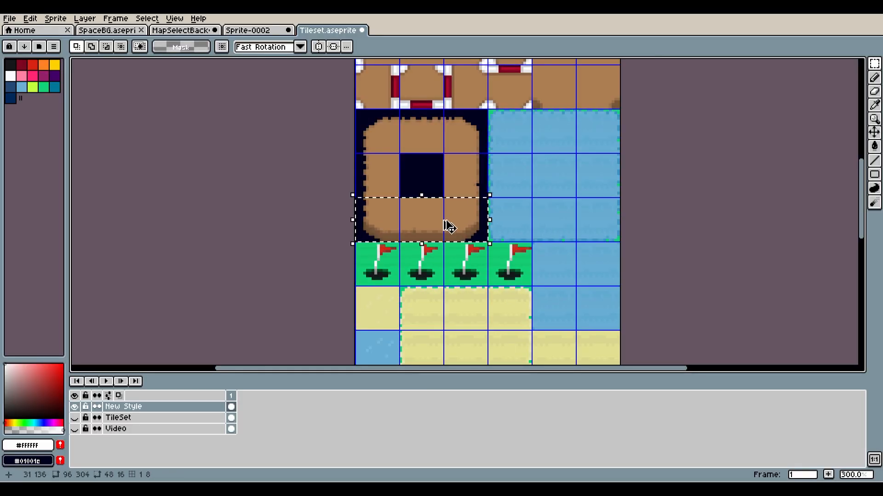
# Copy island, grass, hole and red-white border tiles into the island icon.
pyautogui.click(253, 29)
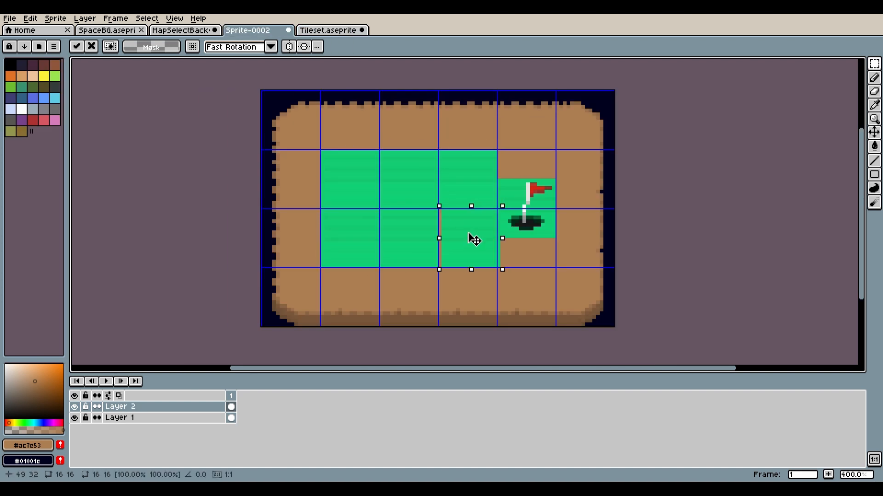
pyautogui.click(330, 30)
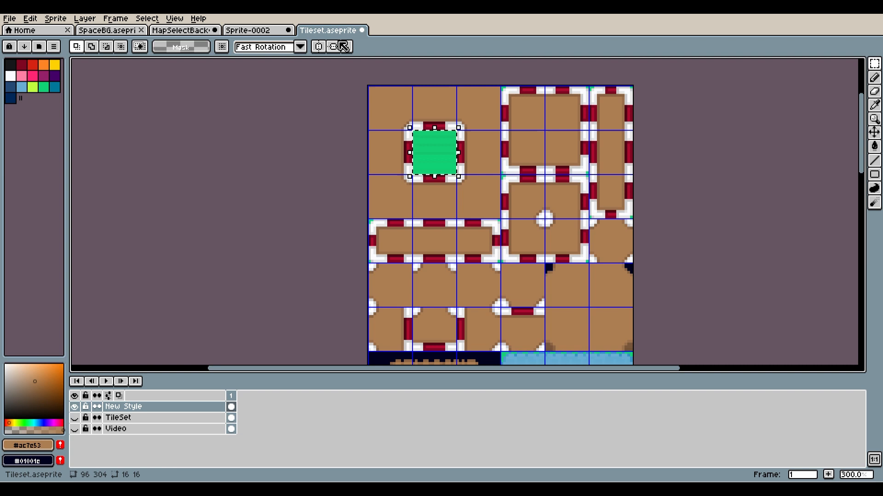
pyautogui.click(254, 30)
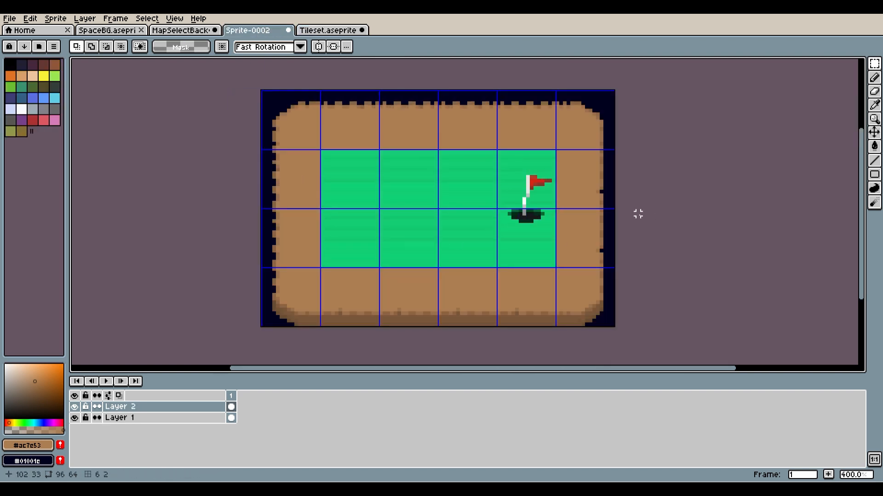
pyautogui.click(329, 30)
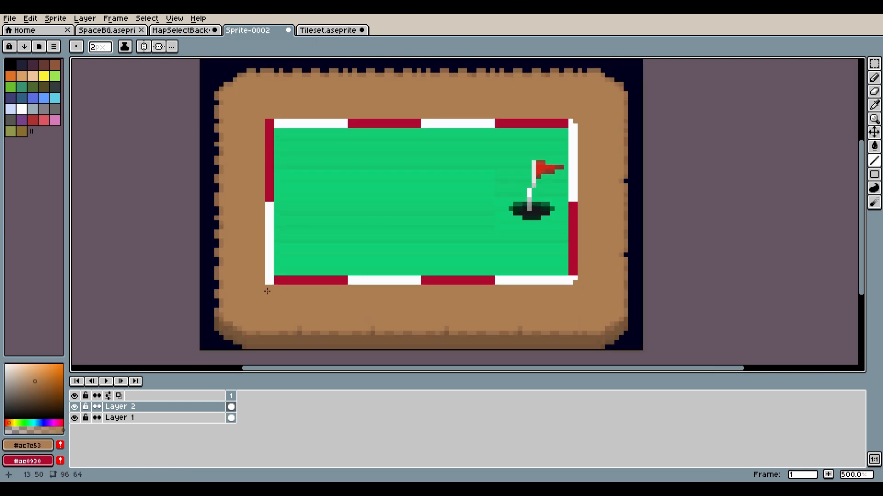
# Switch tabs to the MapSelectMaps document showing the Island Level 2 artwork.
pyautogui.click(182, 30)
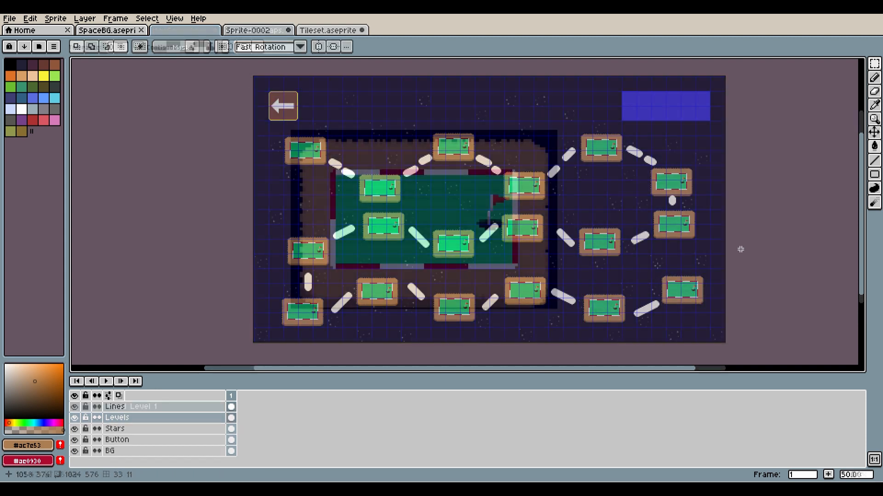
pyautogui.click(258, 30)
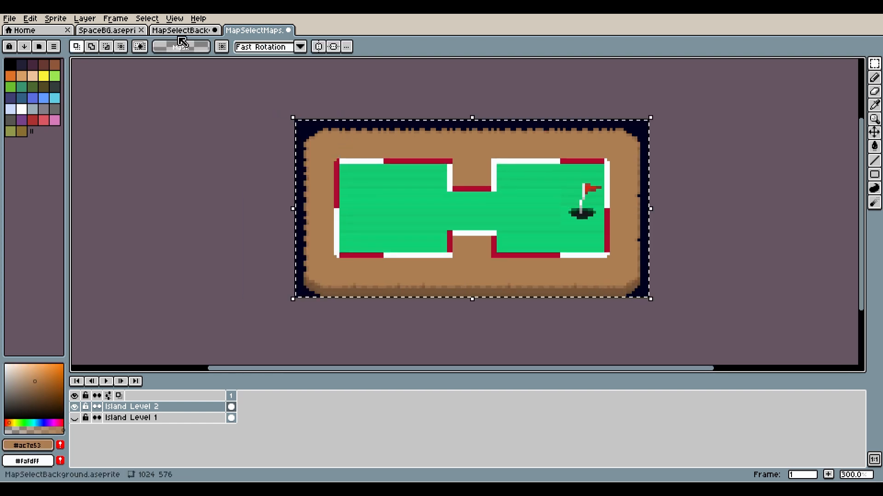
pyautogui.click(183, 30)
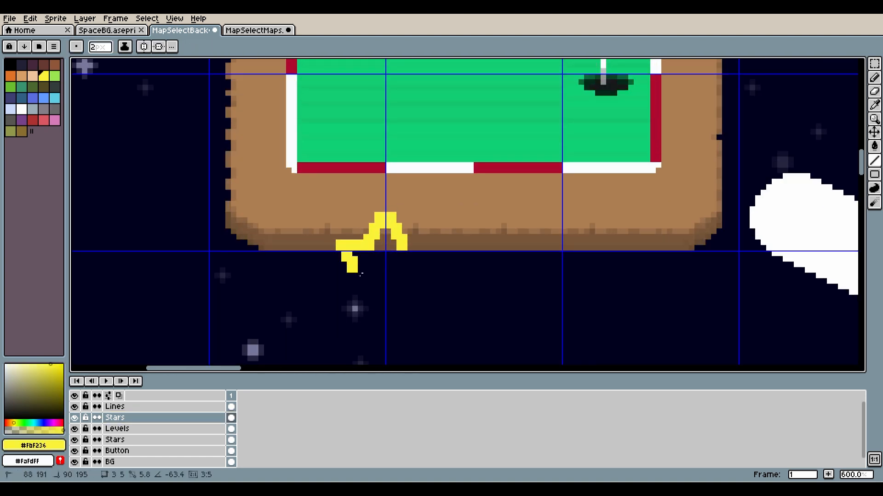
# Place yellow stars beneath the top-row islands, toggling the Lines layer to check.
pyautogui.moveTo(326, 211); pyautogui.dragTo(386, 306)
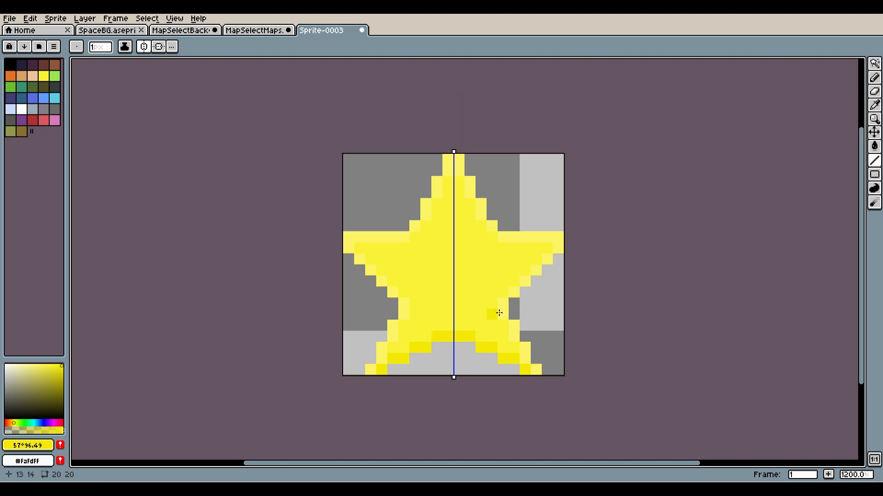
pyautogui.click(183, 30)
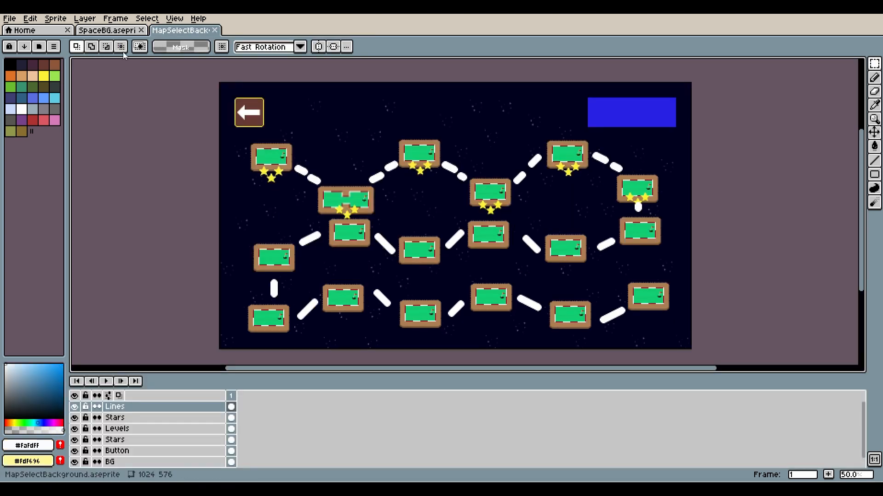
pyautogui.moveTo(785, 248)
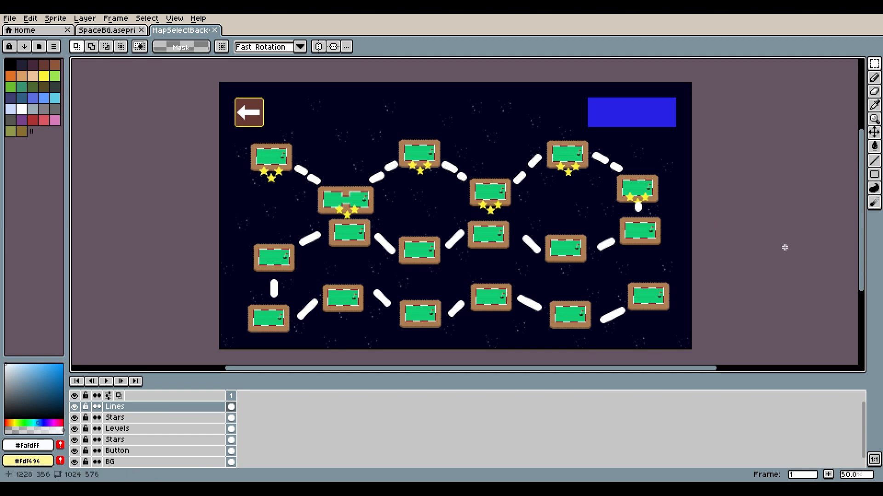
pyautogui.click(74, 406)
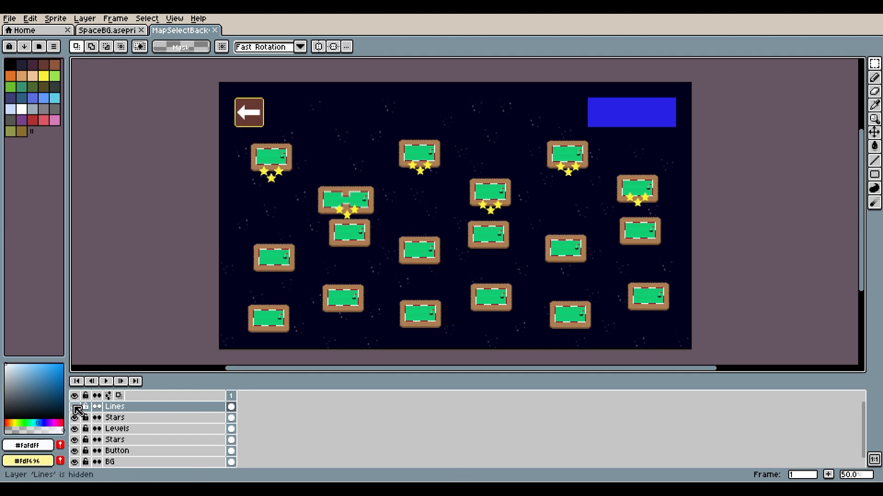
pyautogui.click(73, 407)
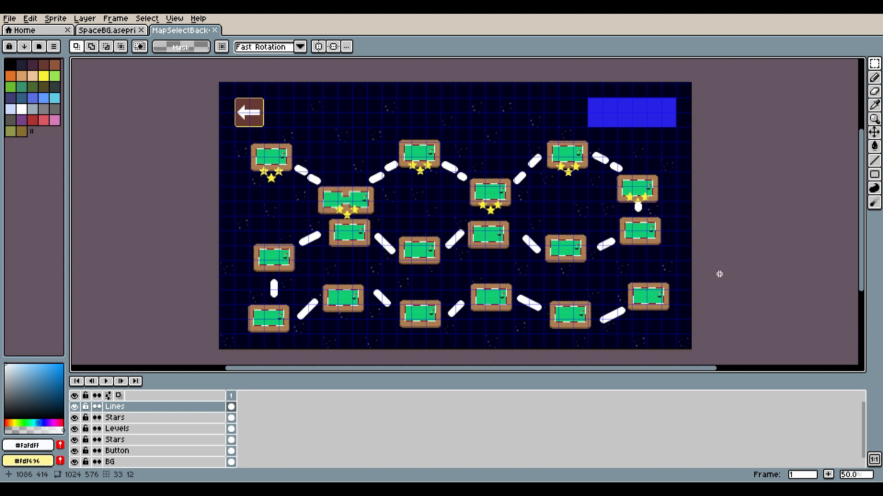
pyautogui.moveTo(288, 151); pyautogui.dragTo(329, 191)
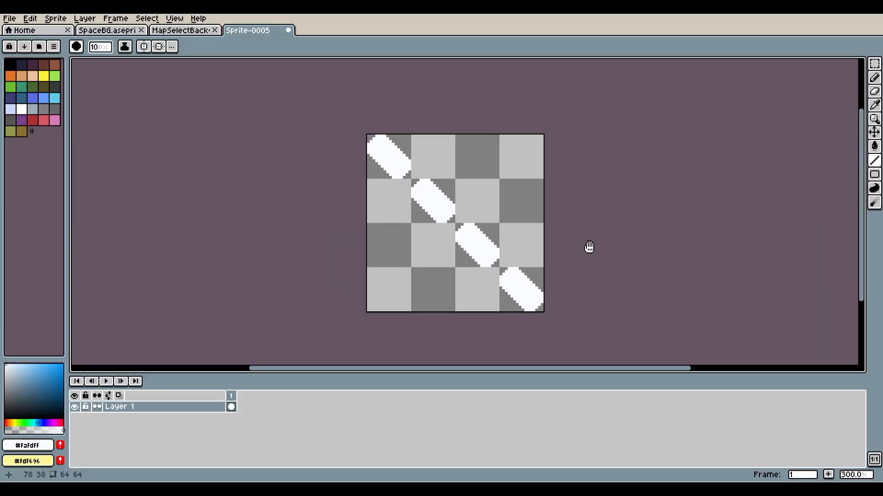
# Draw dashed line frames in a new sprite and paste them onto the Lines layer.
pyautogui.click(115, 18)
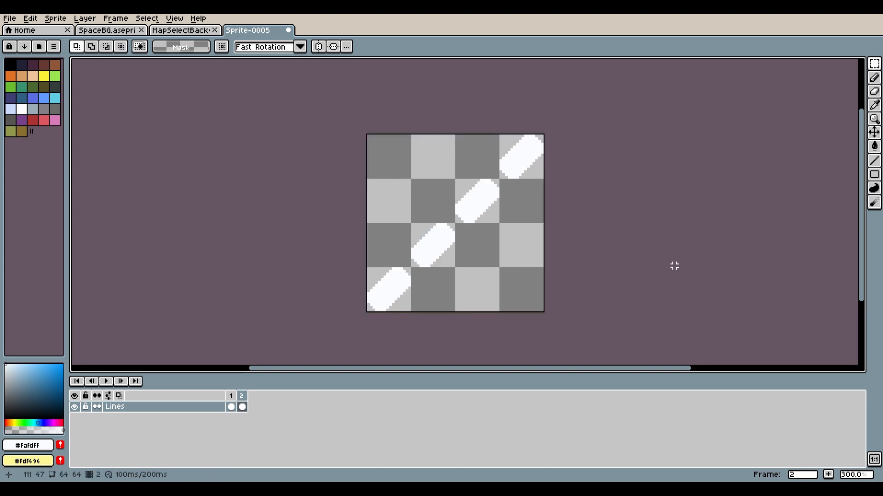
pyautogui.click(181, 30)
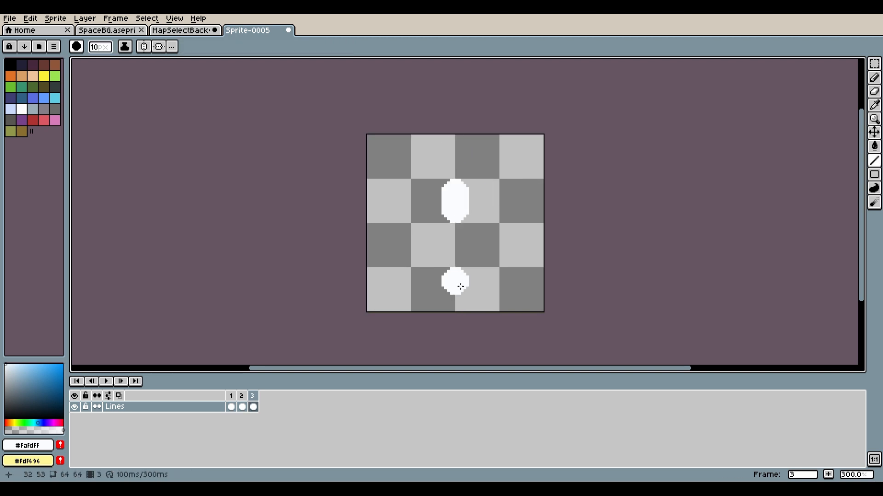
pyautogui.click(182, 30)
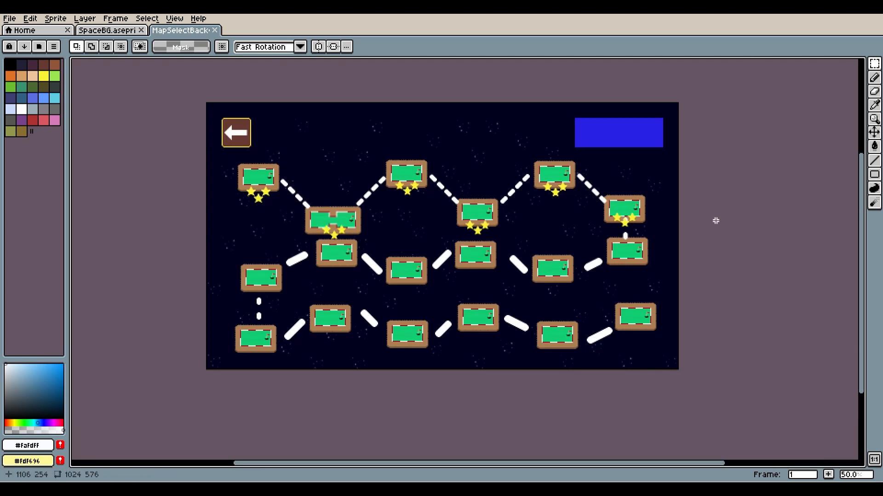
pyautogui.moveTo(723, 238)
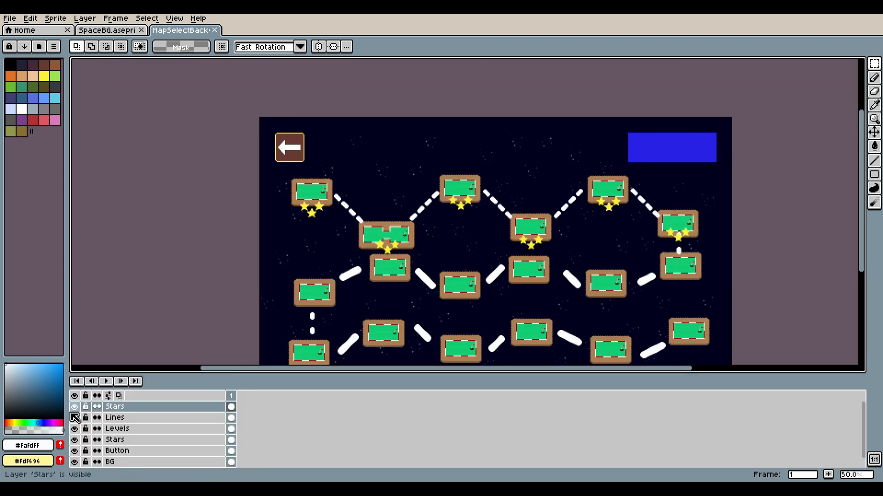
# Hide the Lines and Levels layers and export the starry background image.
pyautogui.click(73, 417)
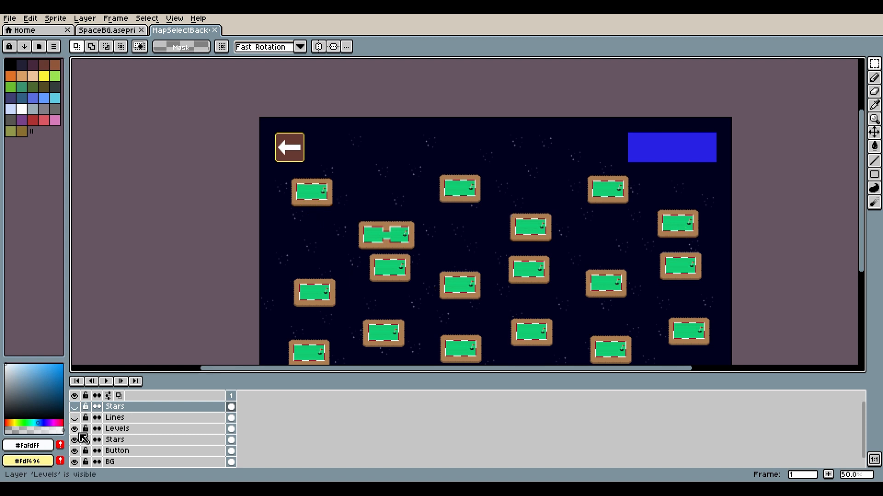
pyautogui.click(73, 428)
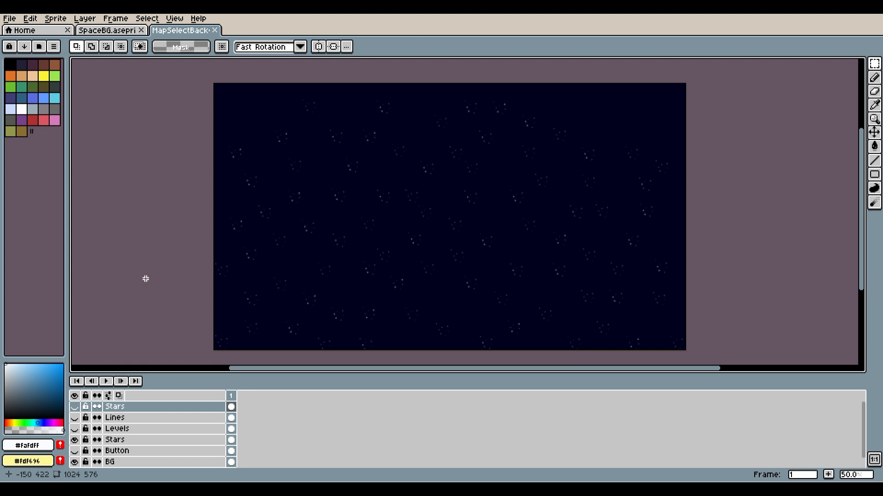
pyautogui.click(9, 18)
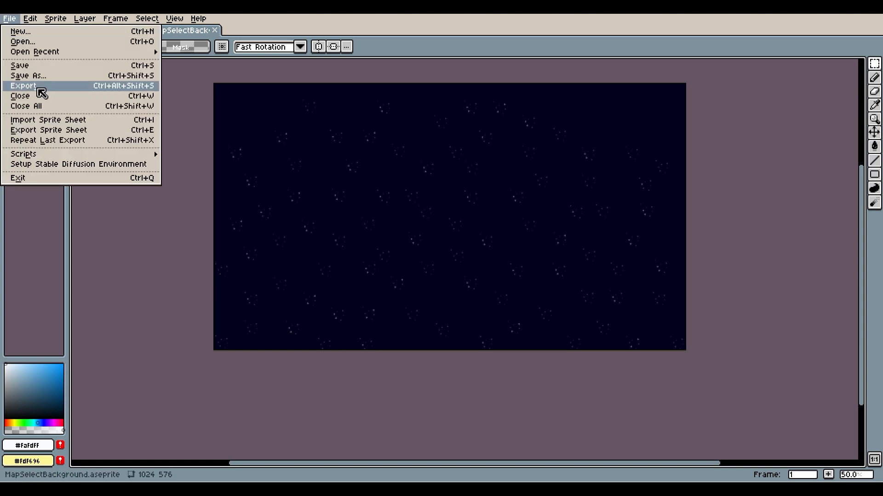
pyautogui.click(23, 85)
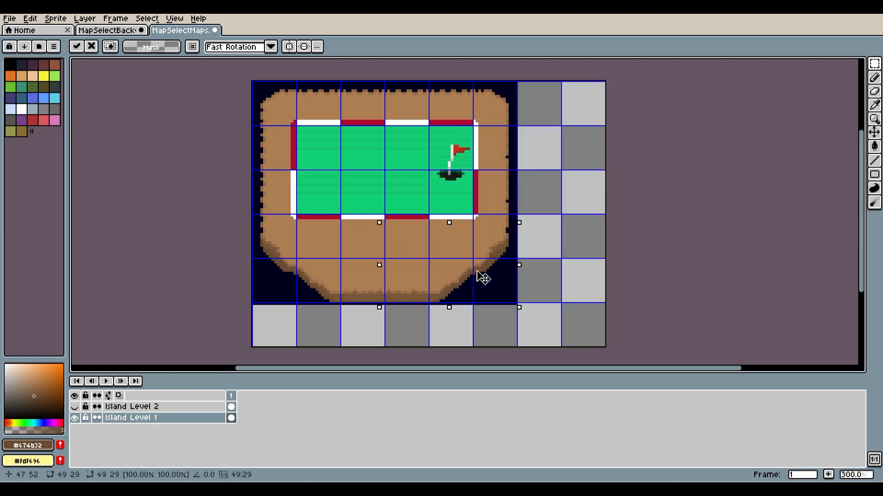
pyautogui.click(107, 30)
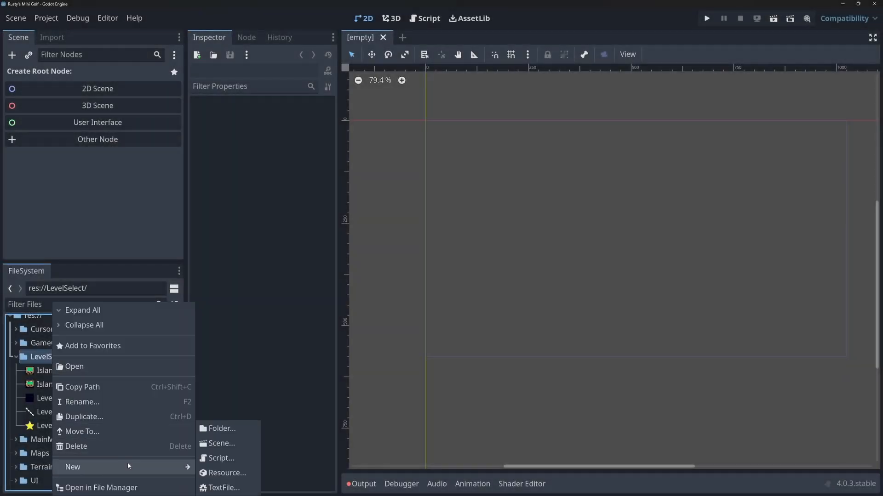
# Create a new scene named LevelSelectIsland in the LevelSelect folder.
pyautogui.click(221, 444)
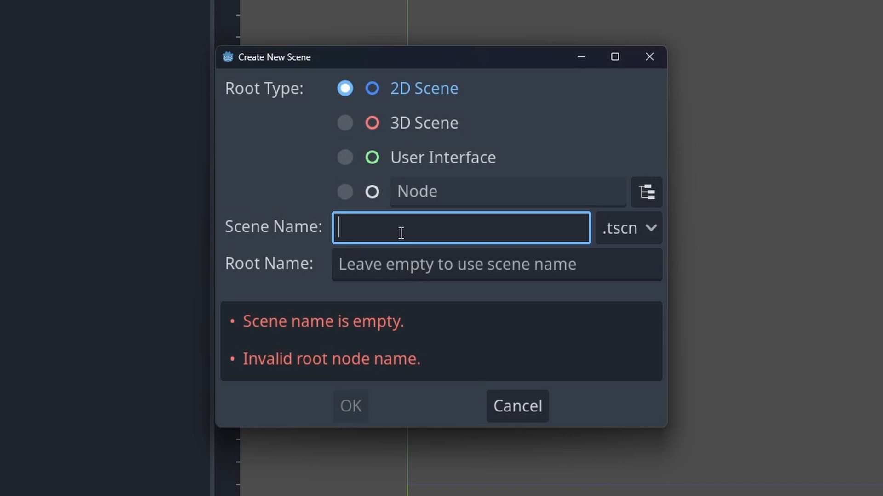
pyautogui.write('LevelSelectIsland')
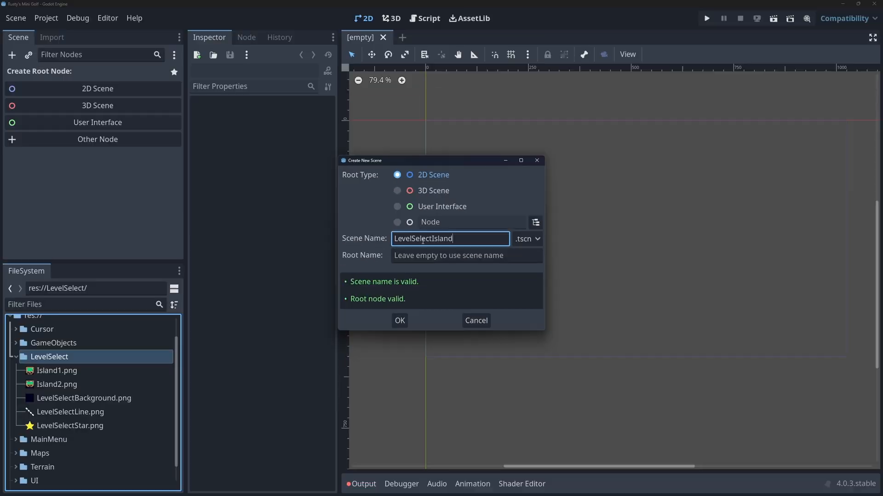
pyautogui.click(399, 321)
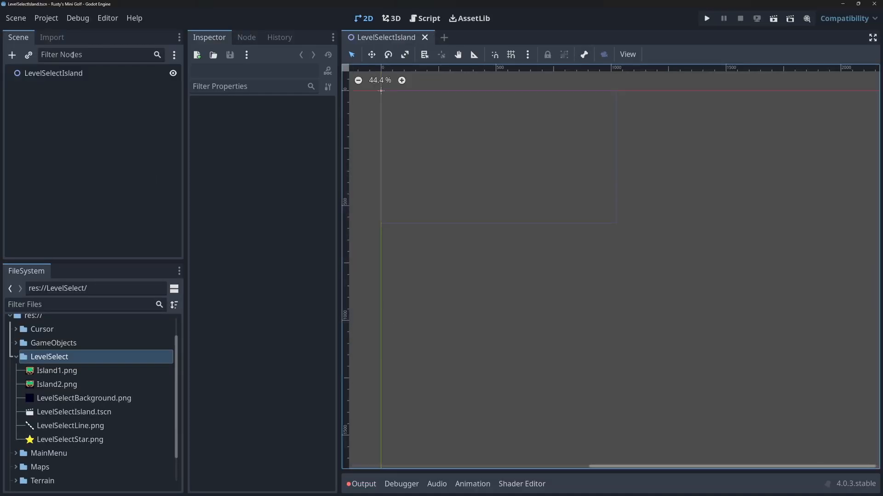
# Add an Island sprite using Island1.png and three Star sprites using LevelSelectStar.png.
pyautogui.click(11, 55)
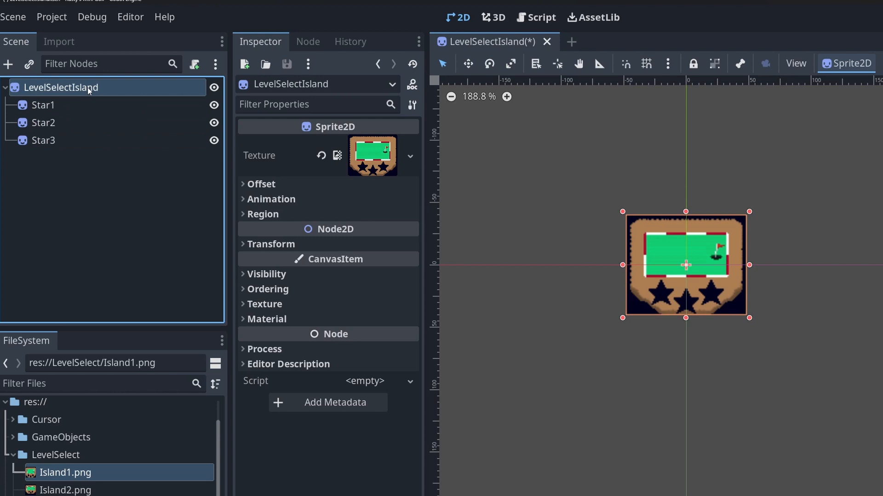
pyautogui.click(43, 123)
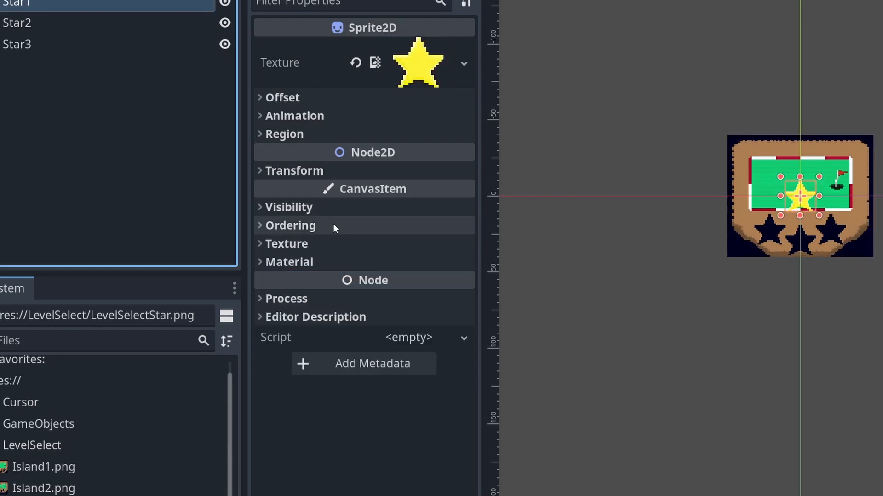
pyautogui.click(286, 243)
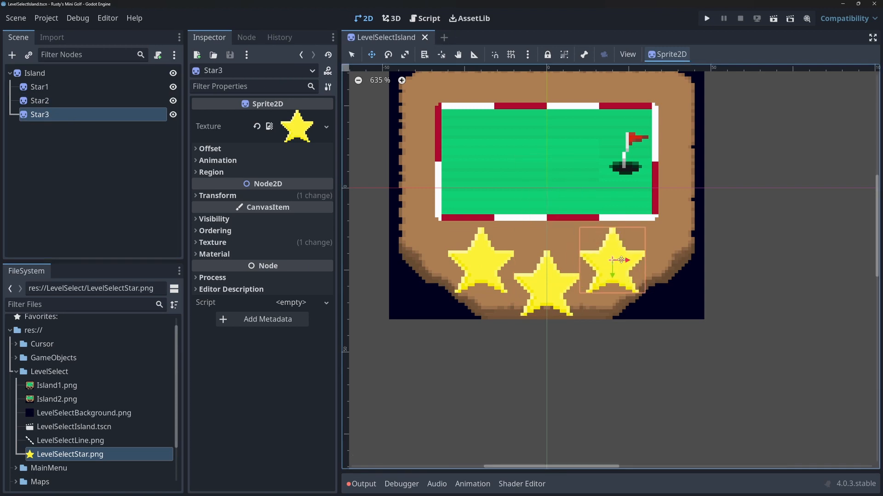
pyautogui.click(35, 73)
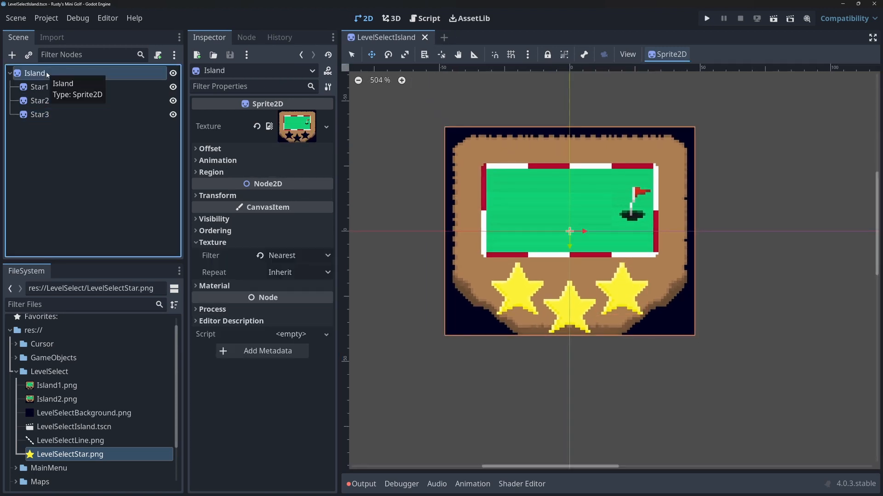
# Create the island's offset track in the float animation with its middle key at y=5.
pyautogui.click(12, 54)
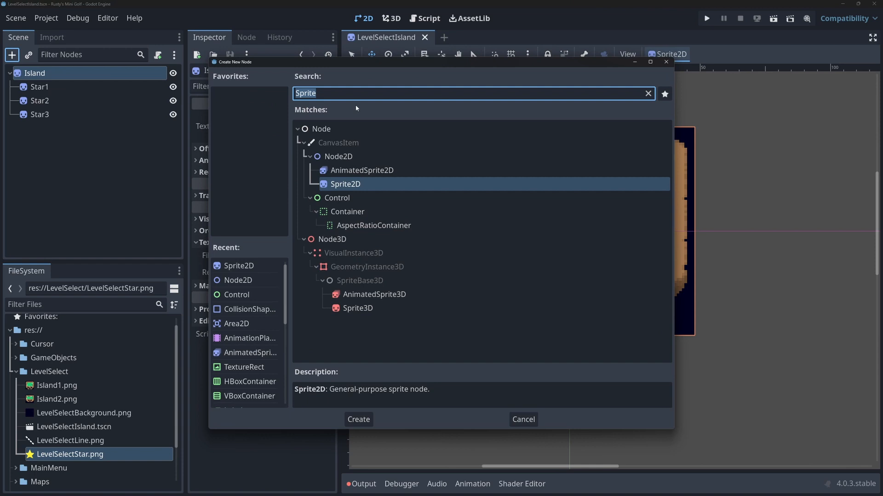
pyautogui.click(359, 419)
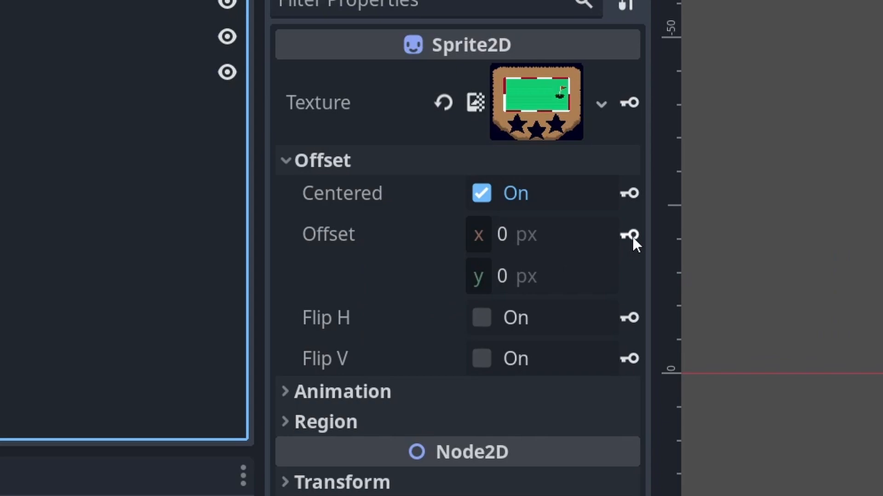
pyautogui.click(628, 235)
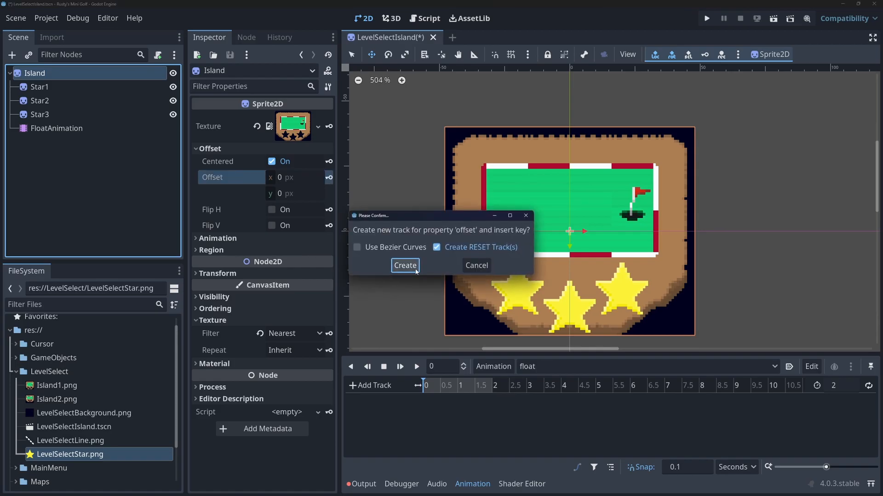
pyautogui.click(405, 265)
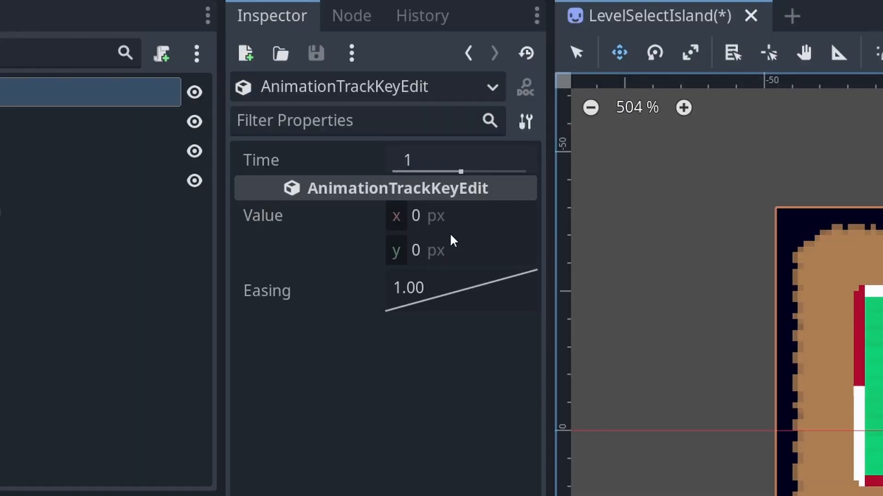
pyautogui.write('5')
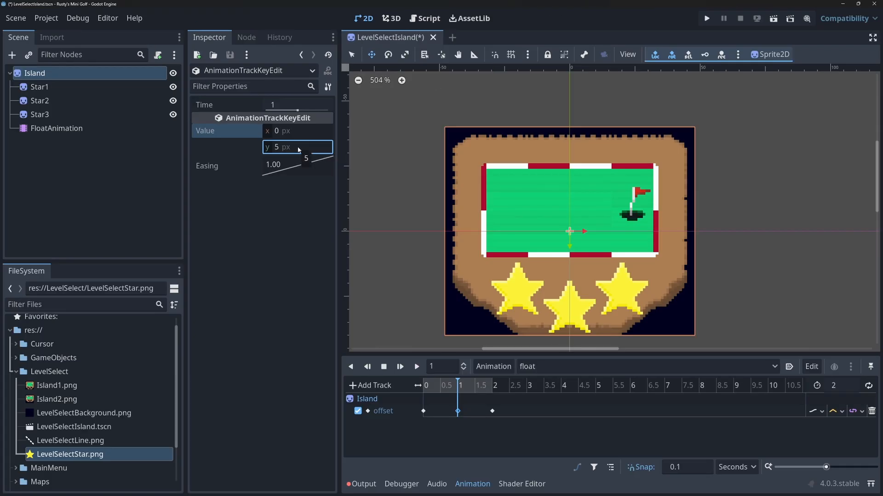
pyautogui.click(416, 367)
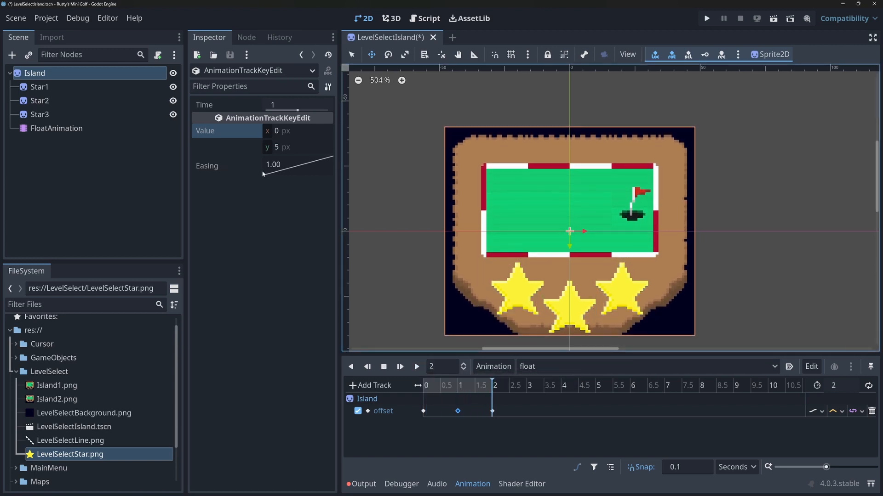
pyautogui.moveTo(290, 168)
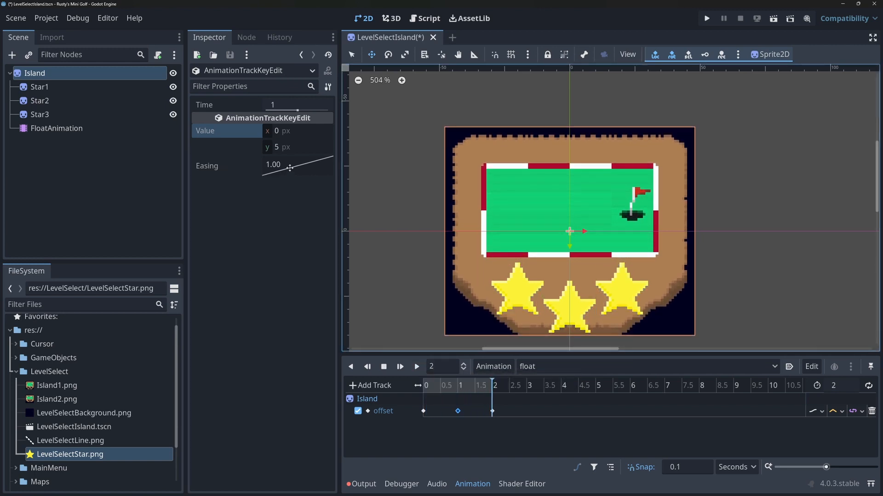
# Add eased offset tracks for Star1–Star3 and enable Autoplay on Load for 'float'.
pyautogui.click(290, 165)
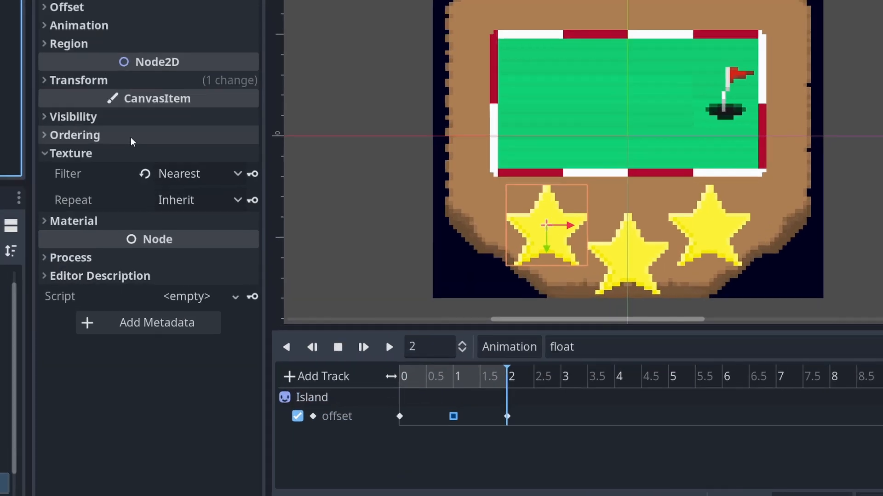
pyautogui.click(627, 253)
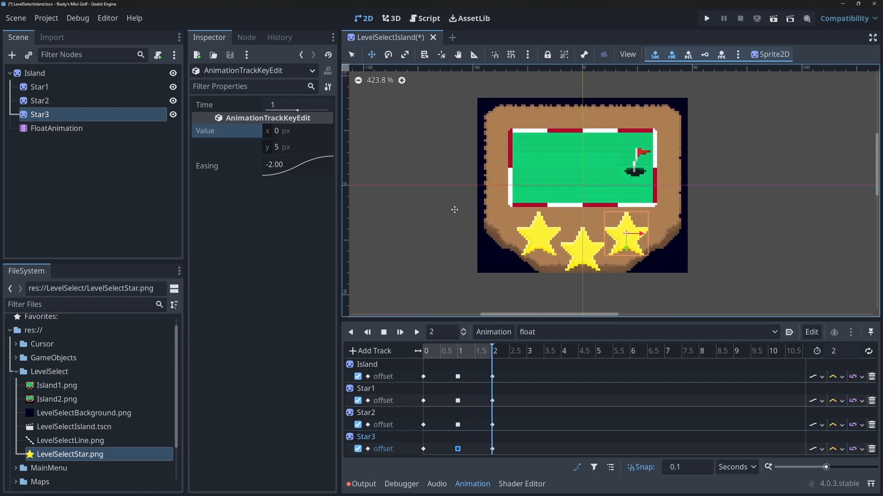
pyautogui.click(416, 332)
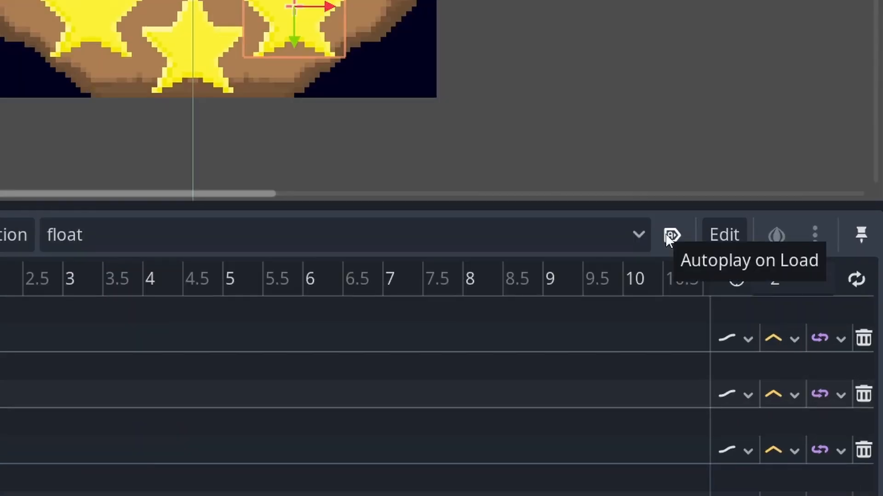
pyautogui.click(855, 278)
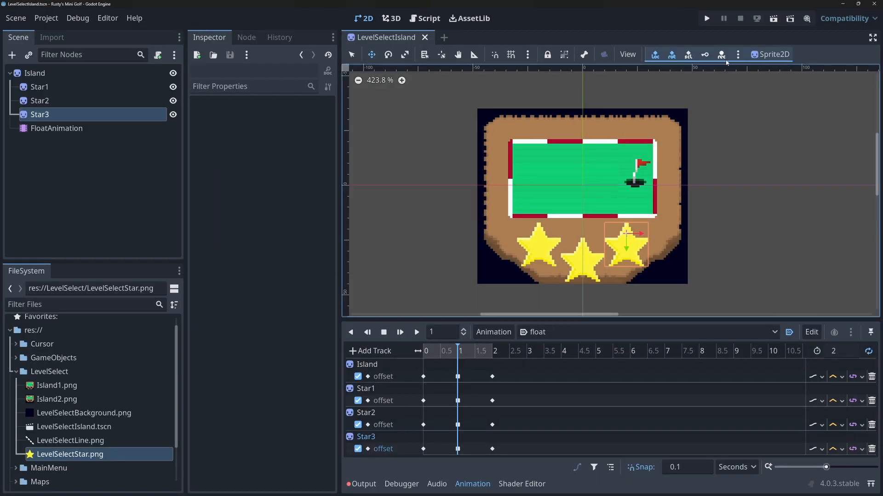
# Add a ModulateAnimation player whose 'reveal' animation starts modulate at black.
pyautogui.click(706, 18)
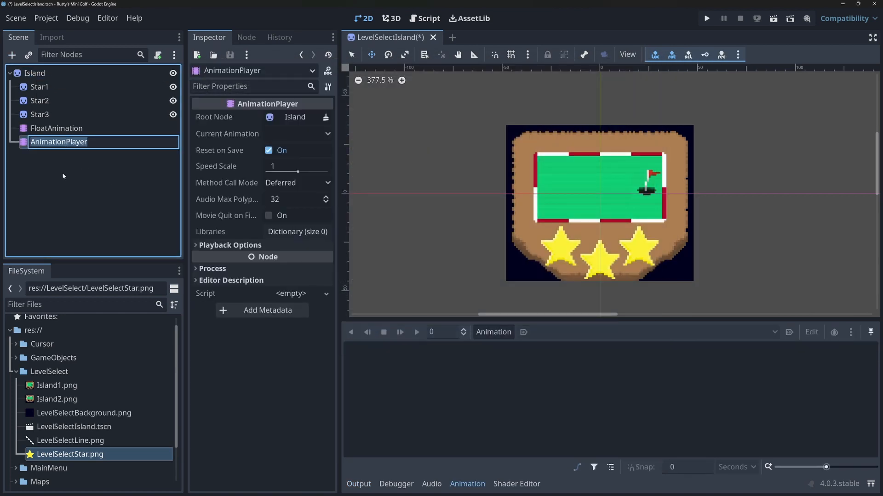
pyautogui.write('Modulate')
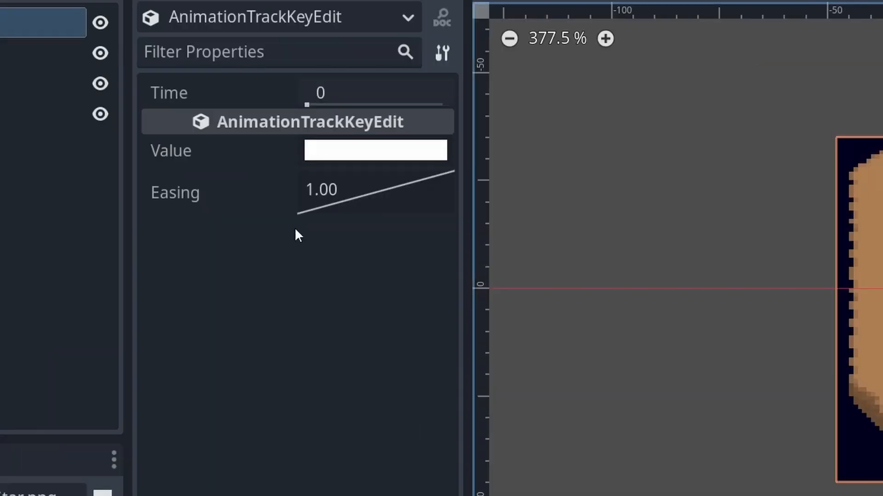
pyautogui.click(375, 150)
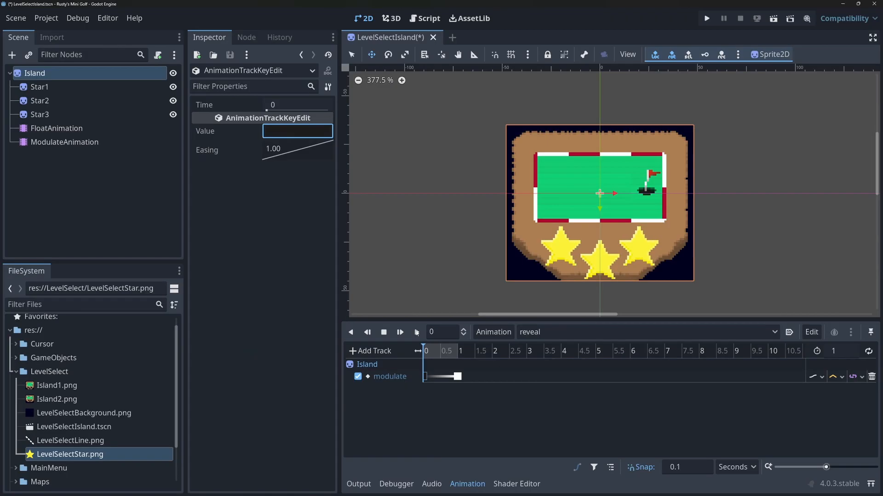
pyautogui.click(401, 331)
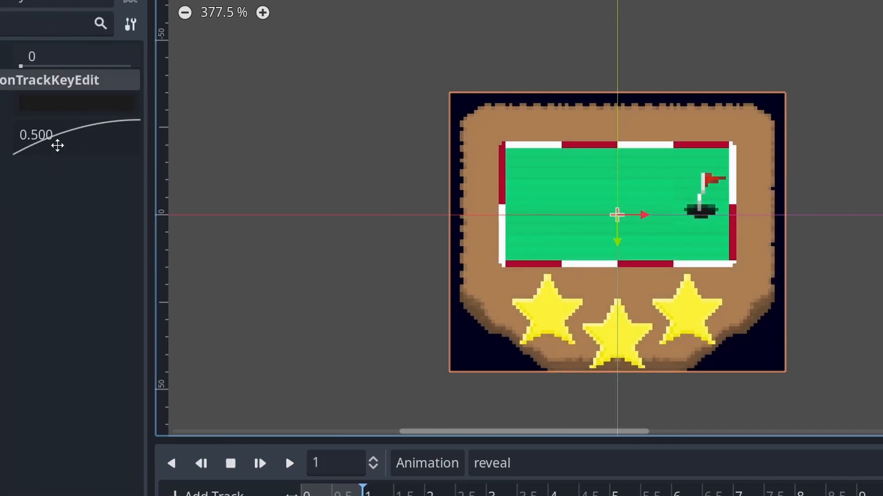
# Ease the one-second fade-in to white and preview the reveal animation repeatedly.
pyautogui.click(143, 463)
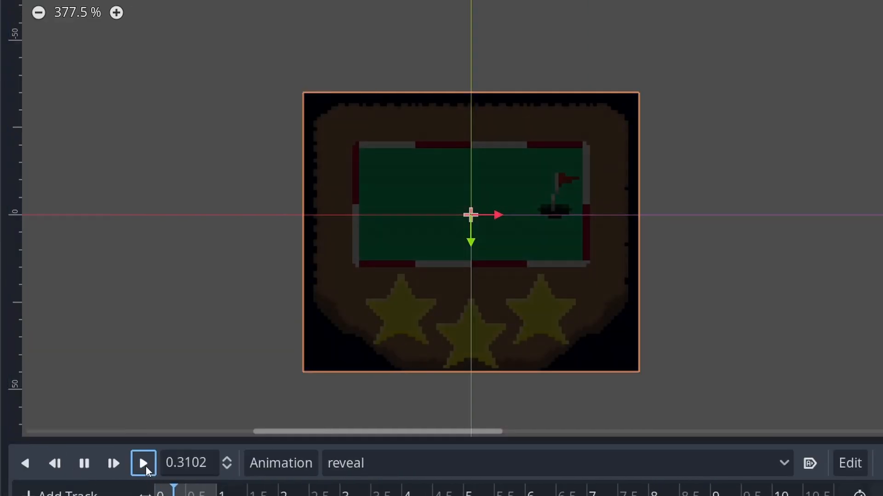
pyautogui.click(143, 462)
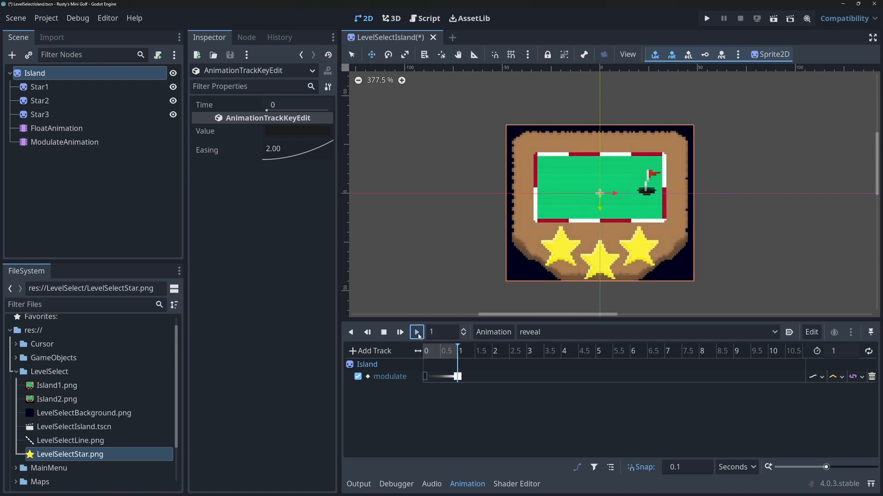
pyautogui.click(417, 331)
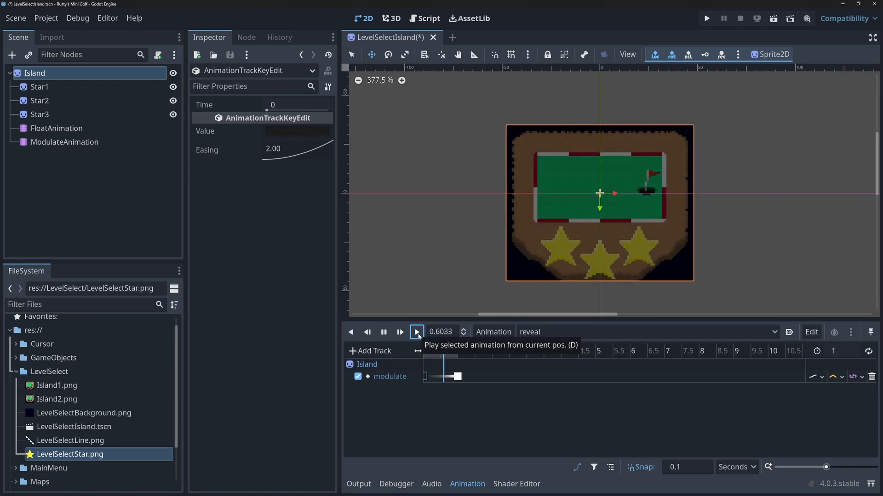
pyautogui.click(416, 331)
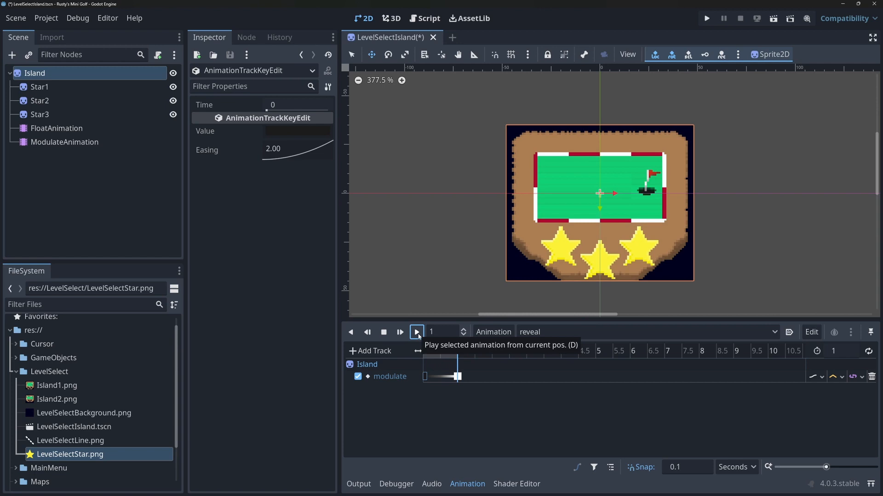
pyautogui.click(416, 332)
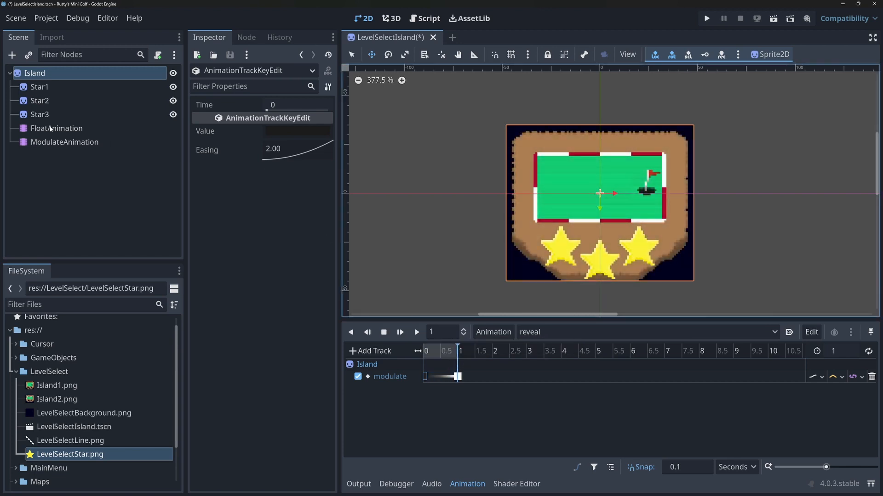
pyautogui.click(35, 73)
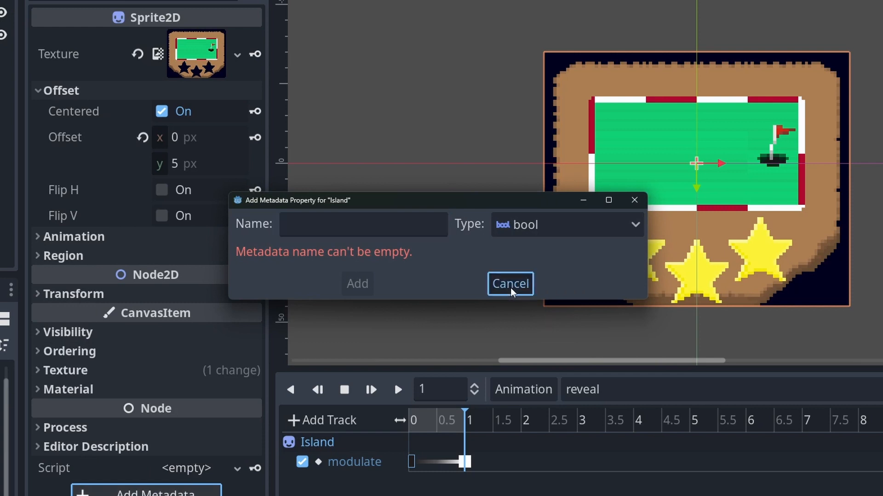
pyautogui.click(508, 283)
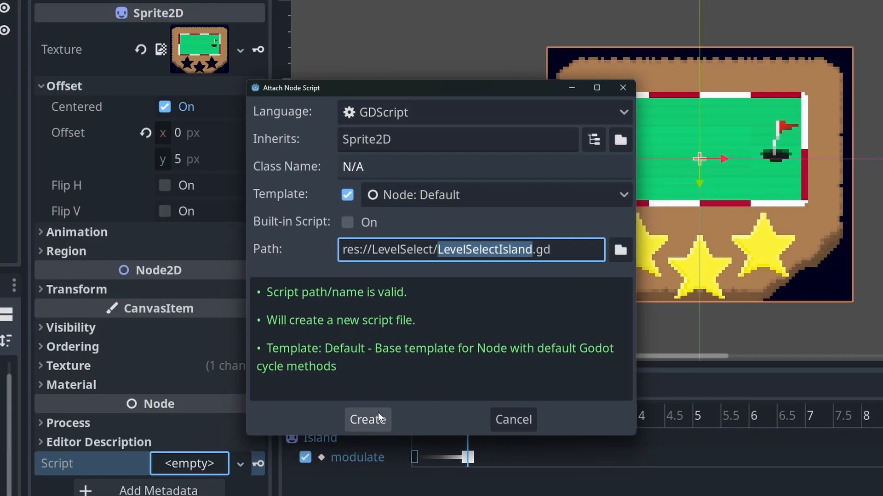
pyautogui.click(366, 419)
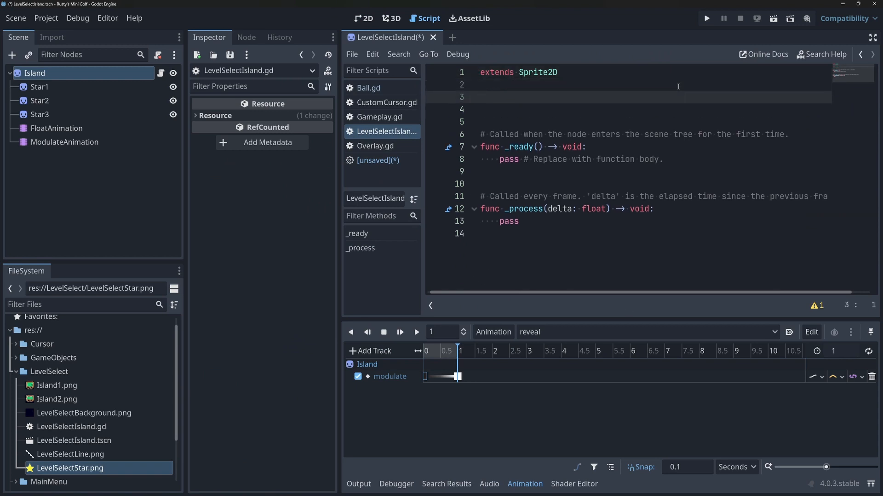
pyautogui.write('var')
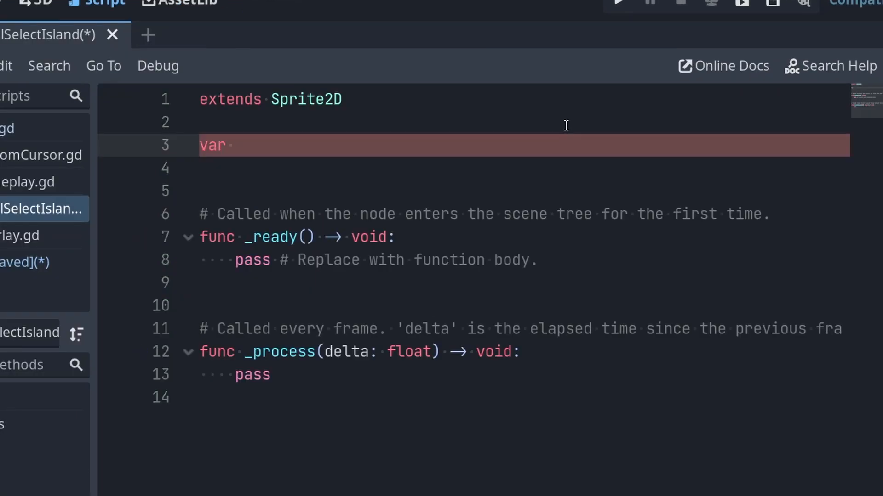
pyautogui.write('@export var score')
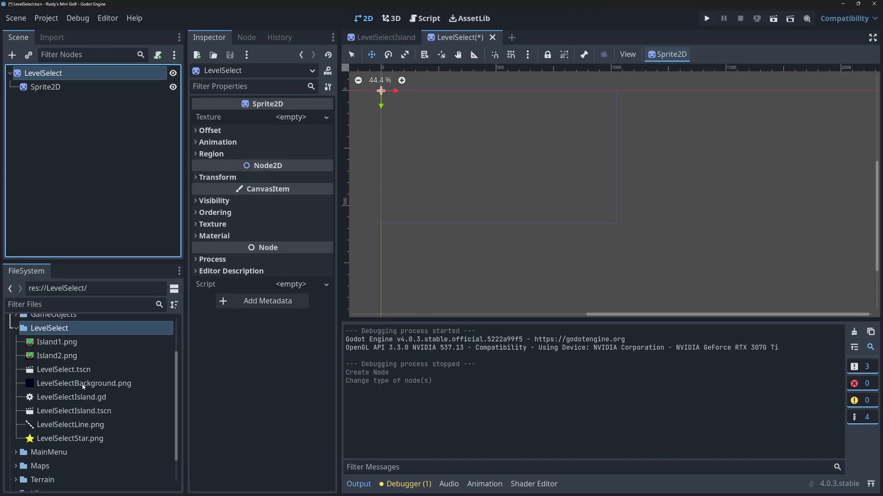
# Group the island instances Level1–Level18 under a Levels node in LevelSelect.
pyautogui.rightClick(42, 72)
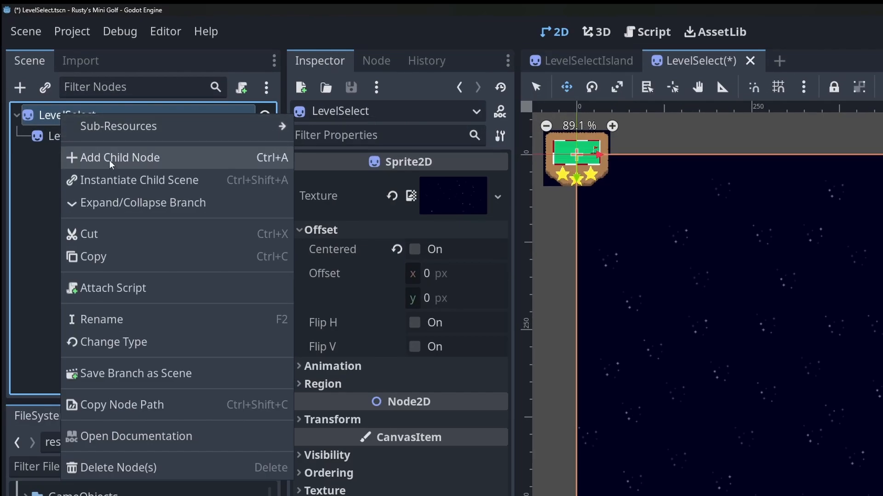
pyautogui.click(119, 157)
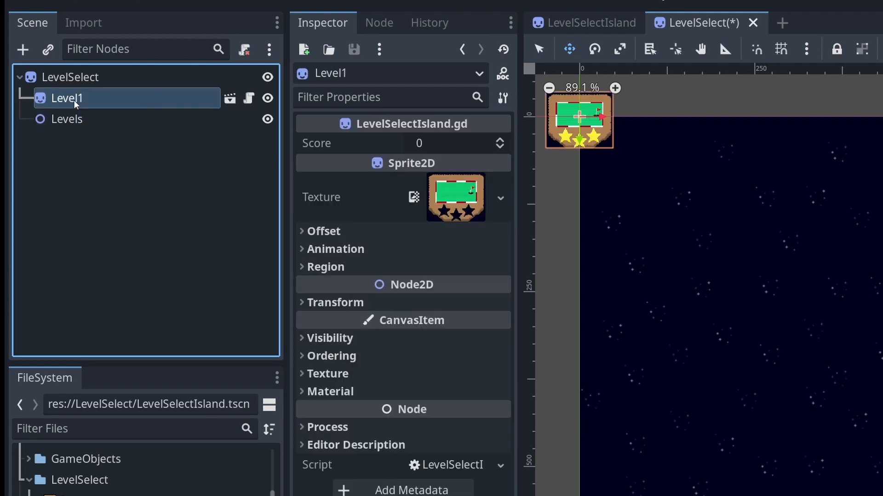
pyautogui.moveTo(66, 98); pyautogui.dragTo(66, 119)
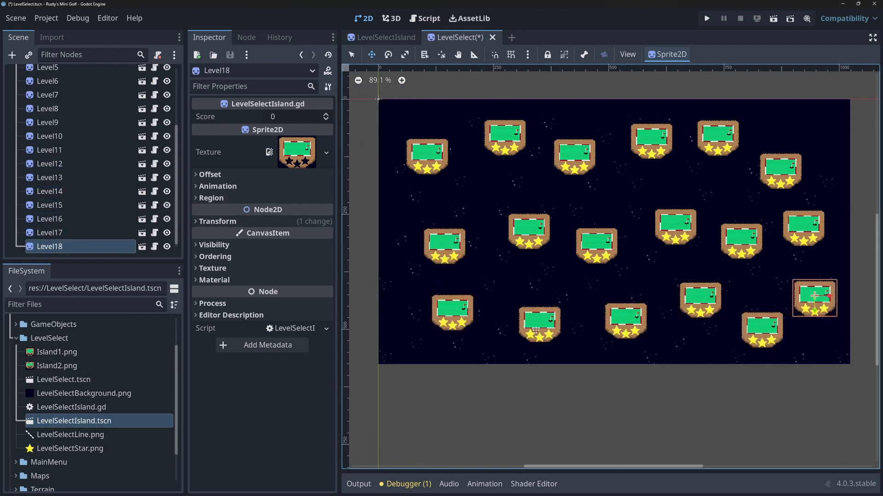
pyautogui.click(11, 55)
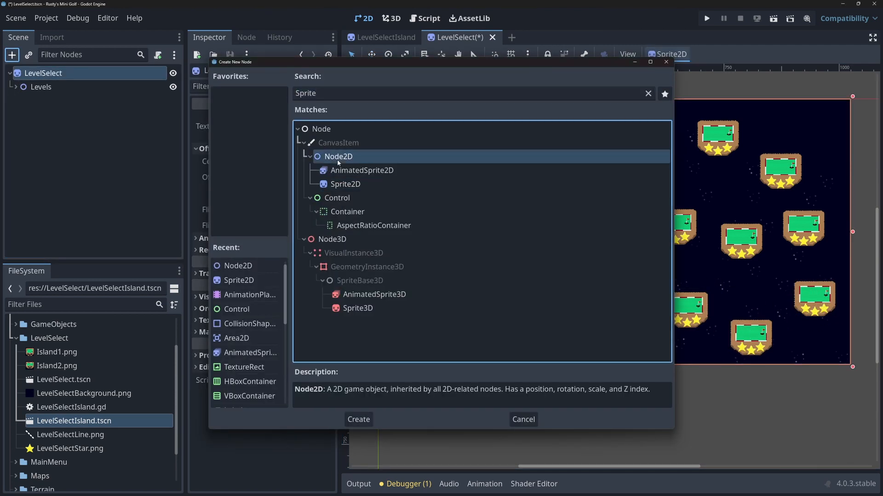
# Add a Lines Node2D with dotted line sprites between islands and delete Line18.
pyautogui.click(358, 419)
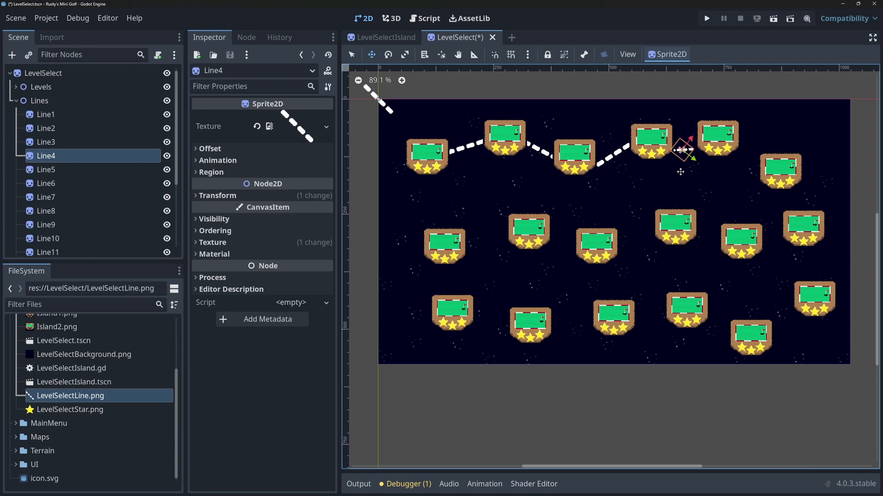
pyautogui.click(46, 183)
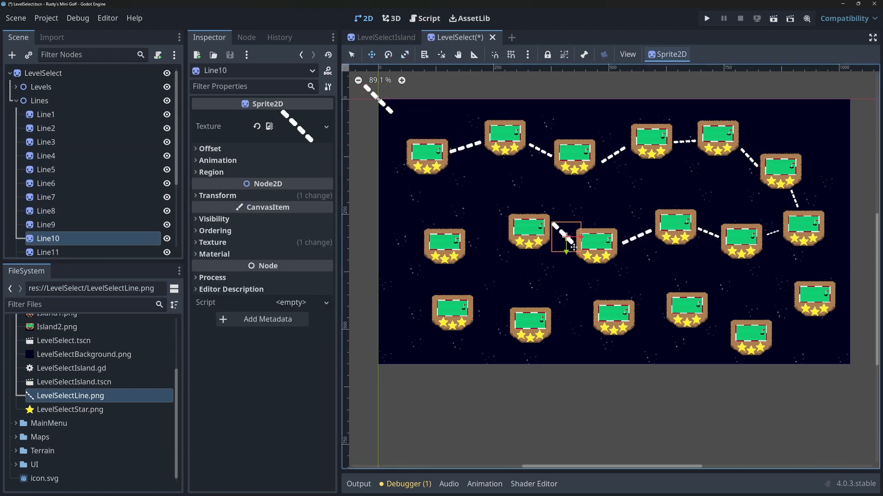
pyautogui.click(48, 223)
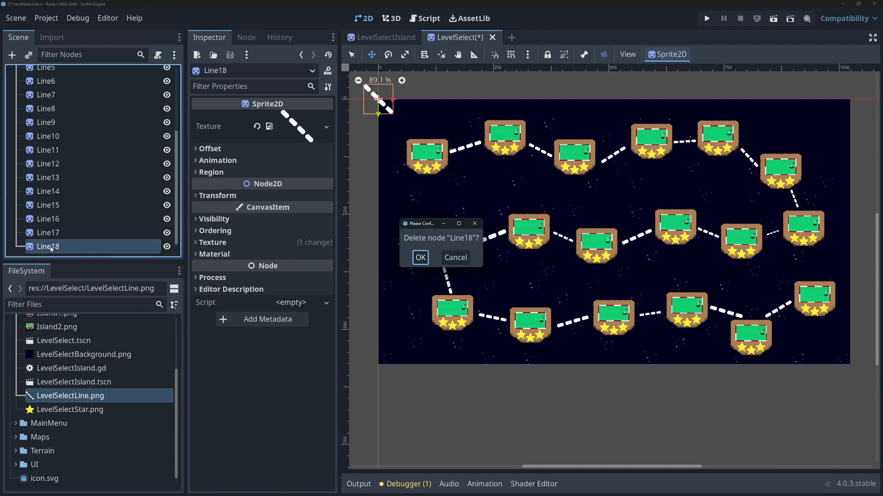
pyautogui.click(420, 257)
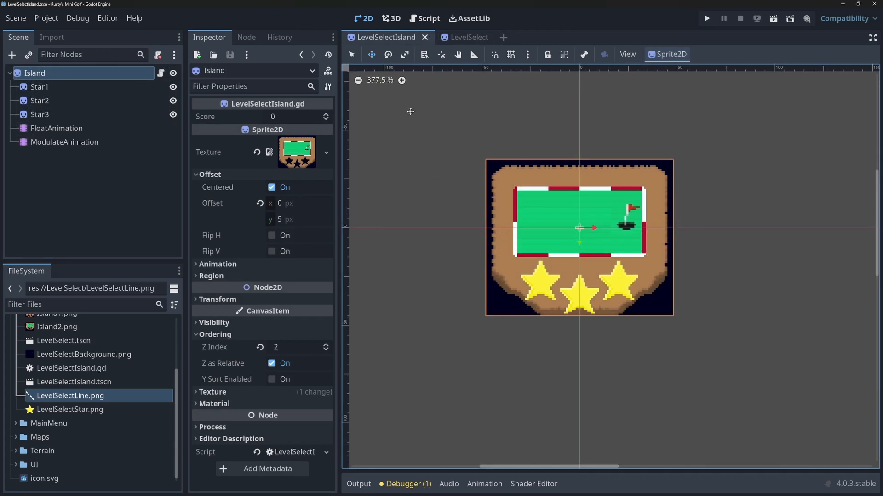
pyautogui.click(425, 18)
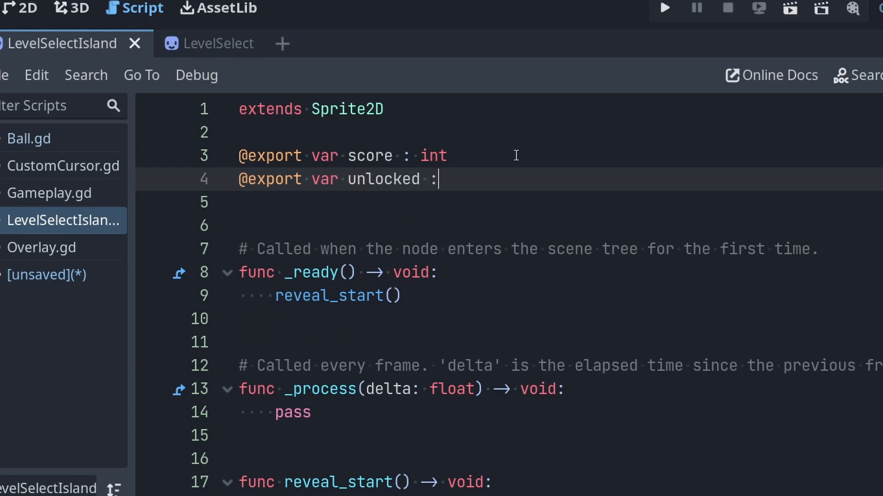
pyautogui.write('bool')
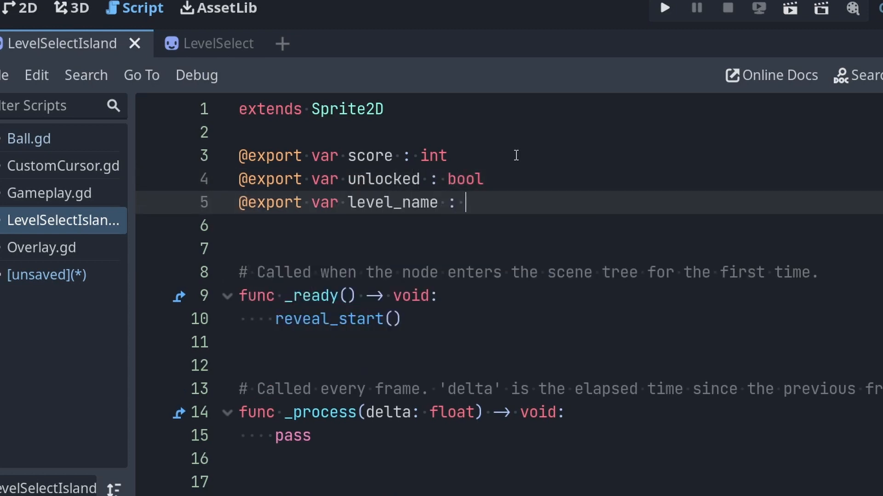
pyautogui.write('String')
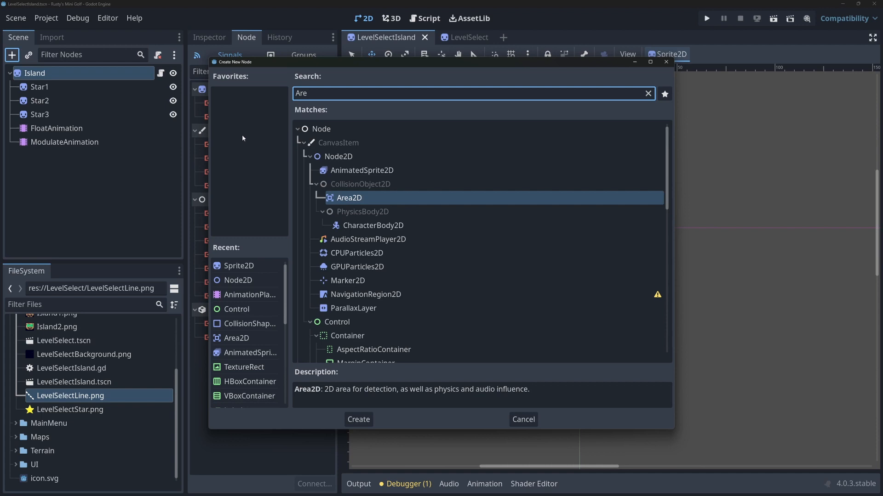
# Add an Area2D to the island and move it first among its children.
pyautogui.click(359, 419)
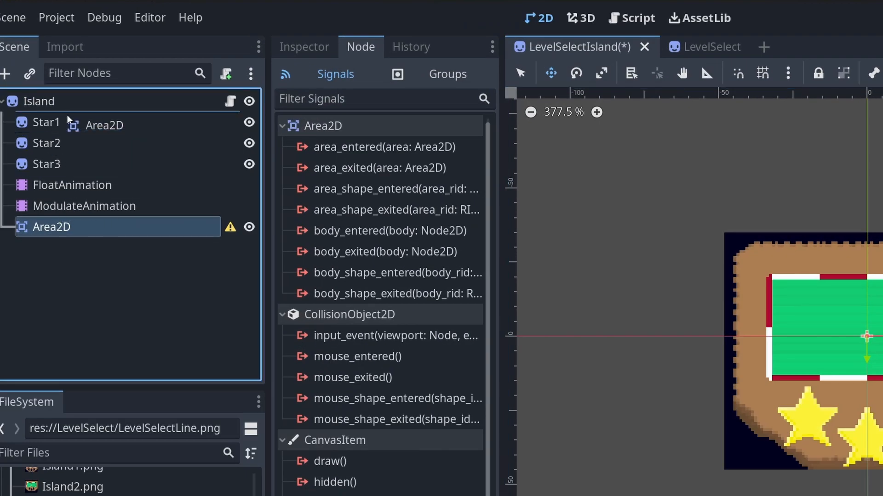
pyautogui.click(6, 73)
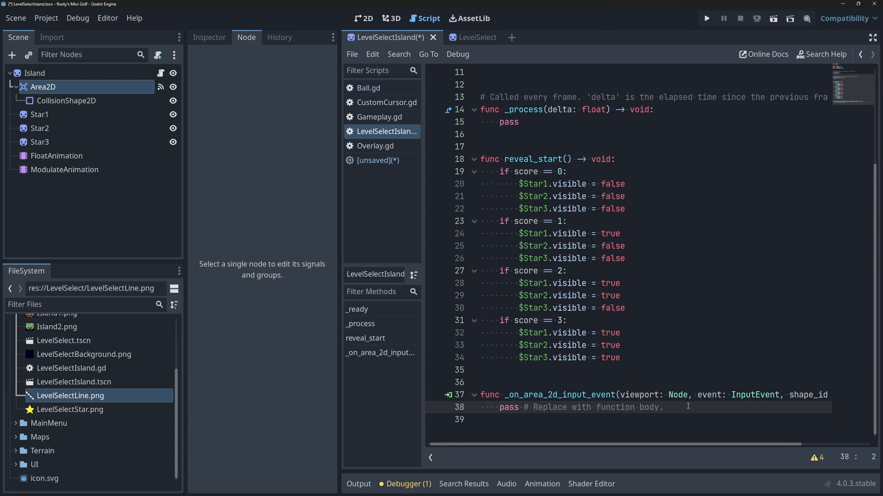
# Write the handler: on InputEventMouseButton, if unlocked, call change_scene_to_file().
pyautogui.write('if event is IN')
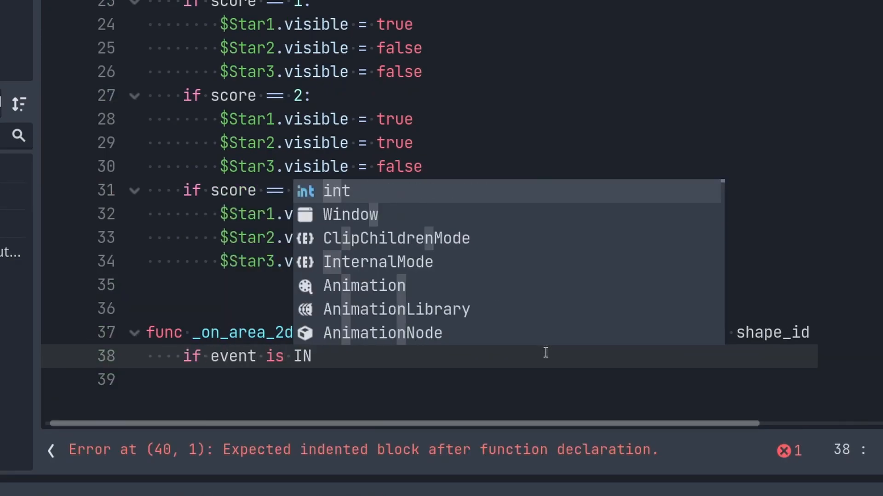
pyautogui.write('InputEventMouseButton:')
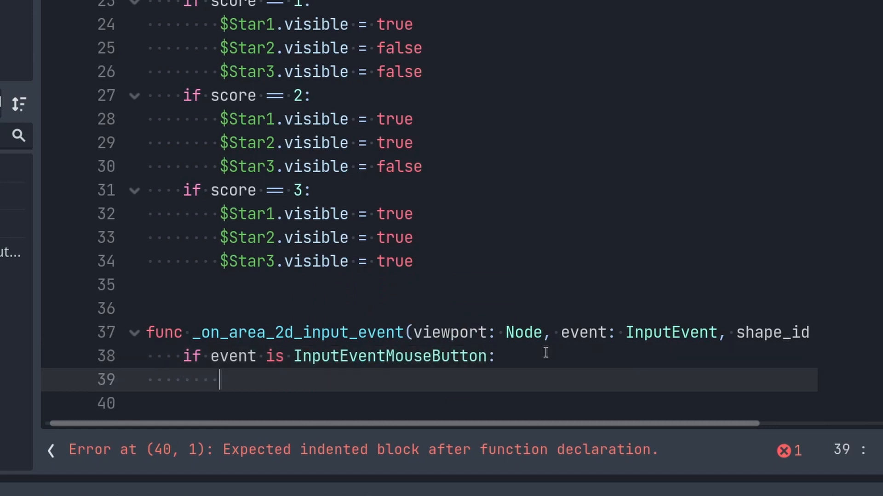
pyautogui.write('if unlocked:')
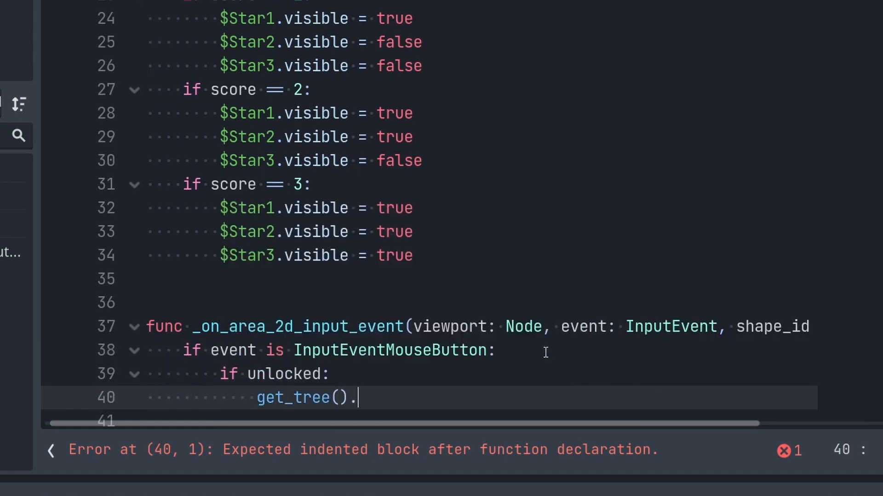
pyautogui.write('change_scene_to_file()')
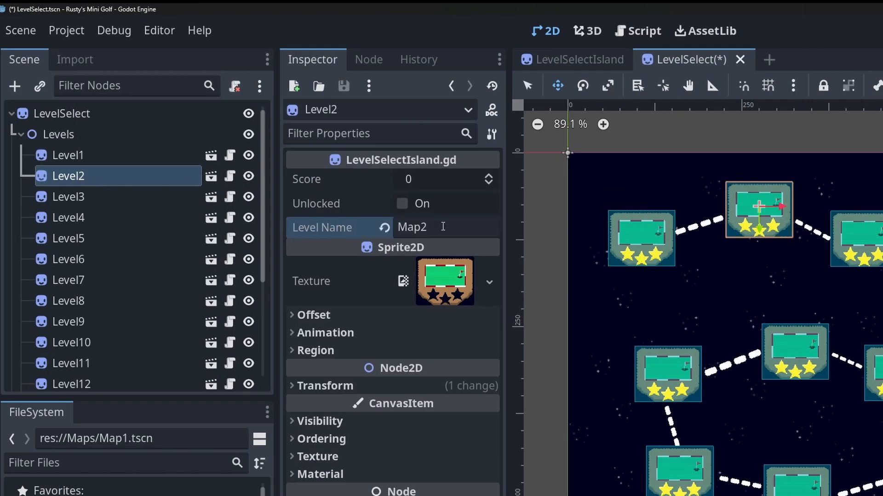
# Tick Unlocked on Level1, test-run the game, then close the running level.
pyautogui.click(68, 238)
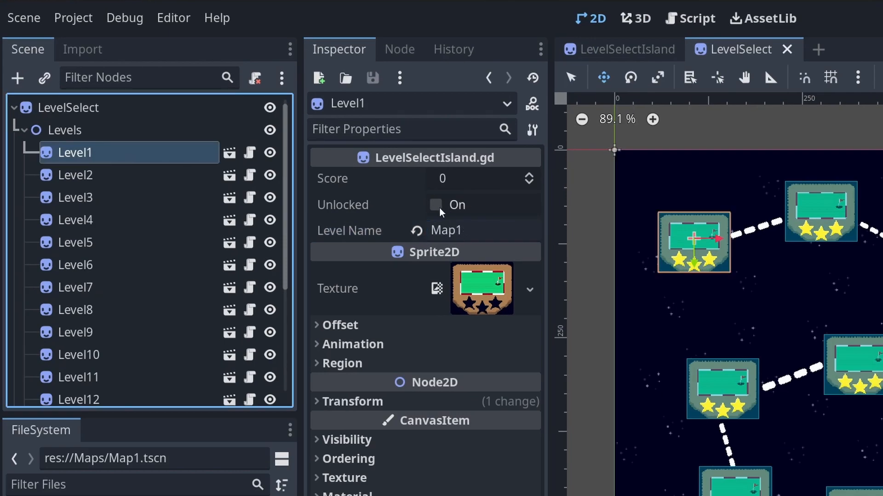
pyautogui.click(75, 175)
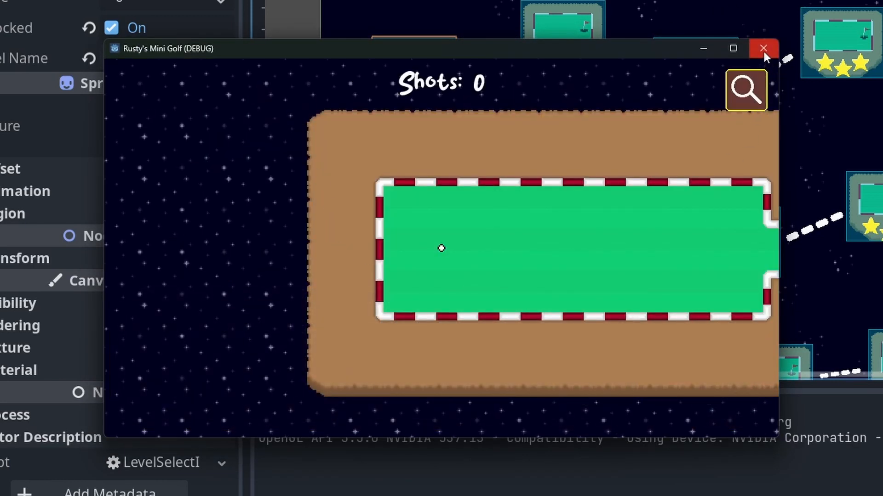
pyautogui.click(763, 48)
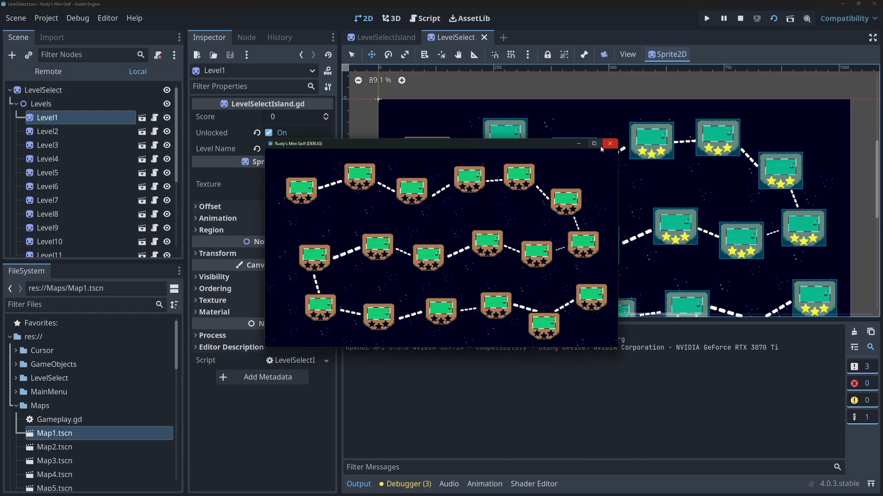
# Check the running game, then make StartAnimationTimer under FloatAnimation one-shot.
pyautogui.click(592, 144)
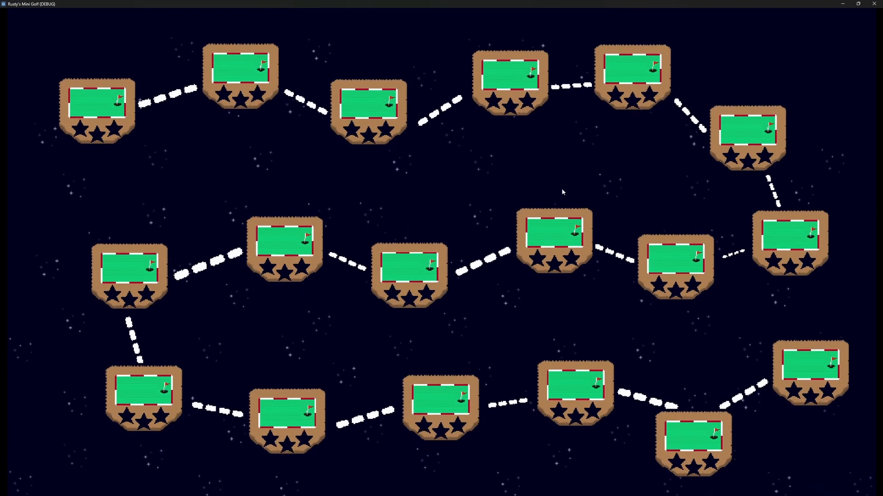
pyautogui.moveTo(534, 178)
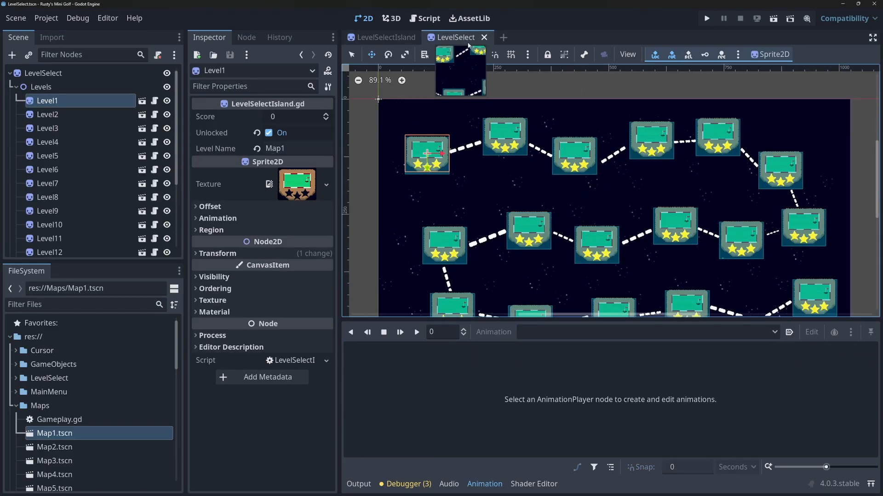
pyautogui.click(706, 18)
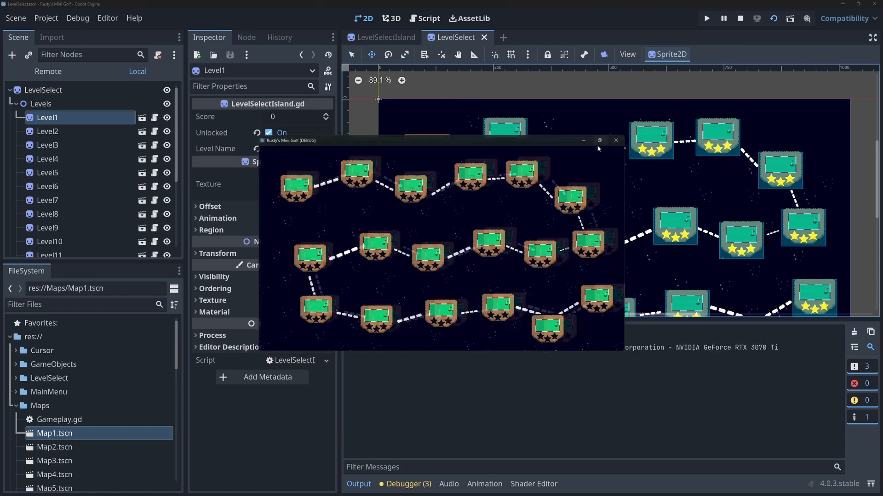
pyautogui.moveTo(451, 140); pyautogui.dragTo(450, 143)
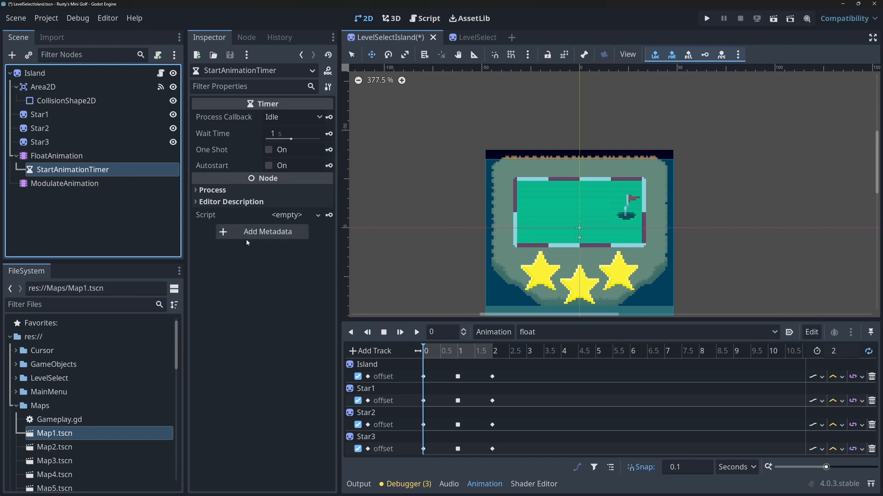
pyautogui.click(268, 149)
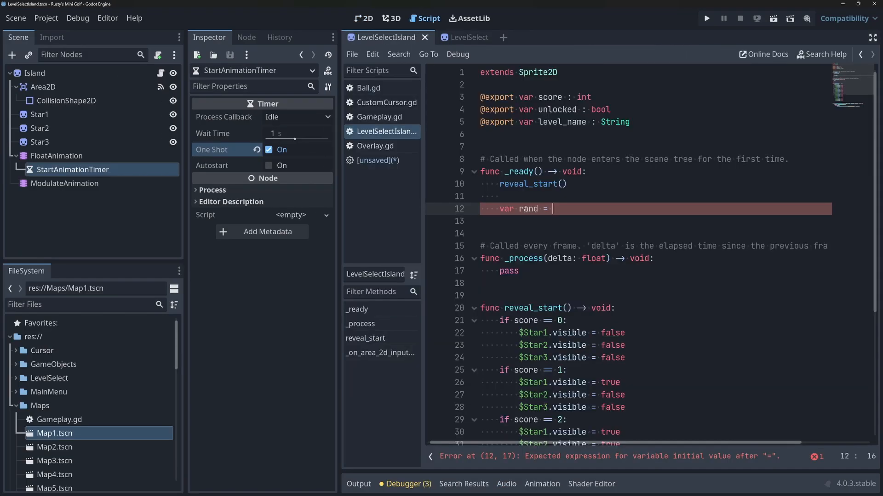
# In _ready, give StartAnimationTimer a random 0.1–0.5 s wait_time via RandomNumberGenerator and start it.
pyautogui.write('RandomNumberGenerator.new')
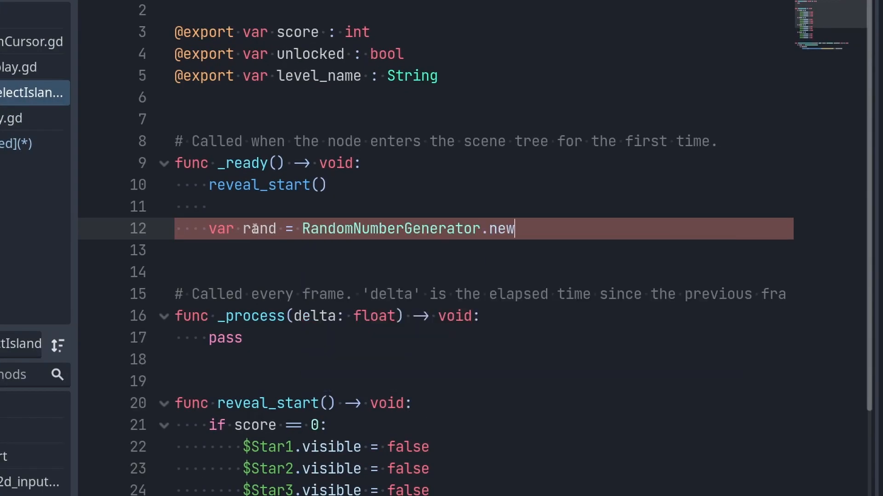
pyautogui.write('()')
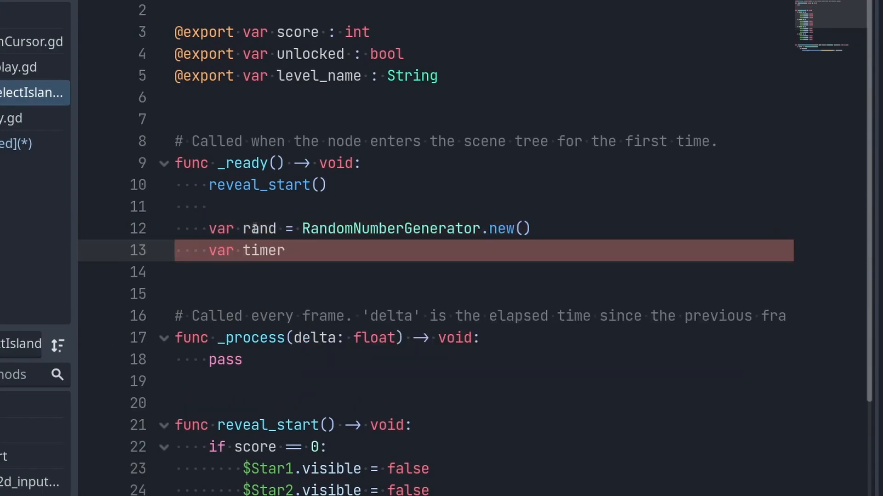
pyautogui.write('= rand.randf_range()')
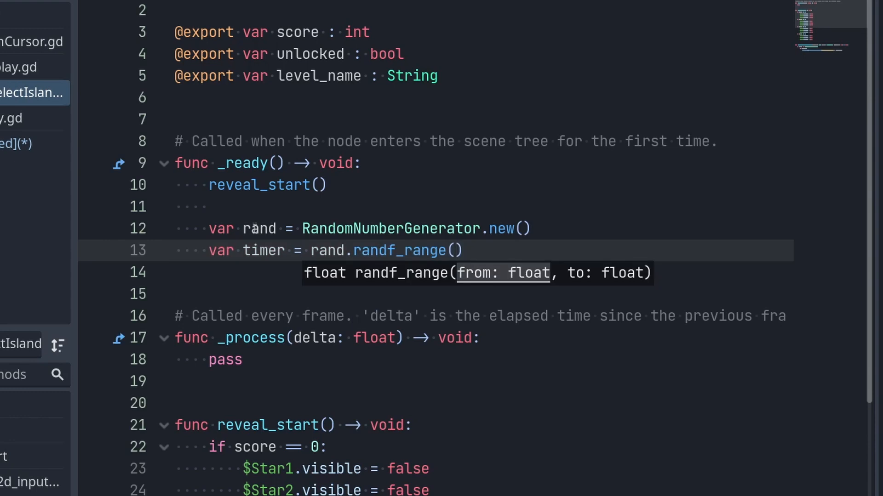
pyautogui.write('0.100, 0.500)')
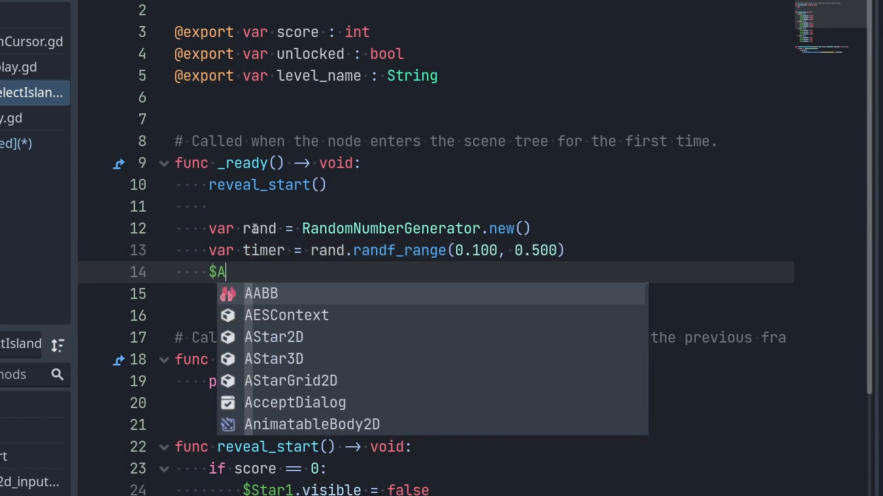
pyautogui.write('FloatAnimation/StartAnimationTimer.wait_time = timer')
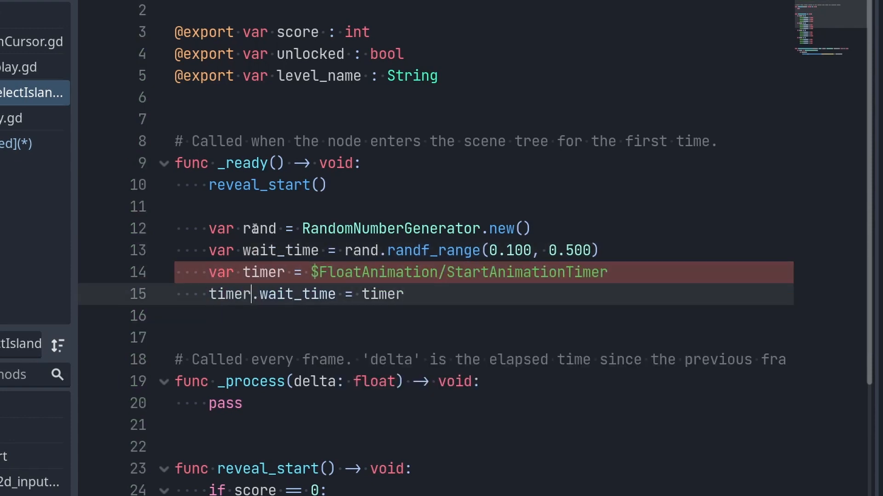
pyautogui.write('timer.start()')
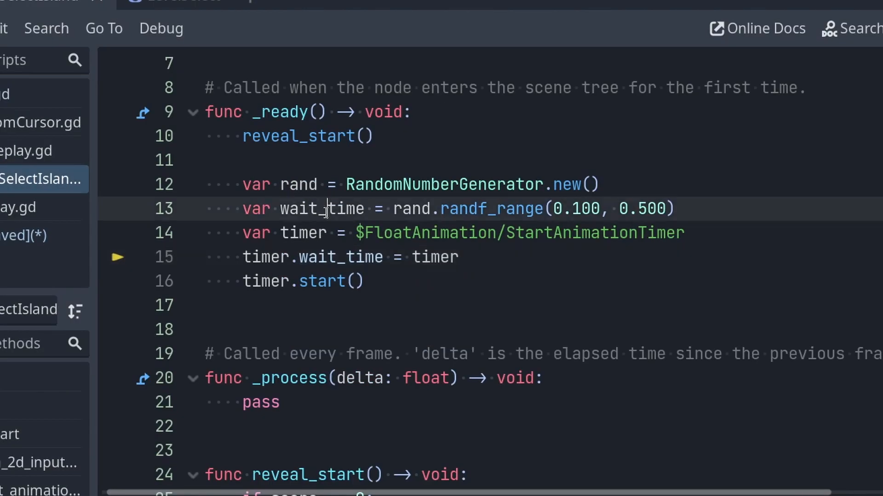
pyautogui.write('wait_time')
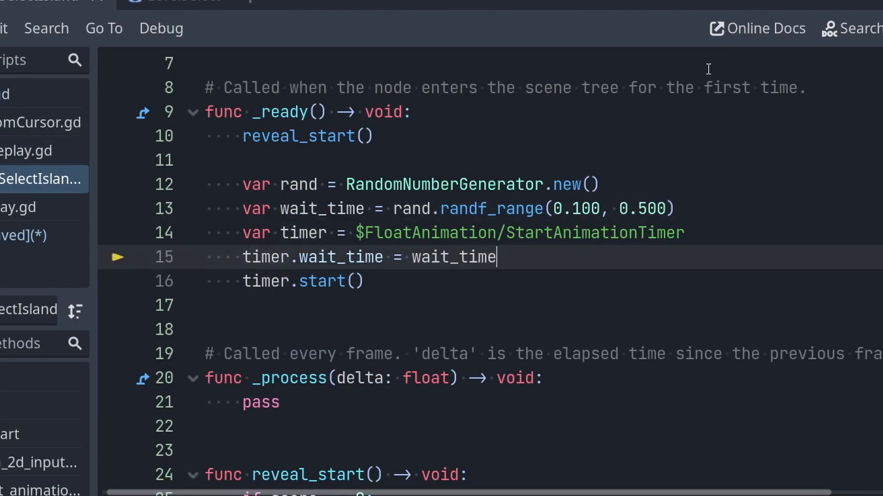
pyautogui.click(707, 17)
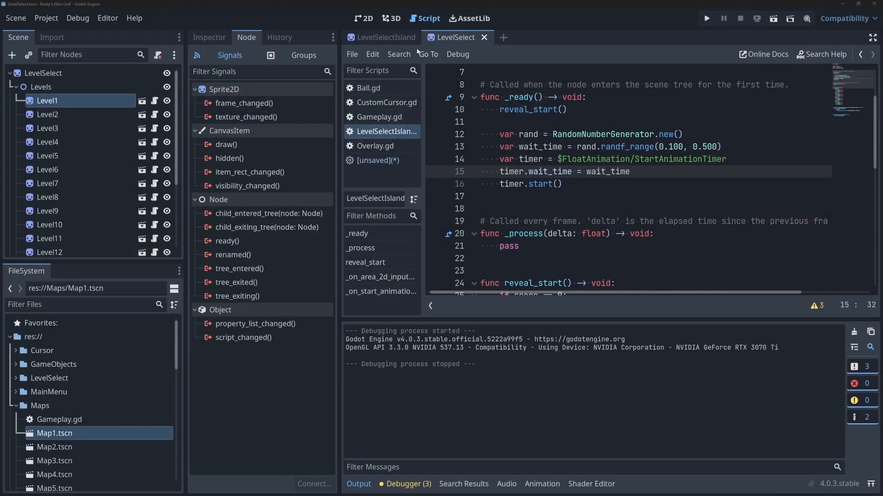
# Copy the Island root's Modulate property path from its Visibility section to start 'if !'.
pyautogui.click(365, 18)
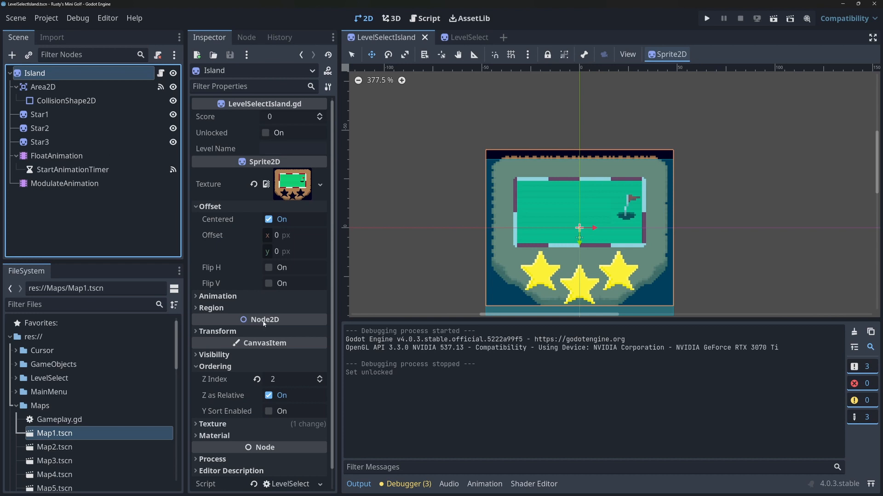
pyautogui.scroll(-3)
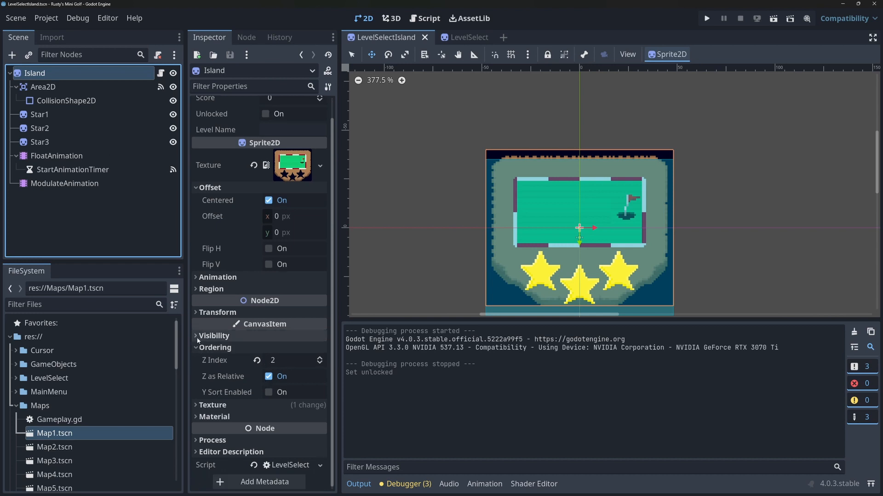
pyautogui.rightClick(230, 364)
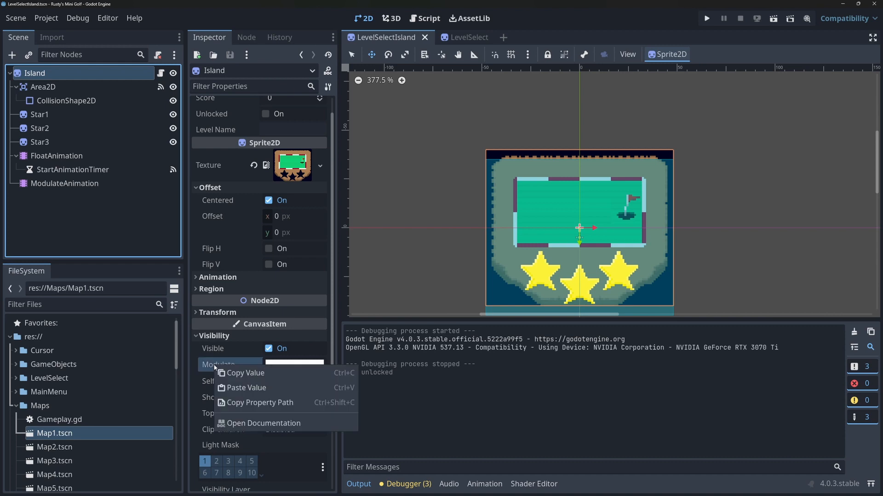
pyautogui.moveTo(245, 372)
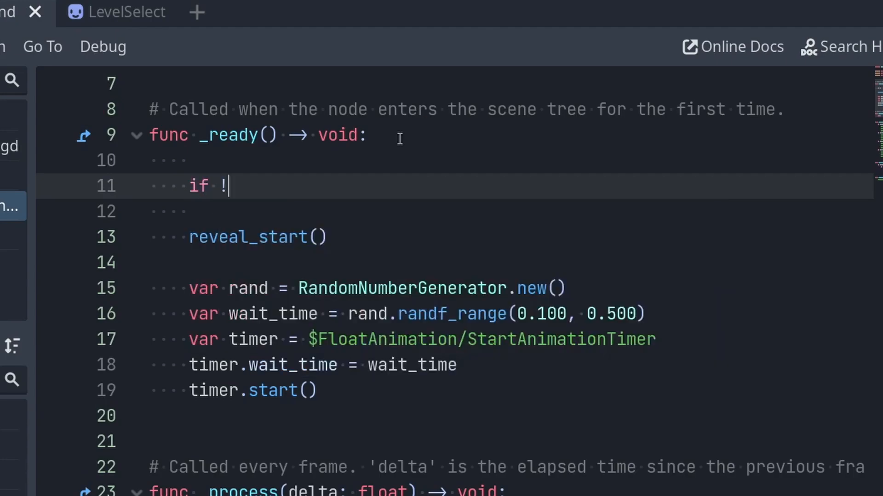
# Under 'if !unlocked:', set modulate = Color(0.2, 0.2, 0.2), then run the game.
pyautogui.write('unlocked:')
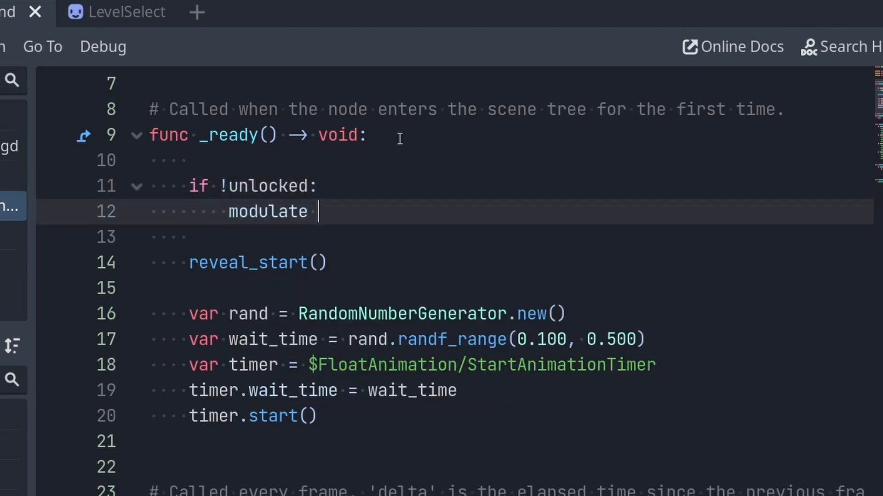
pyautogui.write('=')
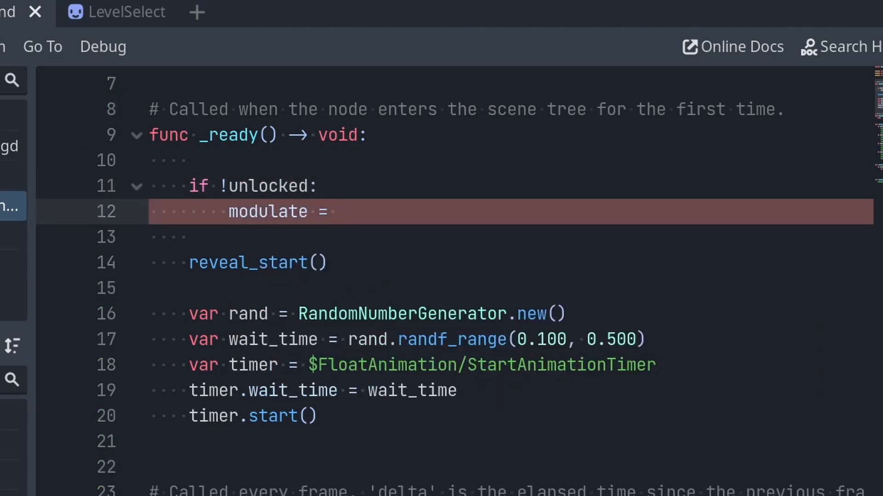
pyautogui.click(349, 211)
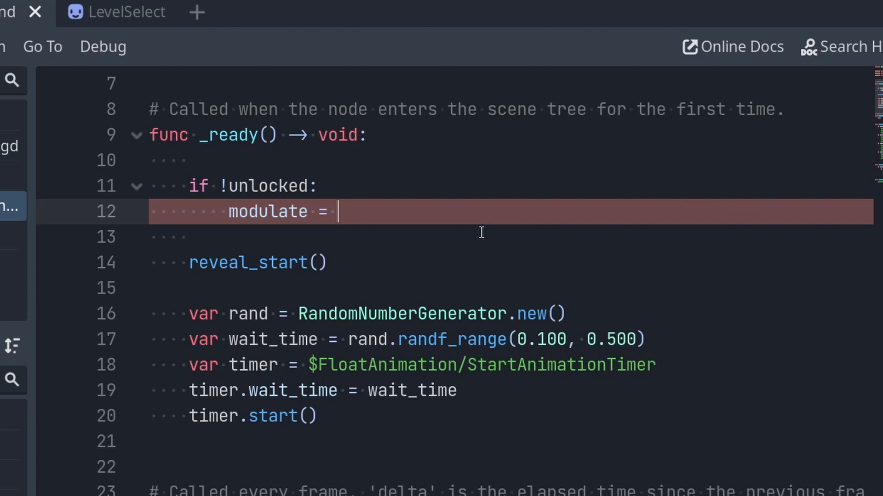
pyautogui.write('Color')
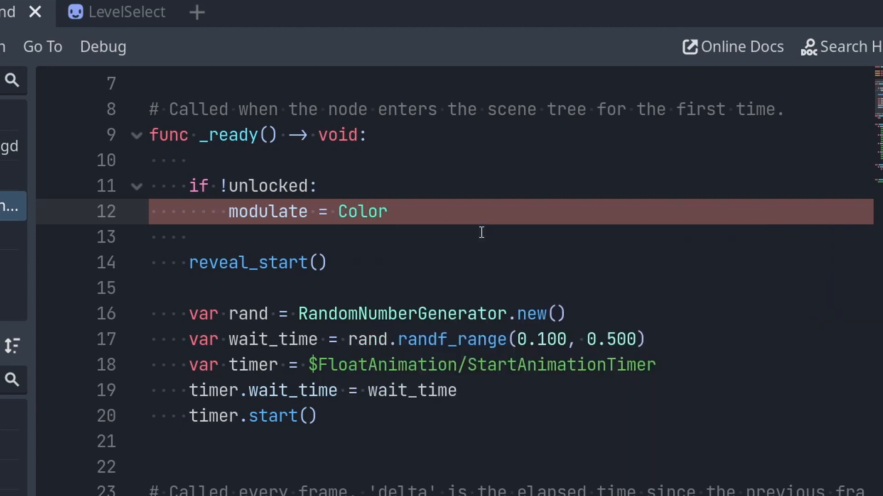
pyautogui.write('()')
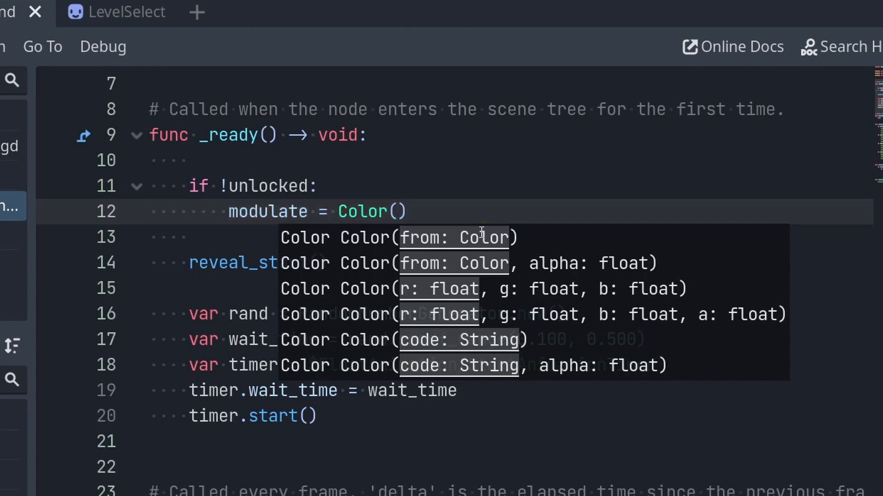
pyautogui.write('0.2,')
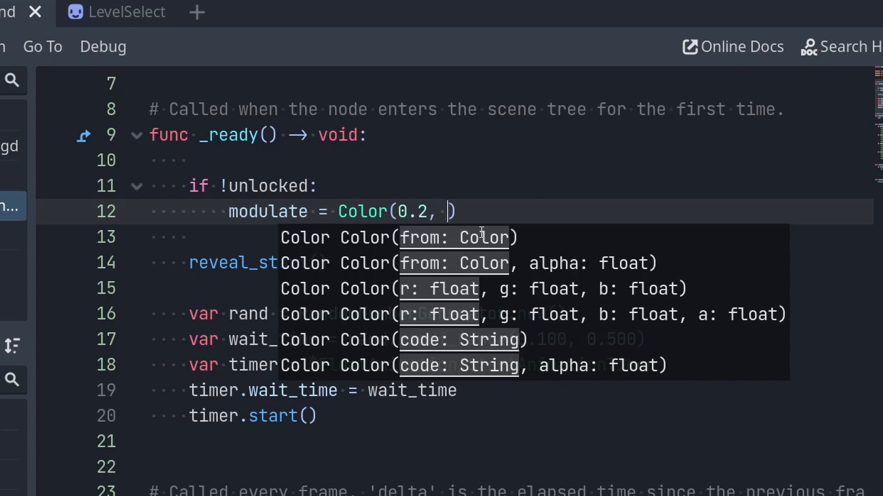
pyautogui.write('0.2, 02')
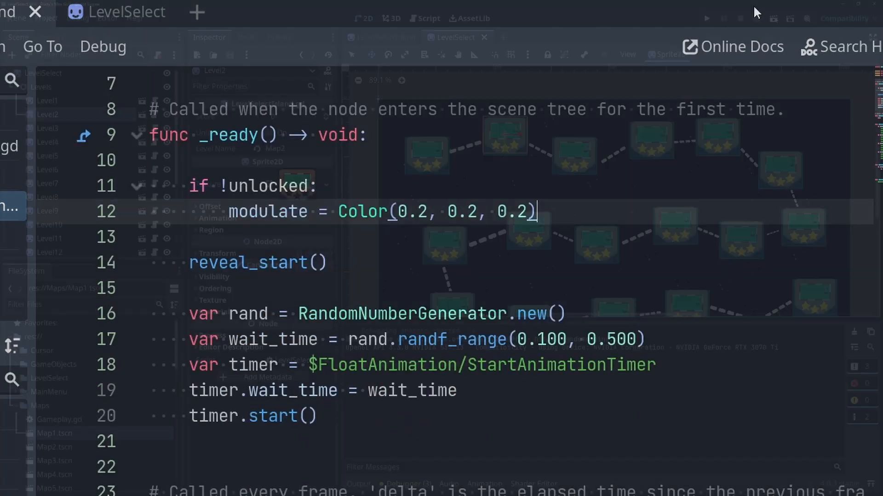
pyautogui.click(705, 18)
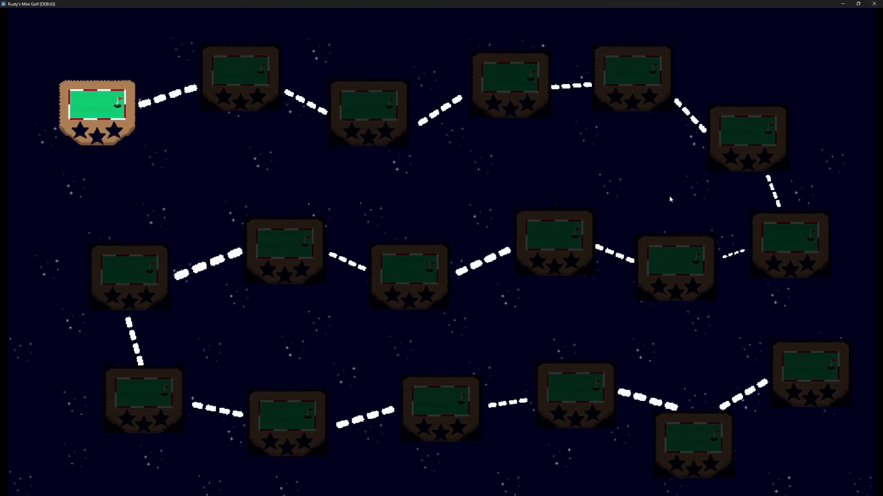
pyautogui.moveTo(685, 166)
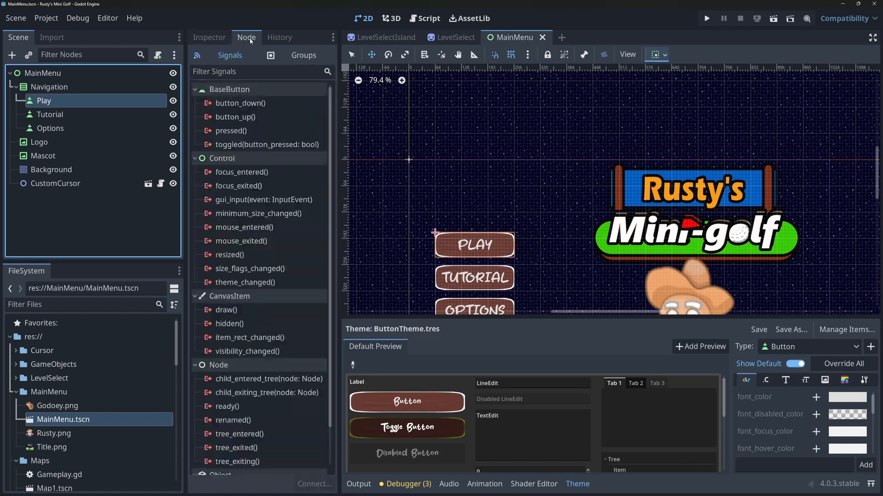
# Attach a new MainMenu.gd script extending Control to the MainMenu root node.
pyautogui.doubleClick(231, 130)
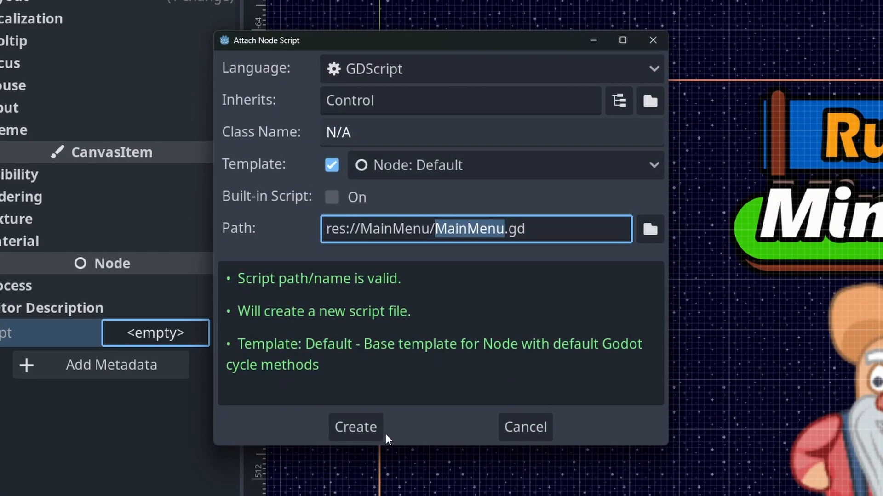
pyautogui.click(355, 427)
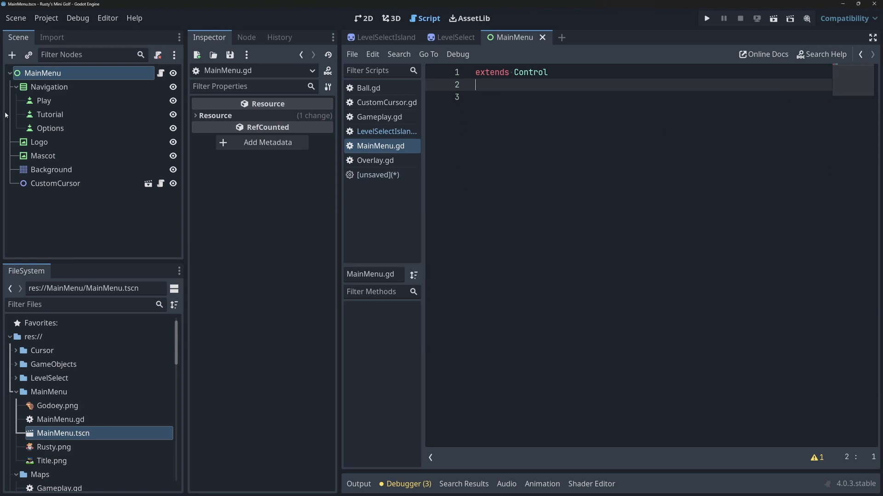
# Connect the Play button's pressed signal to _on_play_pressed and test it in the running game.
pyautogui.click(44, 101)
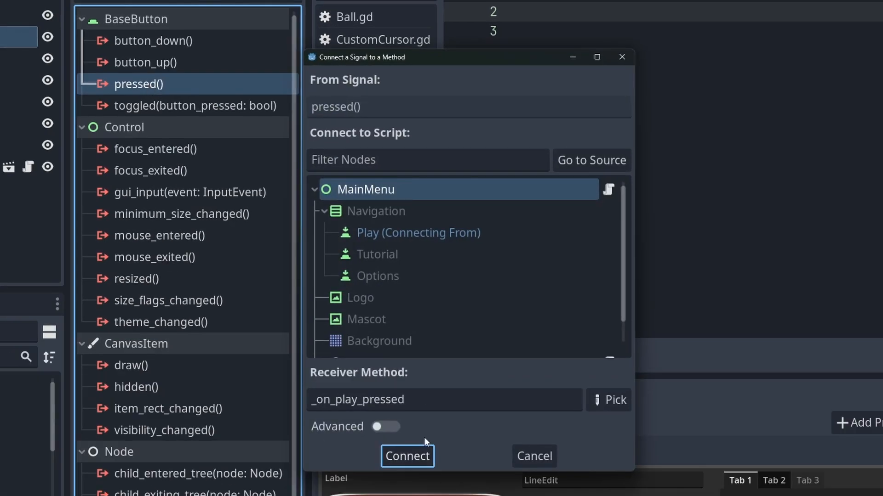
pyautogui.click(407, 456)
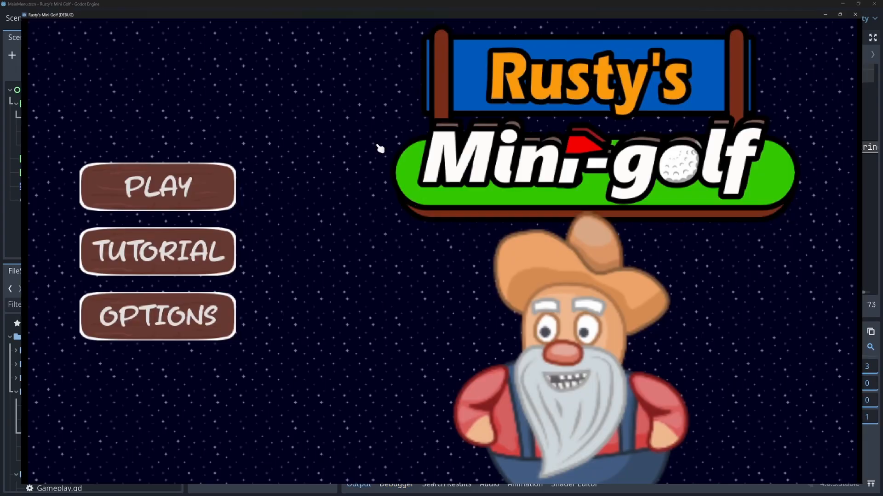
pyautogui.click(157, 186)
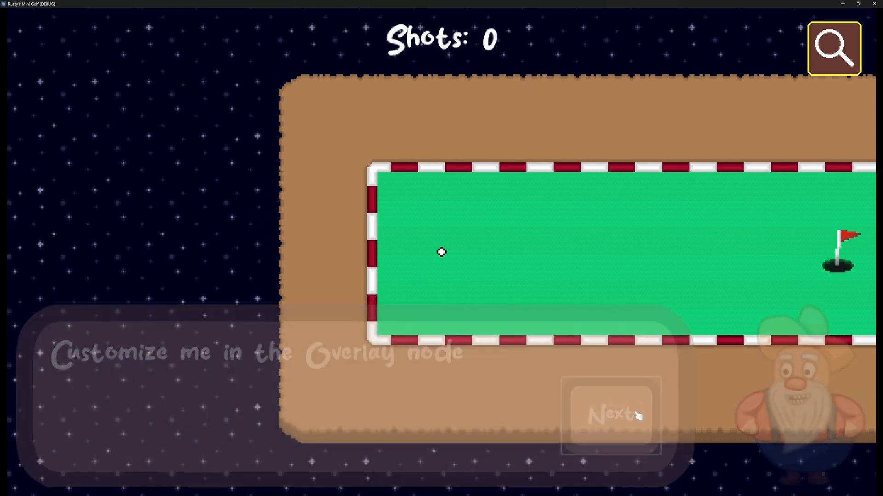
pyautogui.click(611, 415)
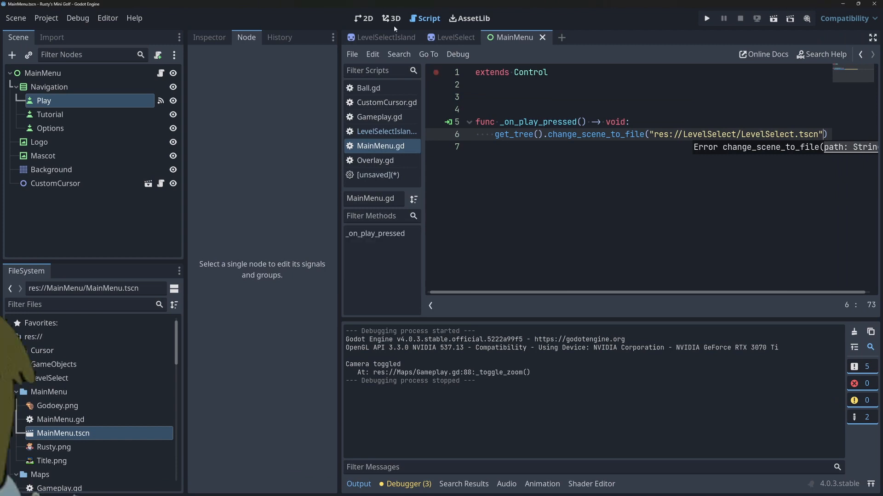
# Run the project and choose Select Current to make MainMenu the main scene.
pyautogui.click(364, 18)
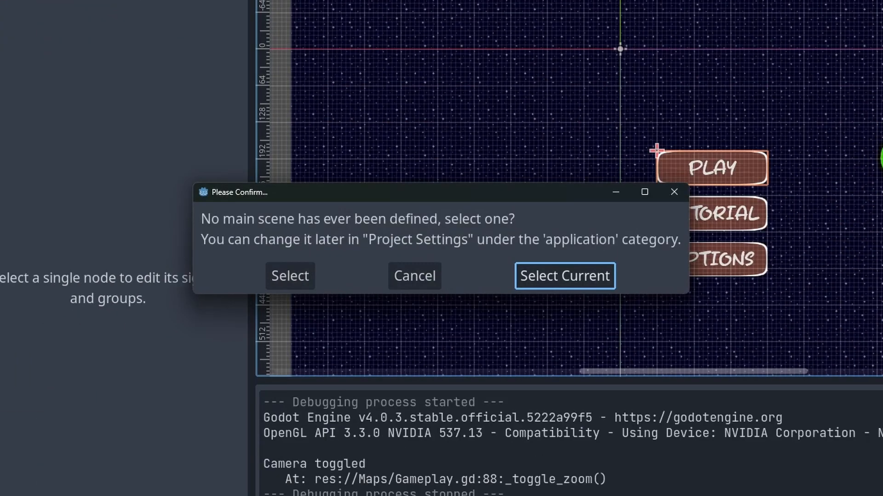
pyautogui.moveTo(564, 280)
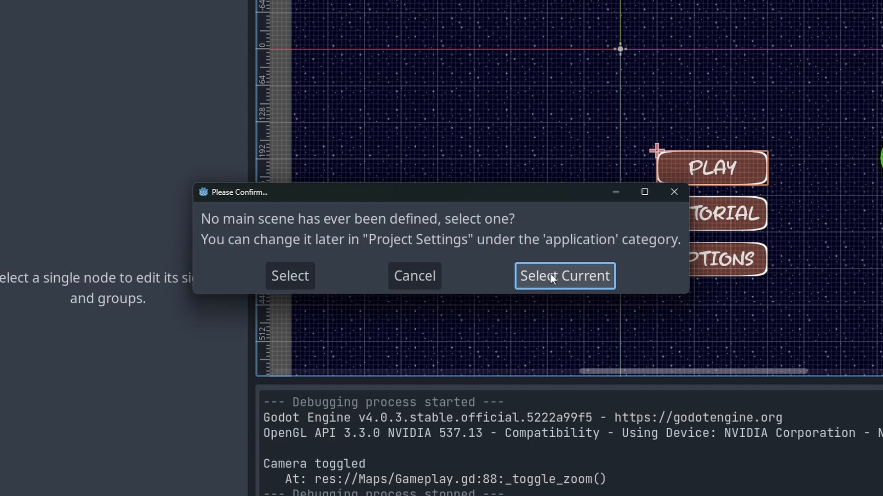
pyautogui.click(564, 276)
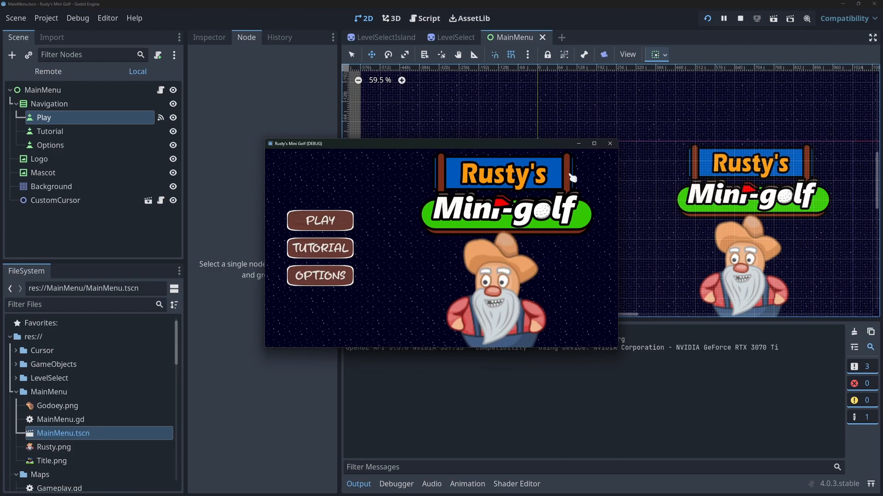
pyautogui.click(740, 18)
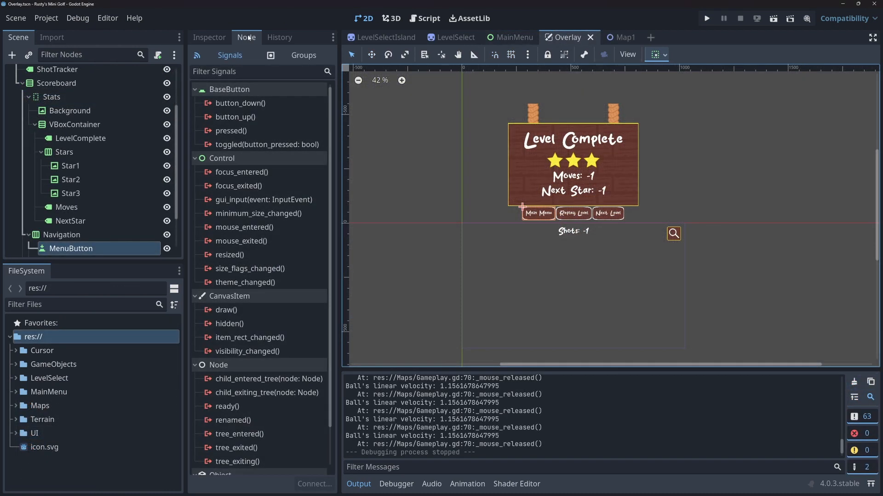
# Connect Overlay's menu and next-level buttons; menu handler loads res://MainMenu/MainMenu.tscn.
pyautogui.doubleClick(231, 131)
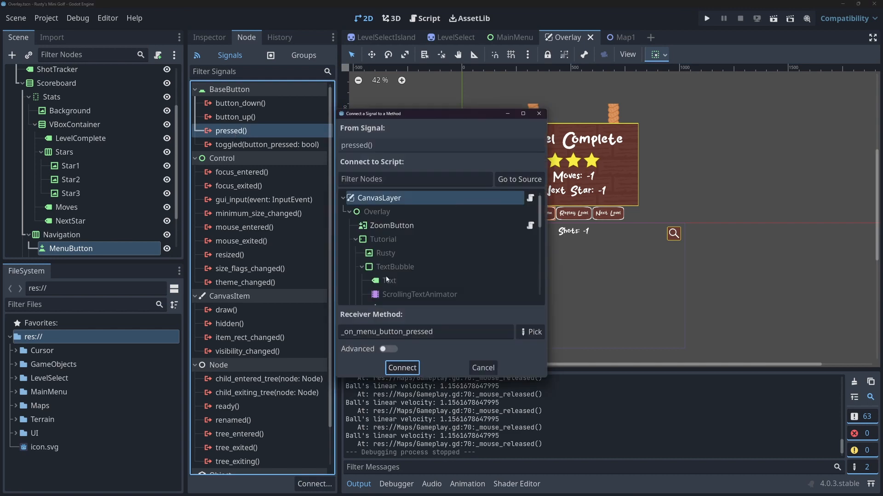
pyautogui.click(401, 368)
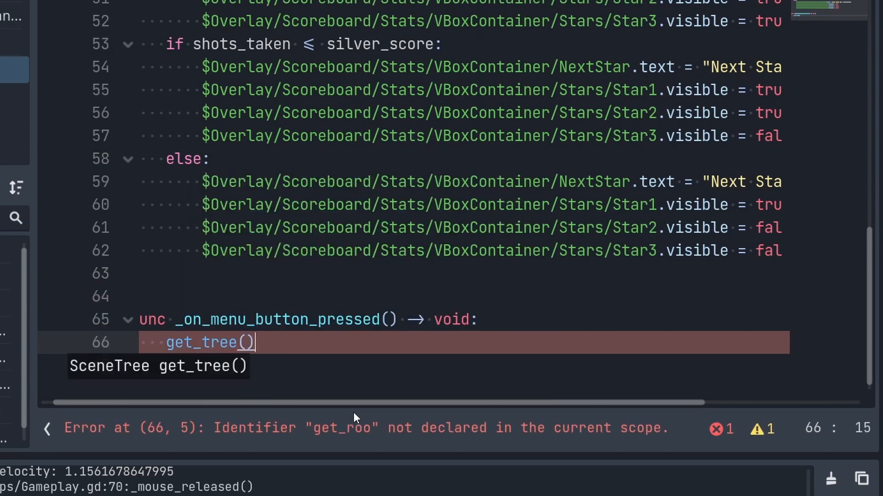
pyautogui.write('.change_scene_to_file("res://MainMenu/MainMenu.tscn")')
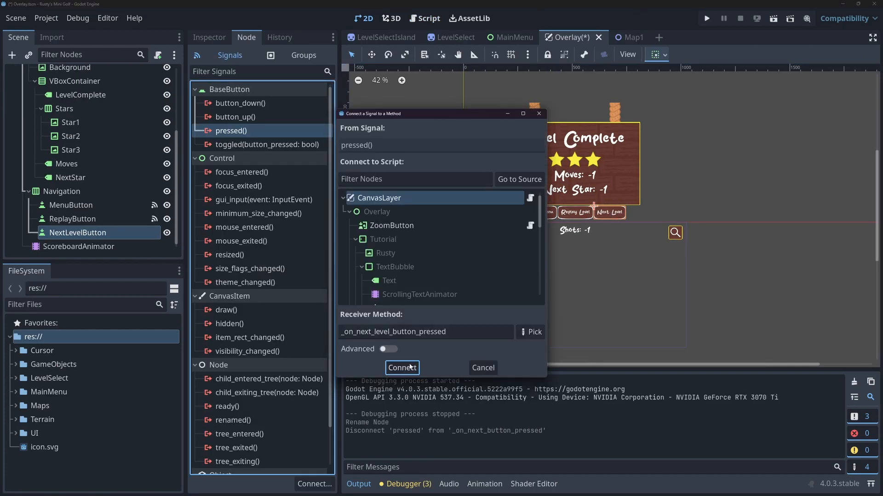
pyautogui.click(402, 367)
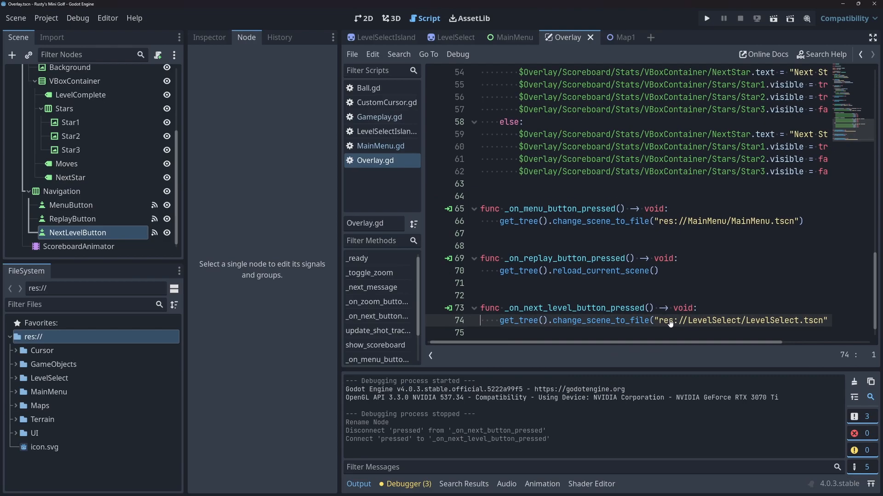
pyautogui.click(611, 38)
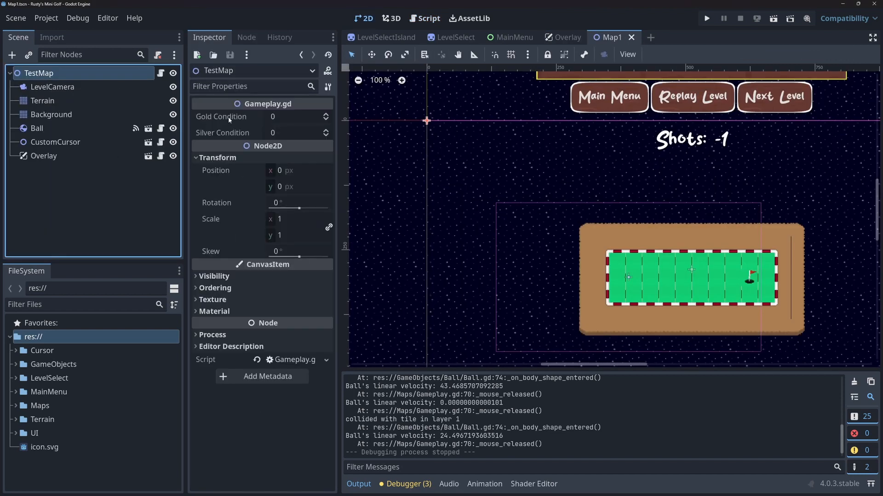
pyautogui.click(428, 17)
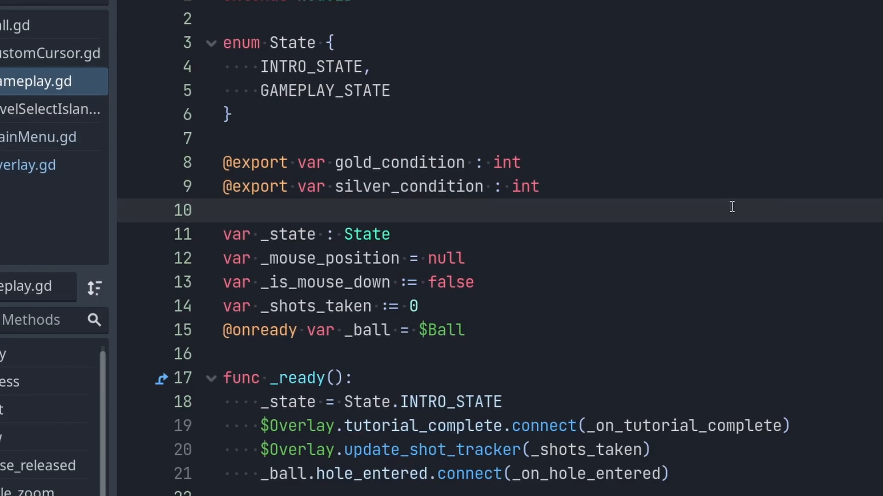
pyautogui.write('@export var l')
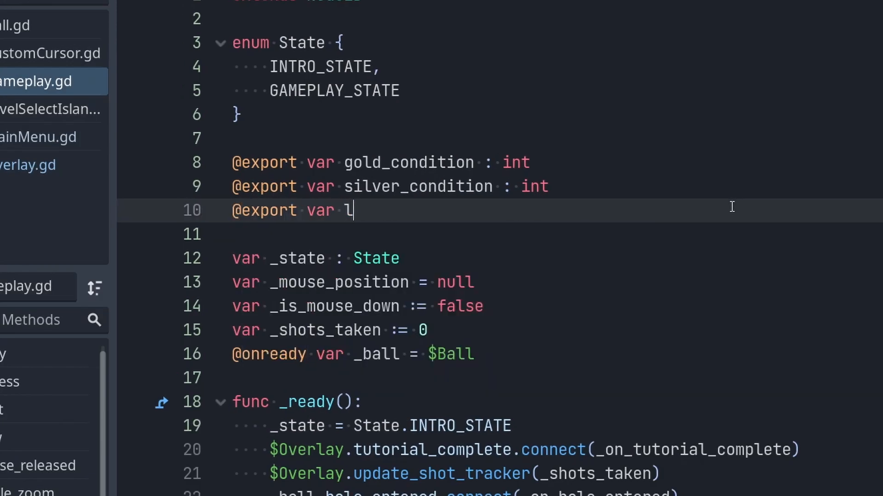
pyautogui.write('evel_number : int')
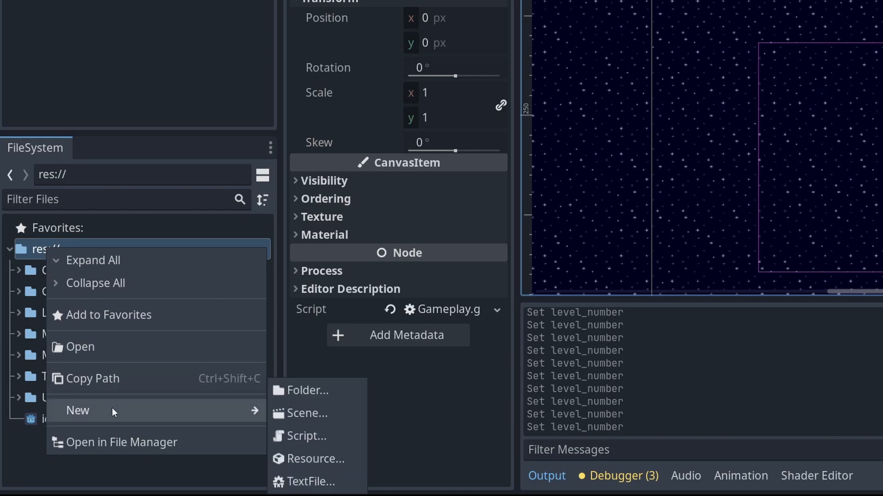
# Create Global.gd with a scores dictionary keyed by levels 1–18.
pyautogui.click(307, 390)
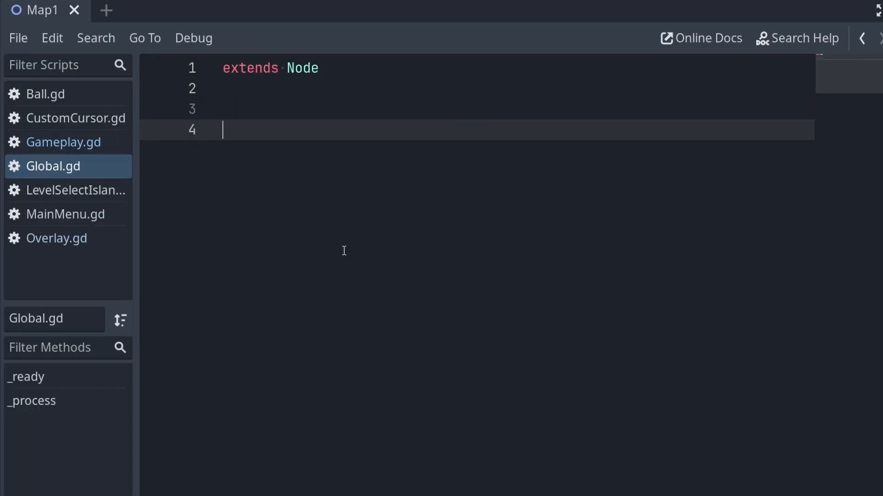
pyautogui.write('var scores := {')
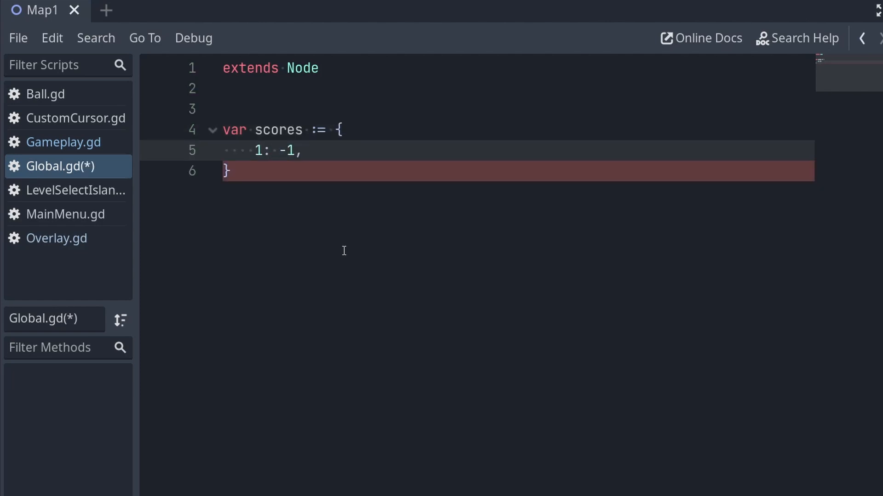
pyautogui.write('2: -1,')
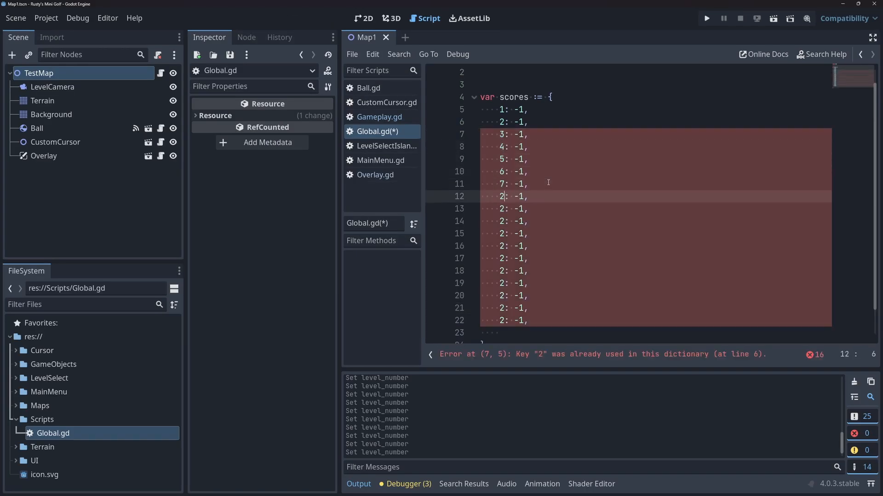
# Register Global as an autoload in Project Settings and open Gameplay.gd.
pyautogui.click(46, 18)
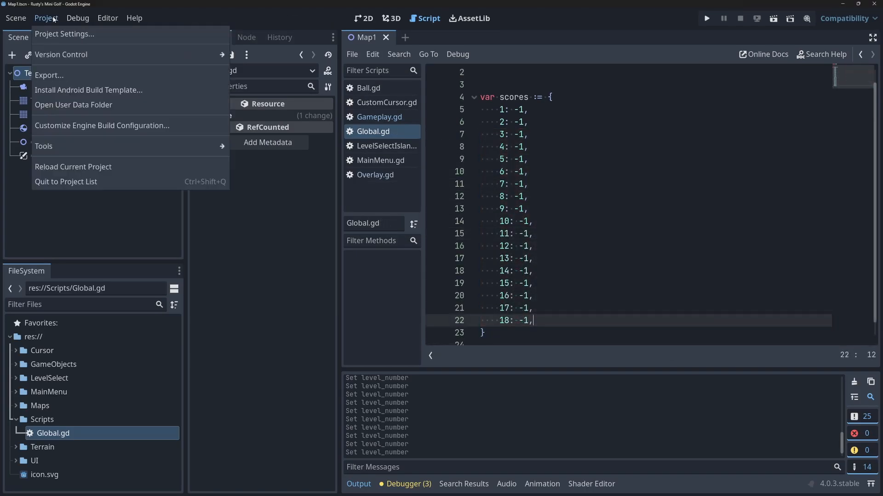
pyautogui.click(64, 34)
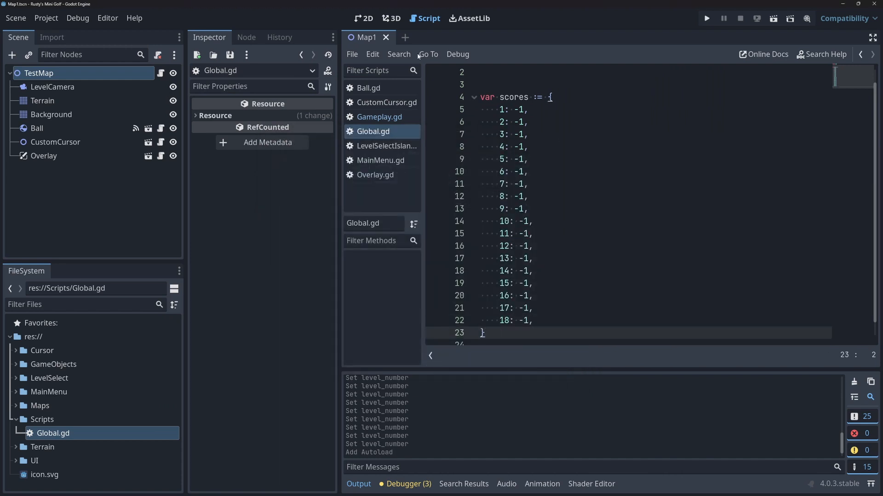
pyautogui.click(379, 116)
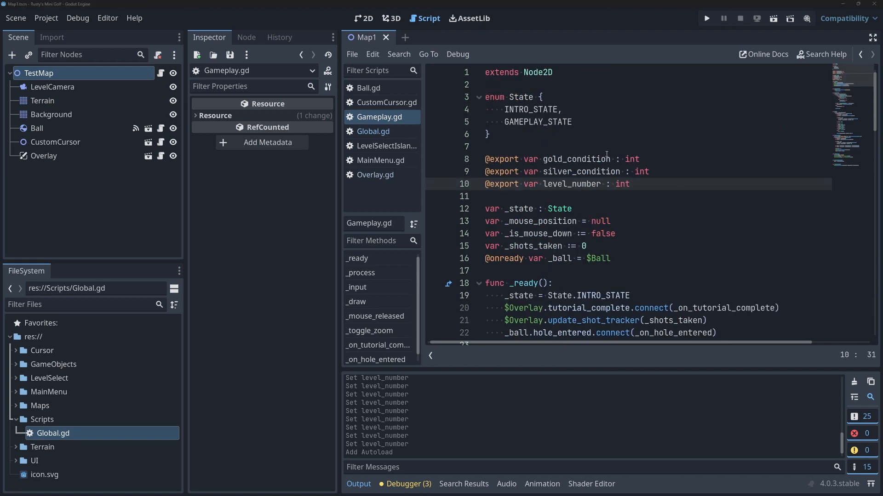
# In _on_hole_entered, award 3, 2 or 1 stars by gold/silver conditions into Global.scores.
pyautogui.scroll(-3)
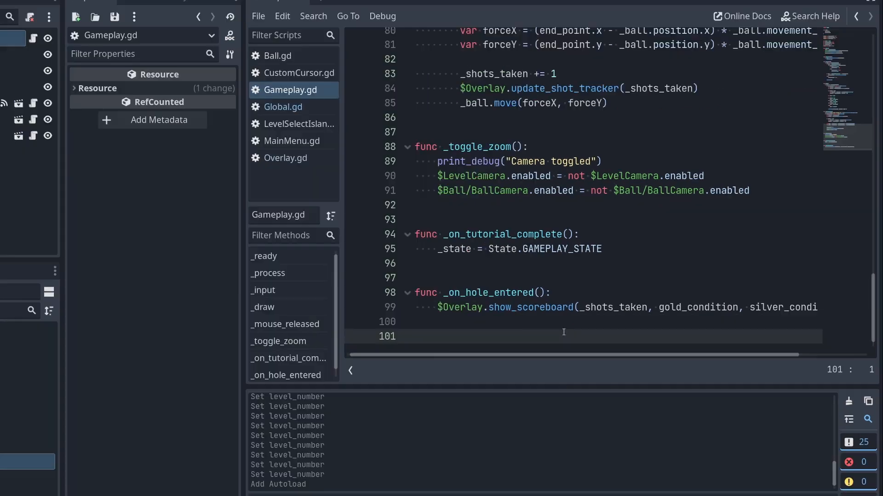
pyautogui.write('var stars_e')
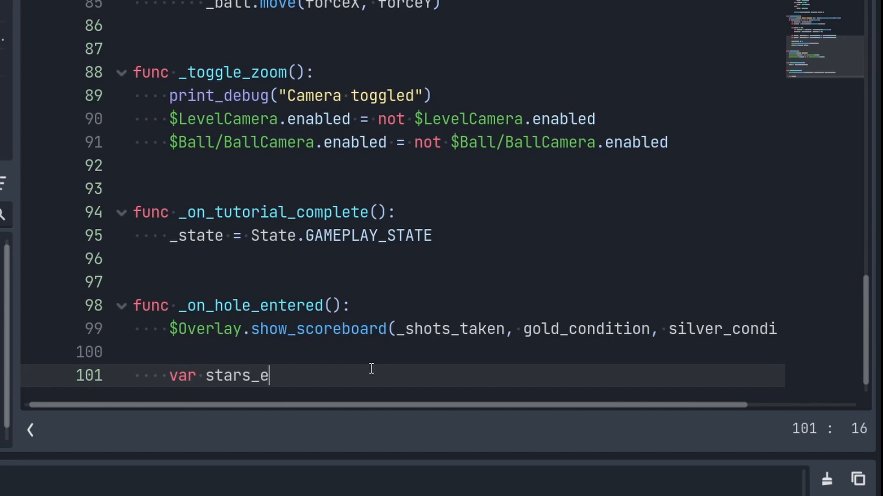
pyautogui.write('arned : int')
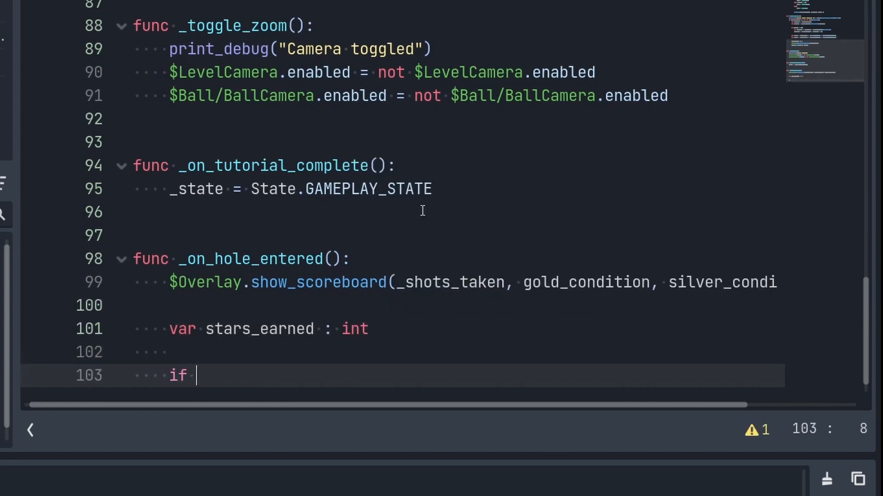
pyautogui.write('_shots_taken <= gold_condition:')
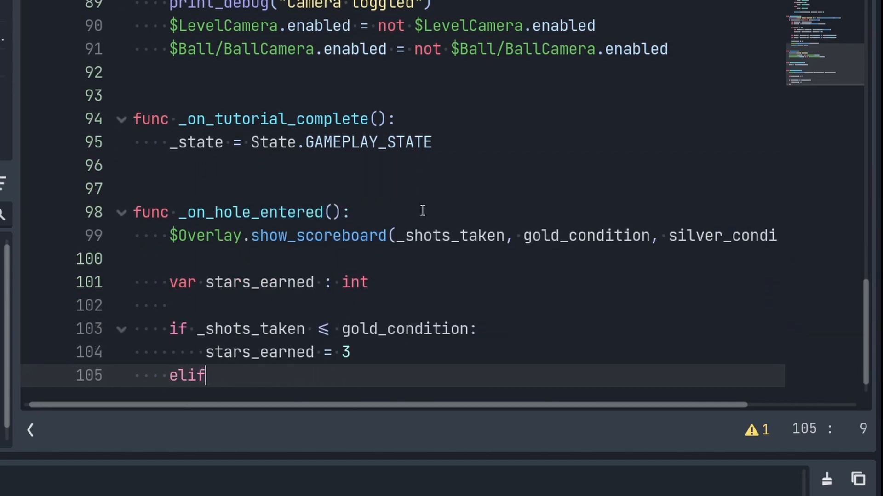
pyautogui.write('_shots_taken <= silver_condition:')
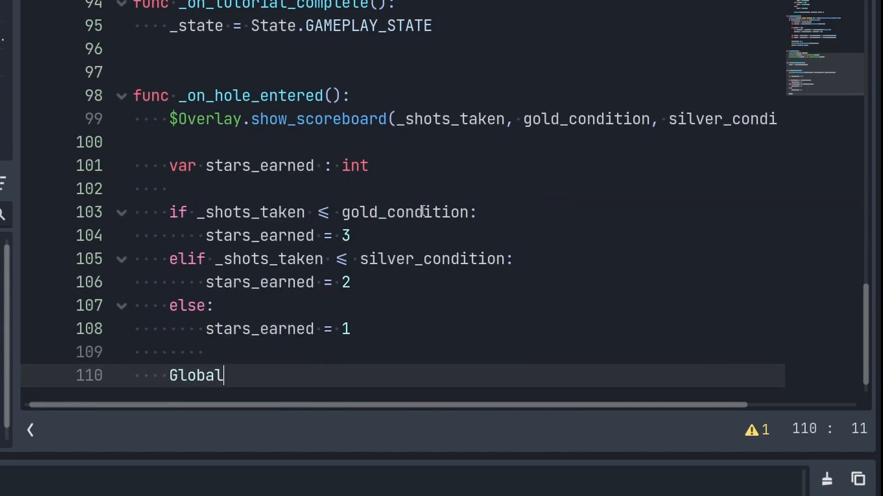
pyautogui.write('.scores[lev]')
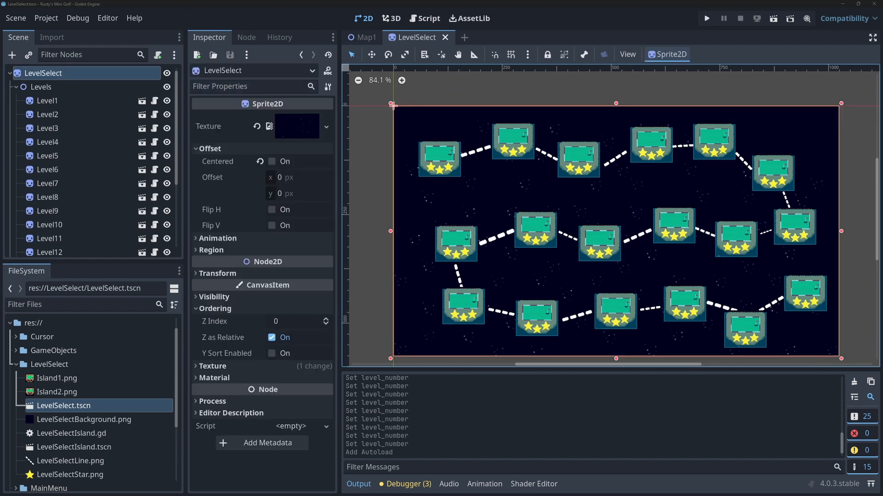
# Attach a LevelSelect script looping levels 2–18, getting each Levels/Level%d node and setting scores and modulate colour.
pyautogui.click(348, 414)
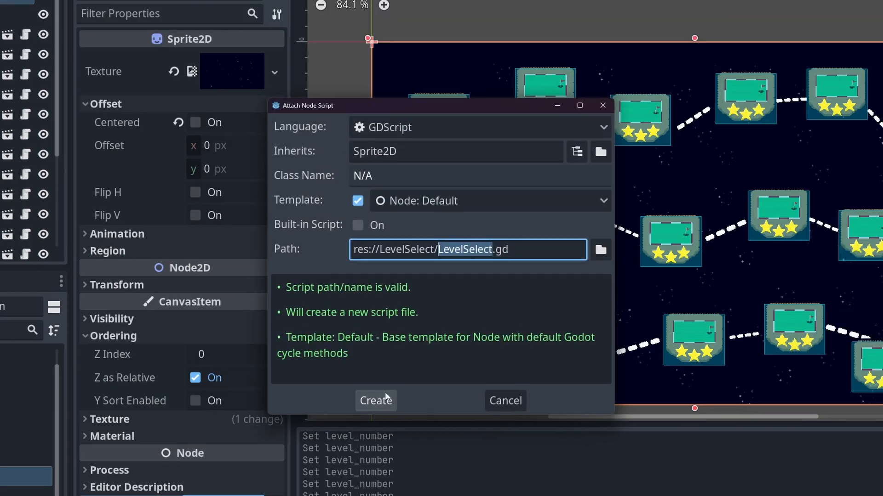
pyautogui.click(376, 400)
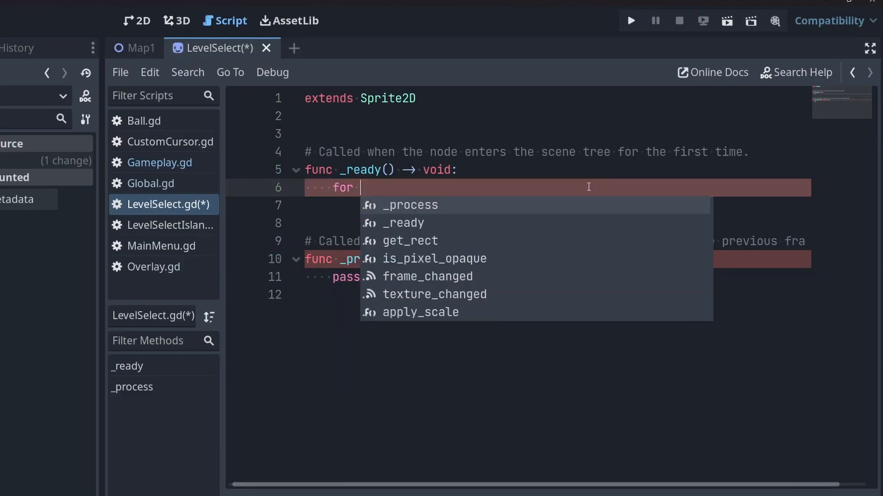
pyautogui.write('i in range(2, 19):')
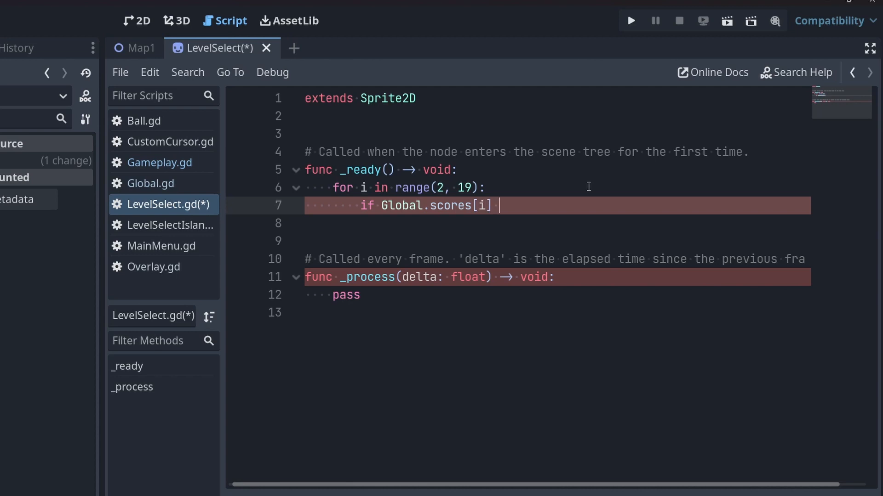
pyautogui.write('> -1:')
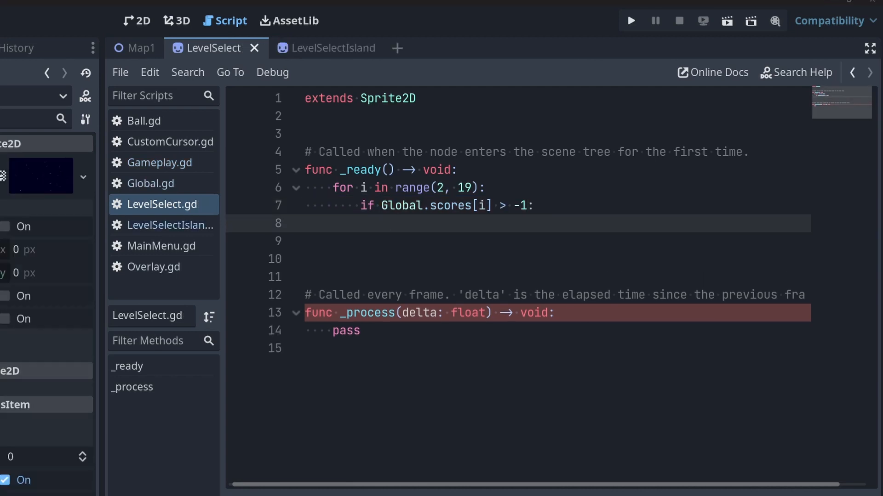
pyautogui.moveTo(727, 20)
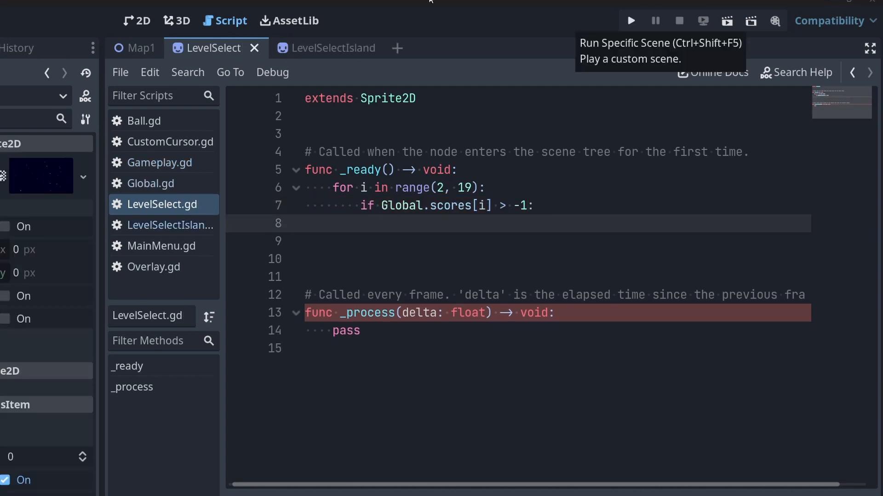
pyautogui.write('var level = get_node("Levels/Level%d" % i)')
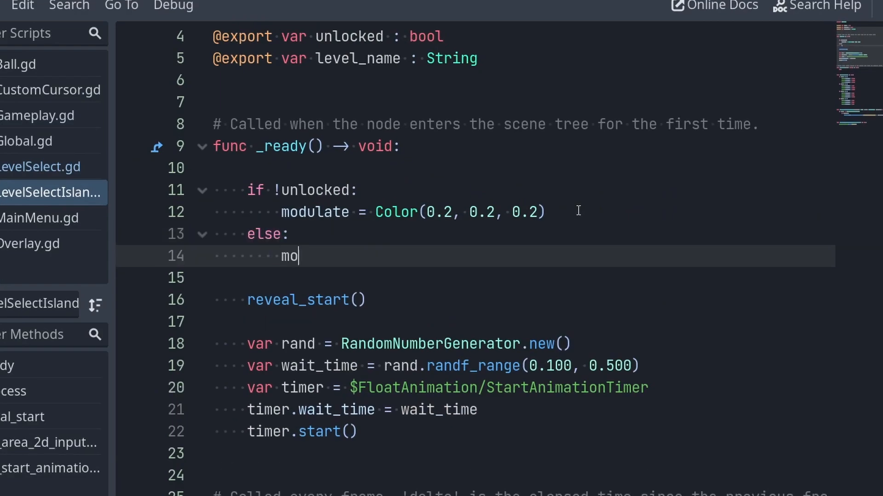
pyautogui.write('dulate = Colo')
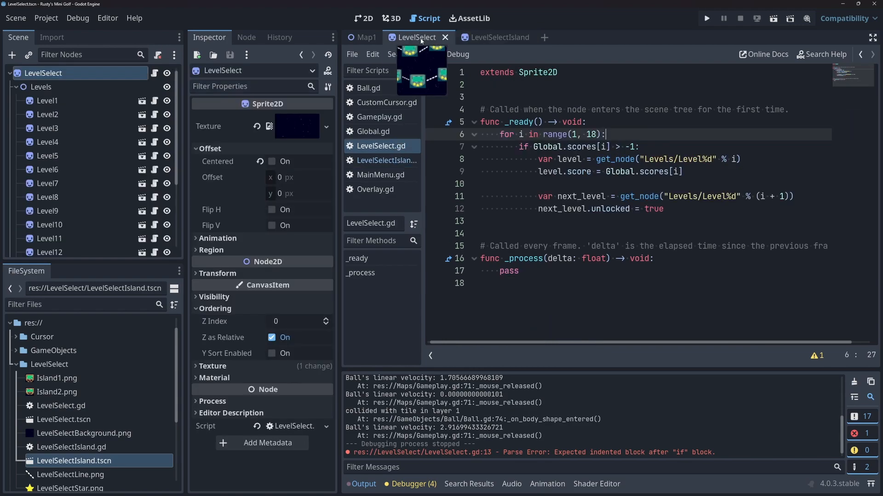
# Run the level select full-screen, play the first unlocked level, and replay it after finishing.
pyautogui.click(707, 19)
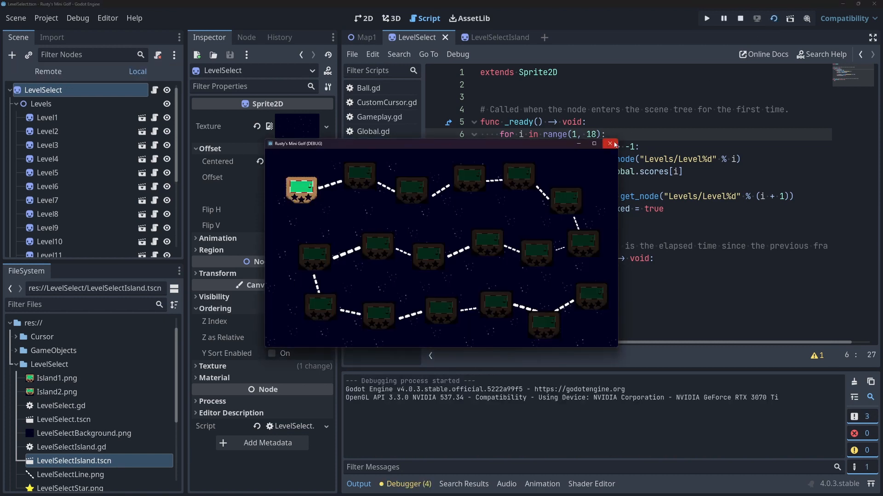
pyautogui.click(593, 143)
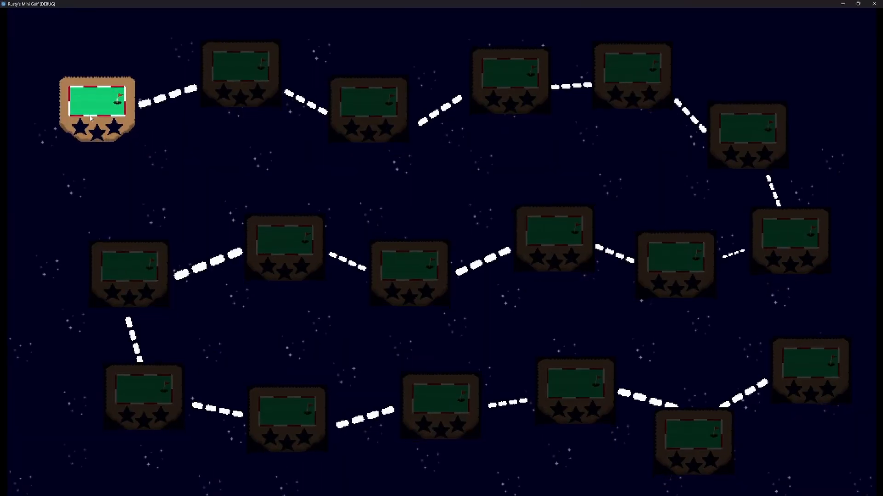
pyautogui.click(96, 104)
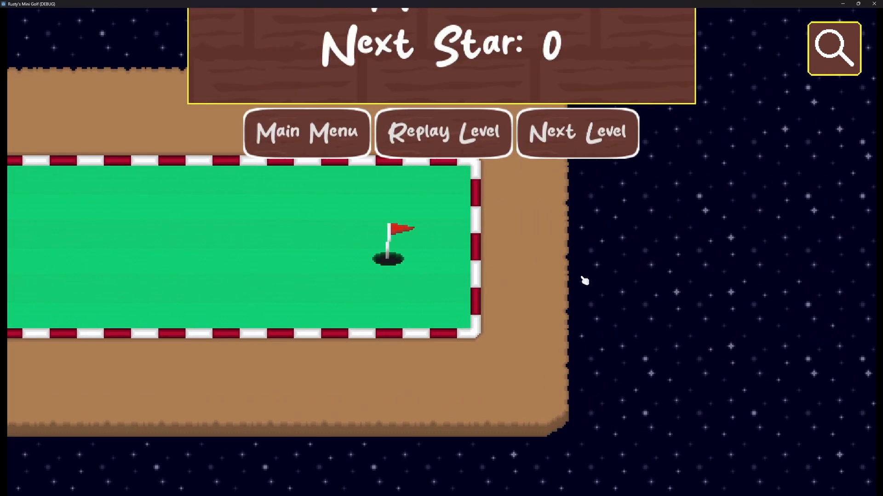
pyautogui.click(306, 132)
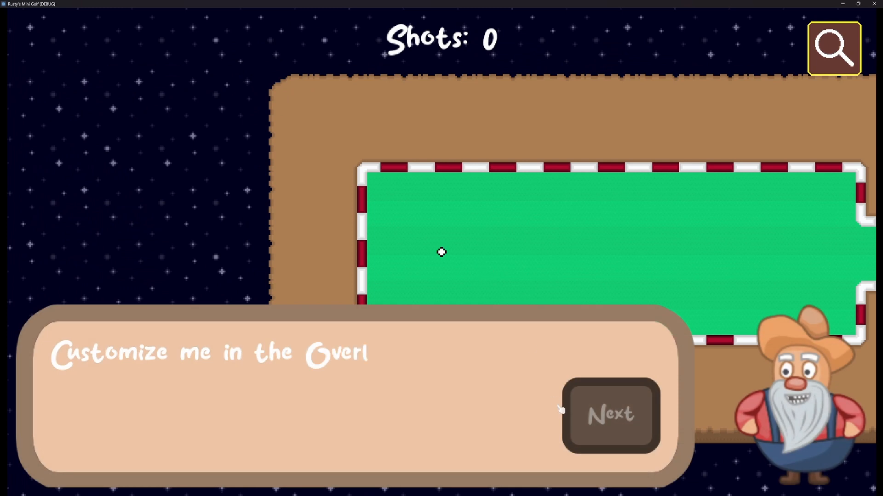
pyautogui.click(609, 415)
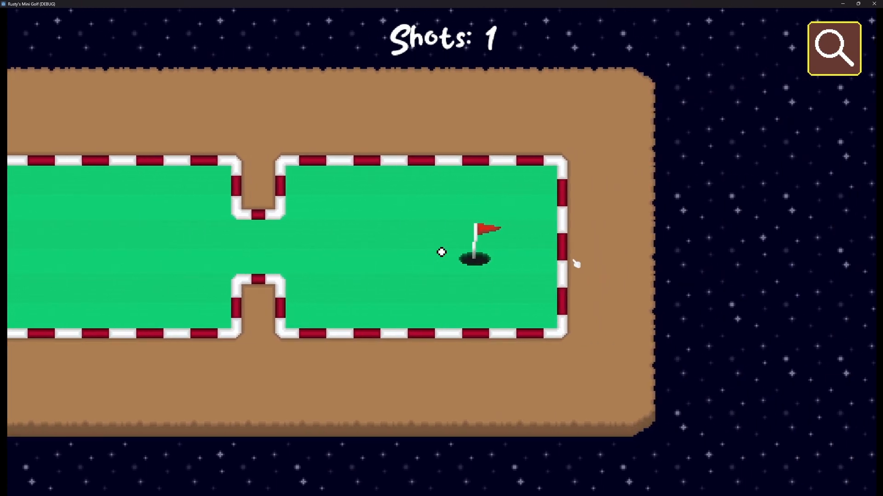
pyautogui.click(833, 47)
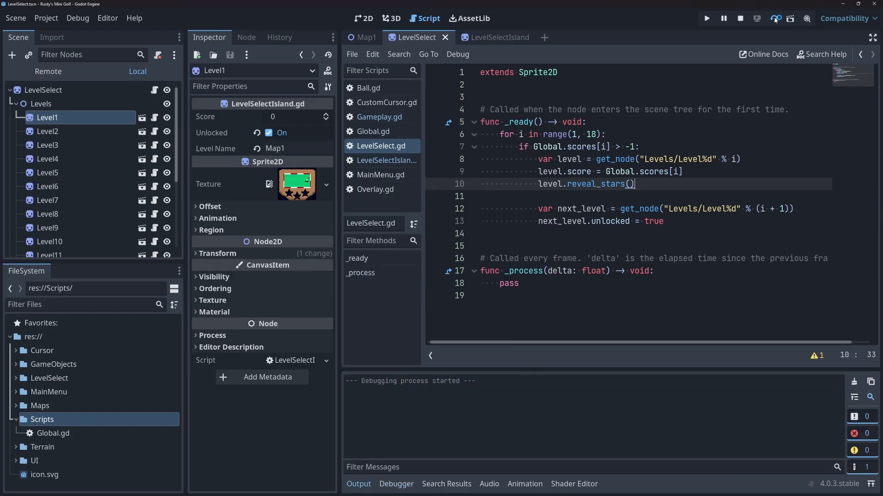
# Rerun the scene, sink a shot in level 1, then open a level from the island map.
pyautogui.click(706, 18)
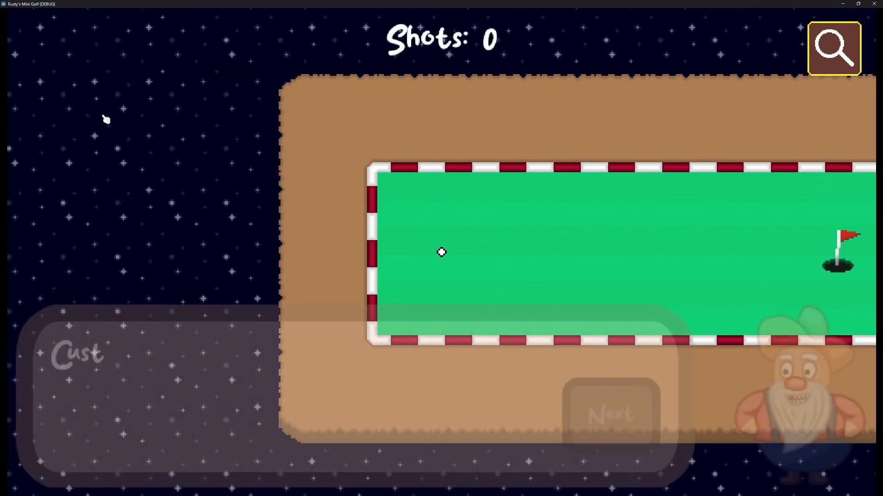
pyautogui.moveTo(442, 253); pyautogui.dragTo(583, 325)
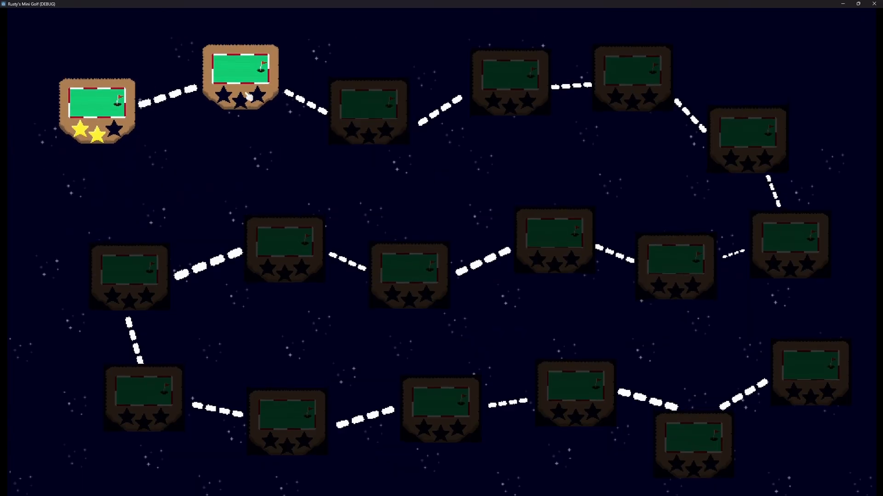
pyautogui.click(96, 111)
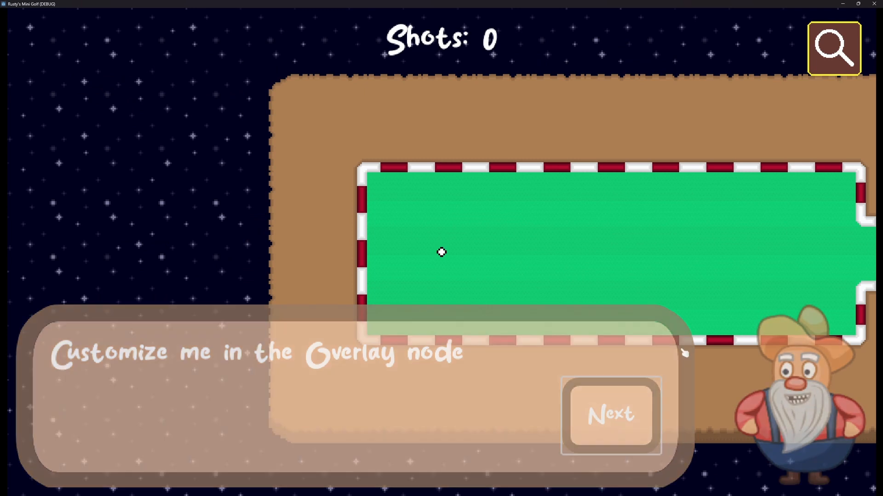
pyautogui.click(611, 416)
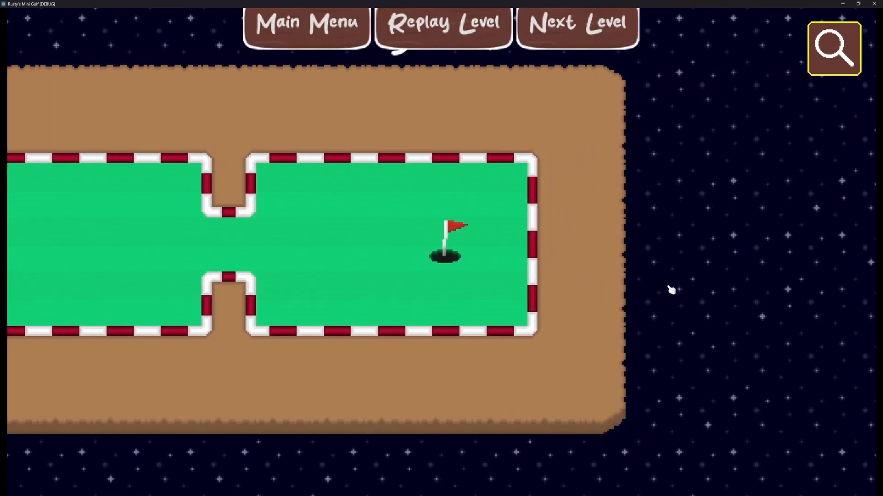